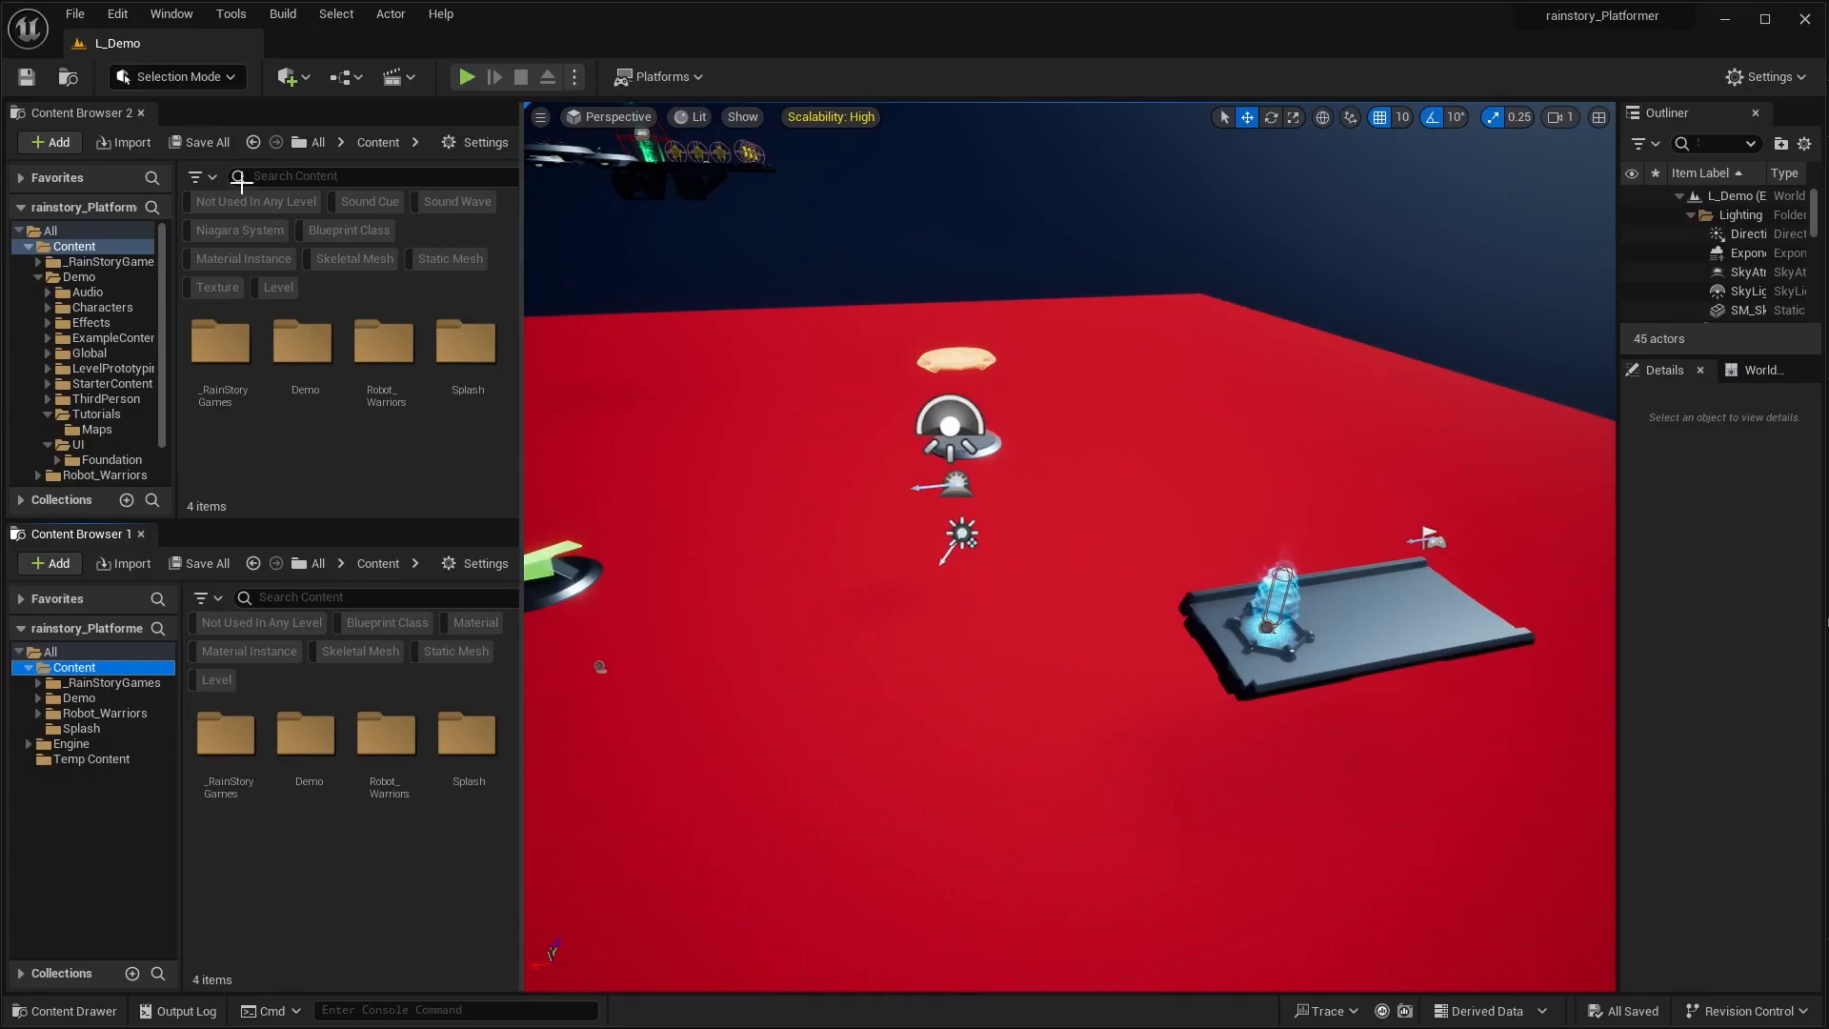
# Step: Create a new Basic level with sky and floor
pyautogui.click(74, 13)
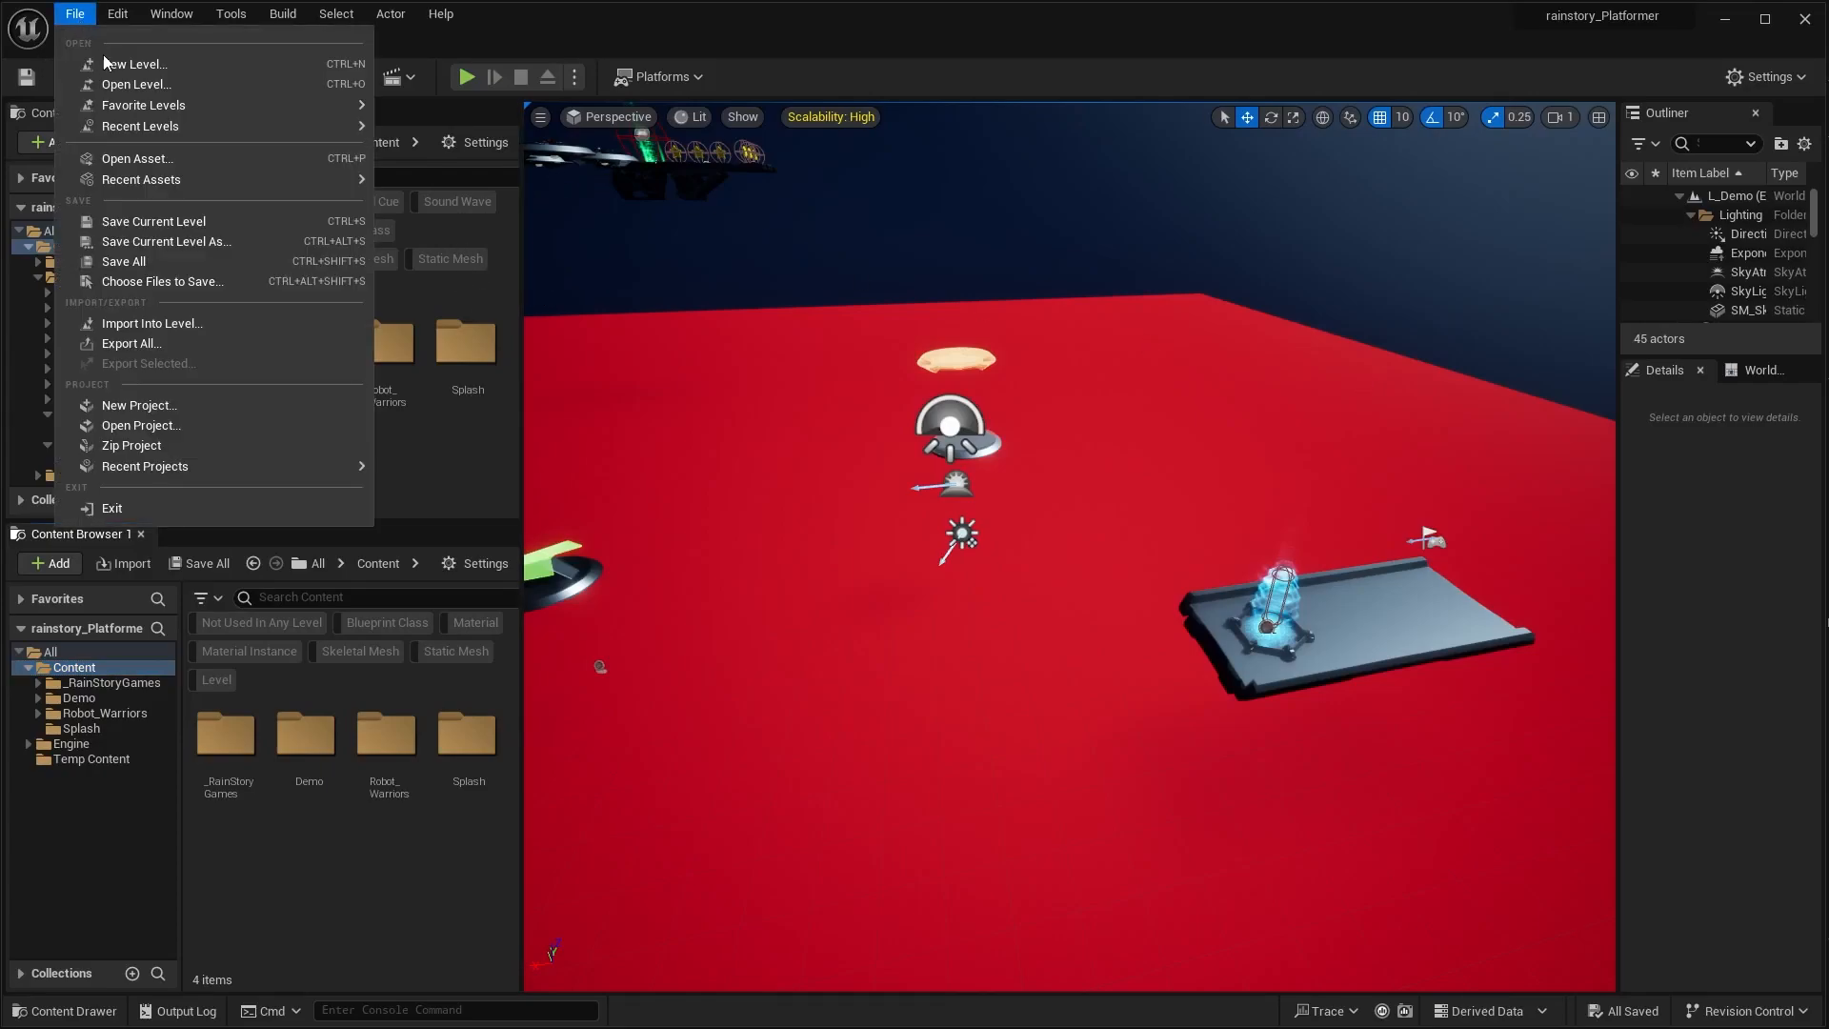
pyautogui.click(133, 63)
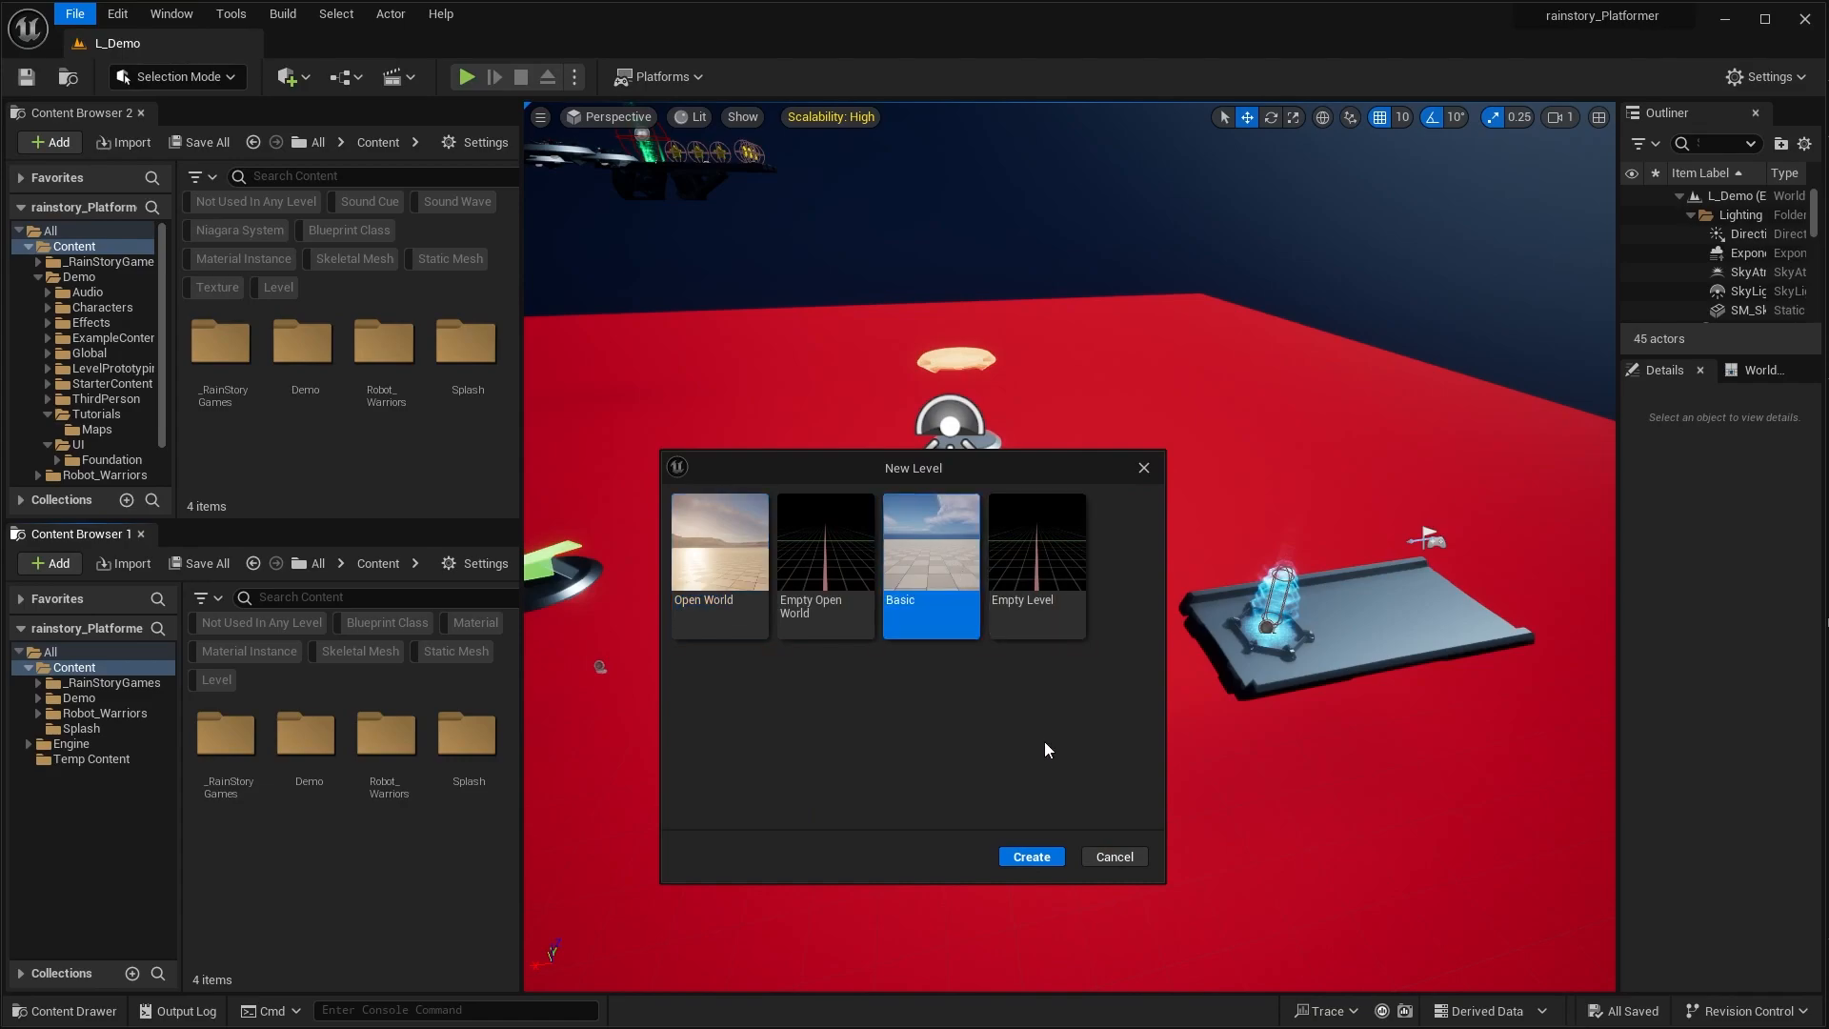
pyautogui.click(1029, 856)
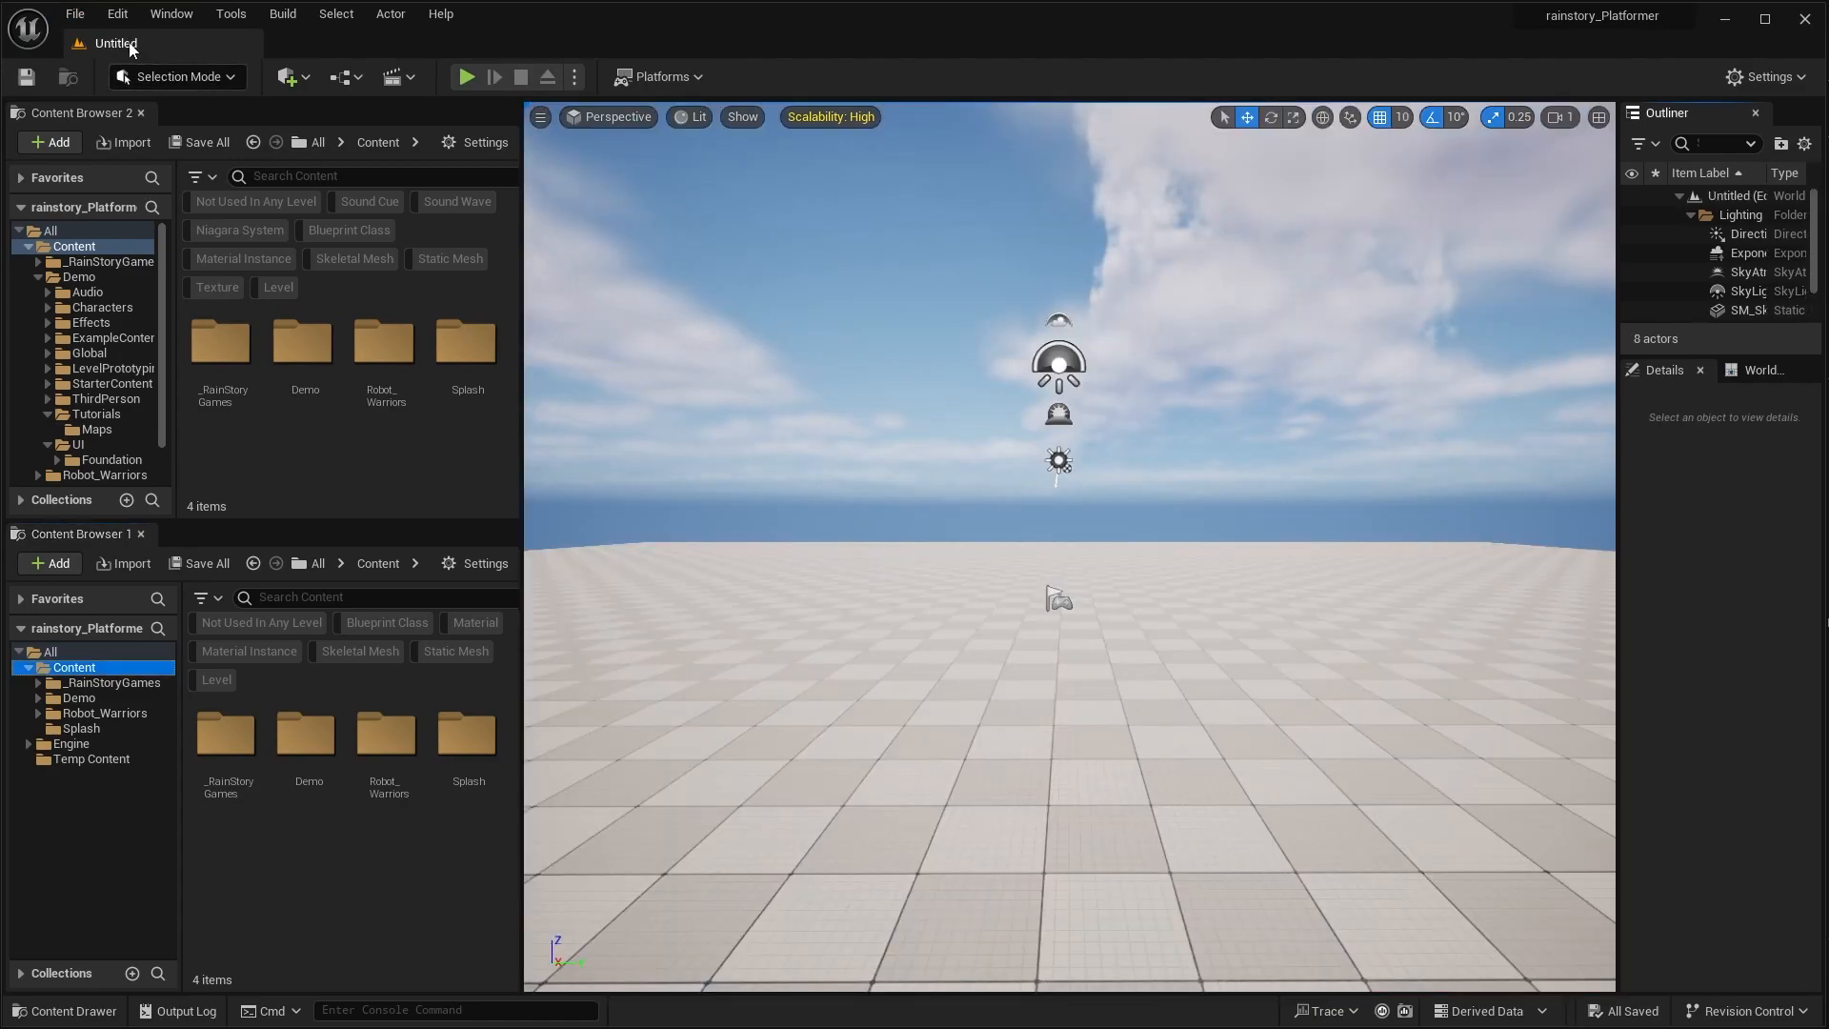
# Step: Save the level as L_New in the _RainStoryGames Maps folder
pyautogui.click(74, 13)
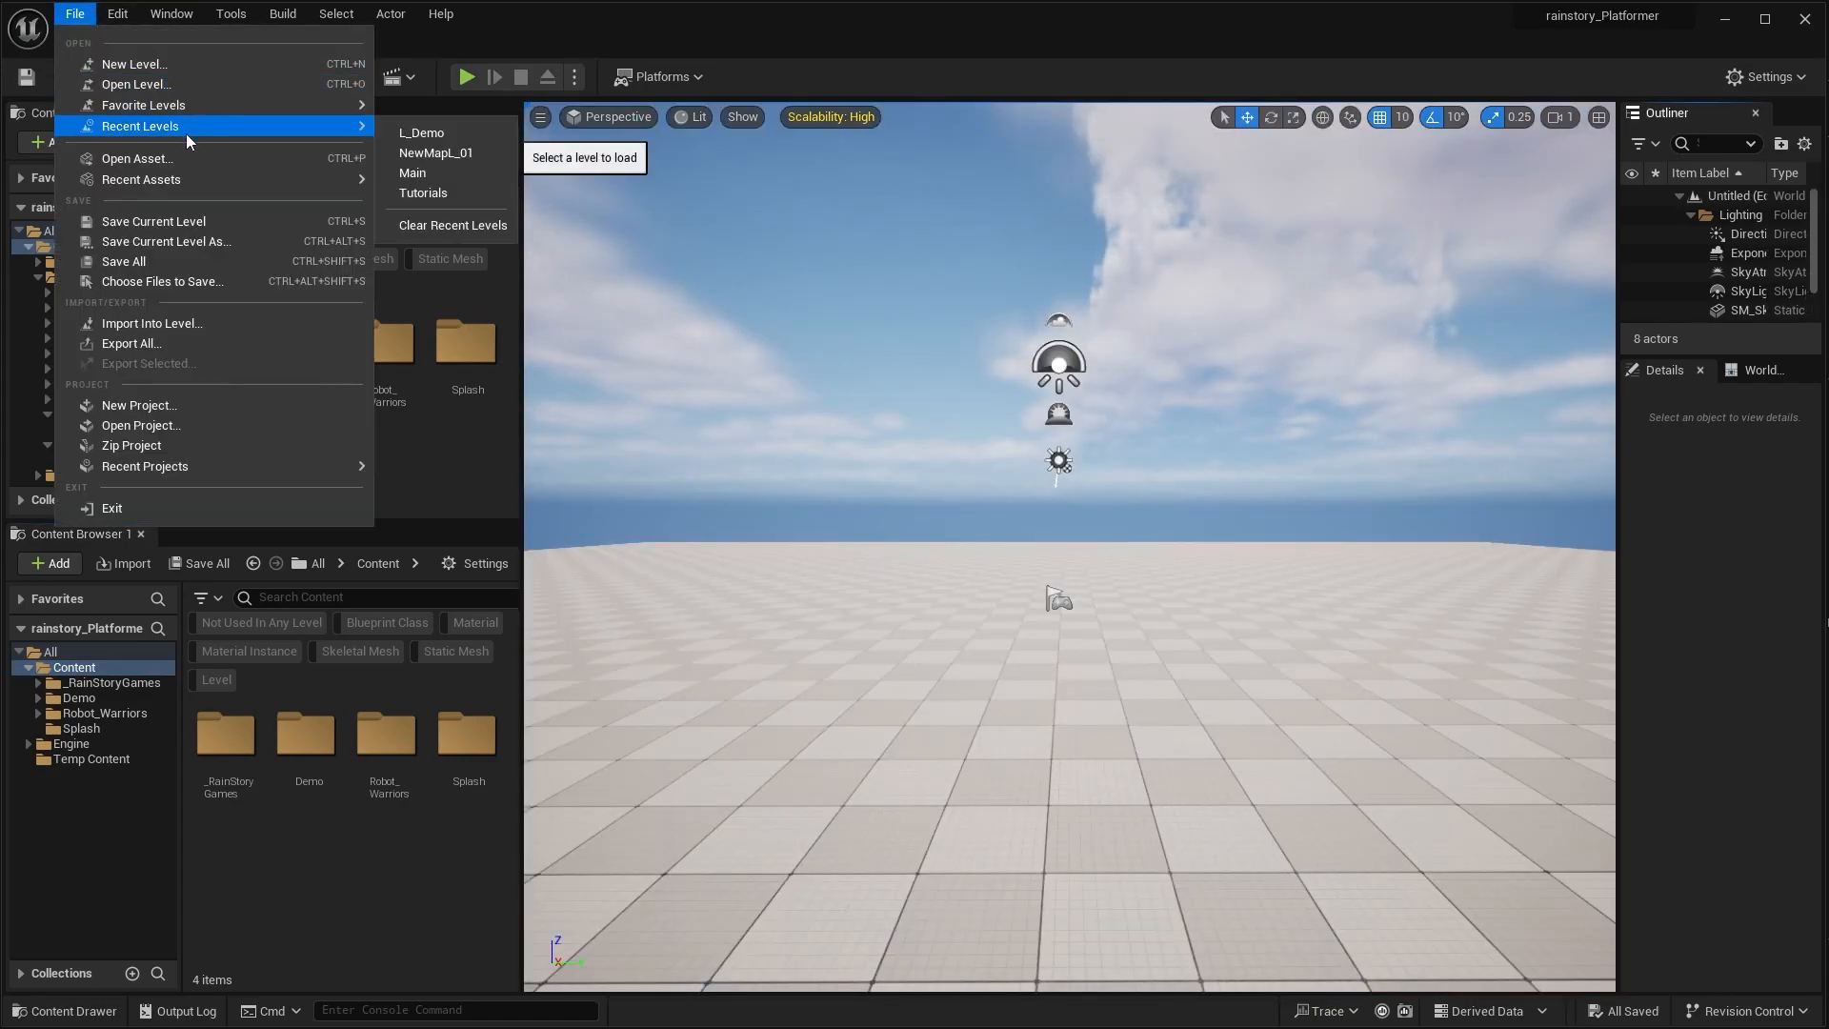
pyautogui.click(166, 242)
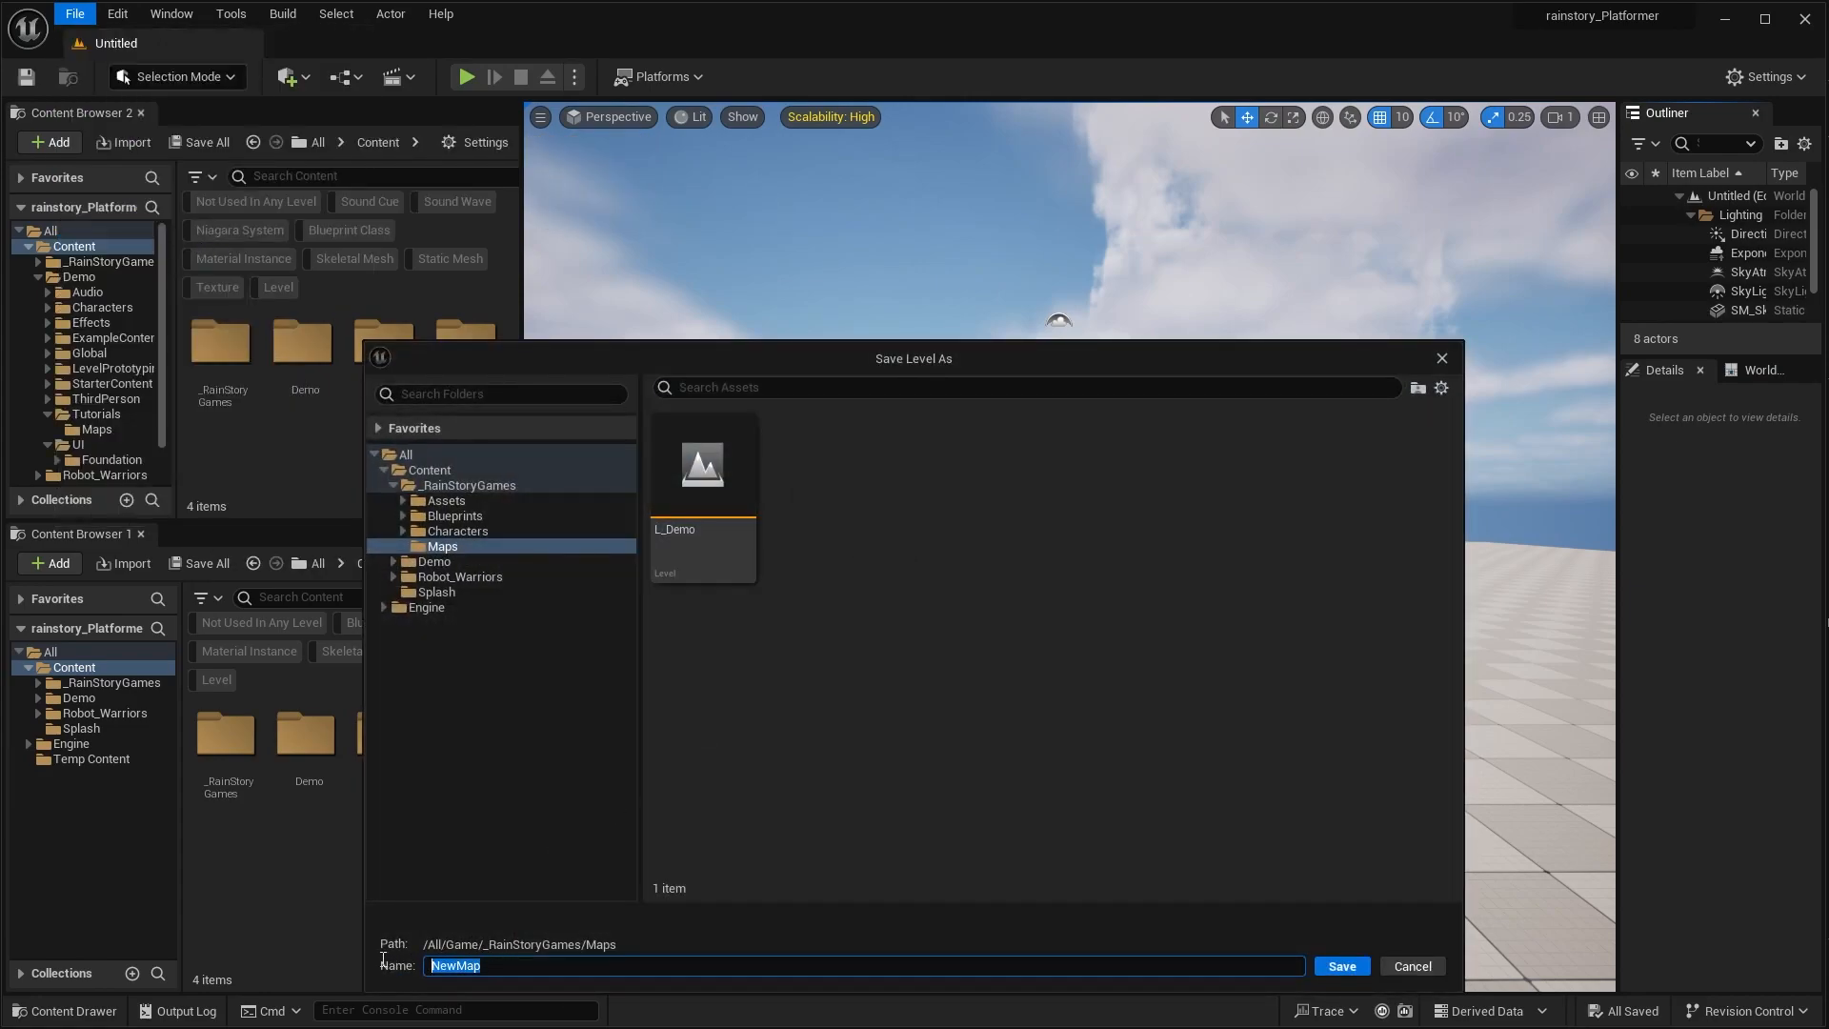
pyautogui.write('L_N')
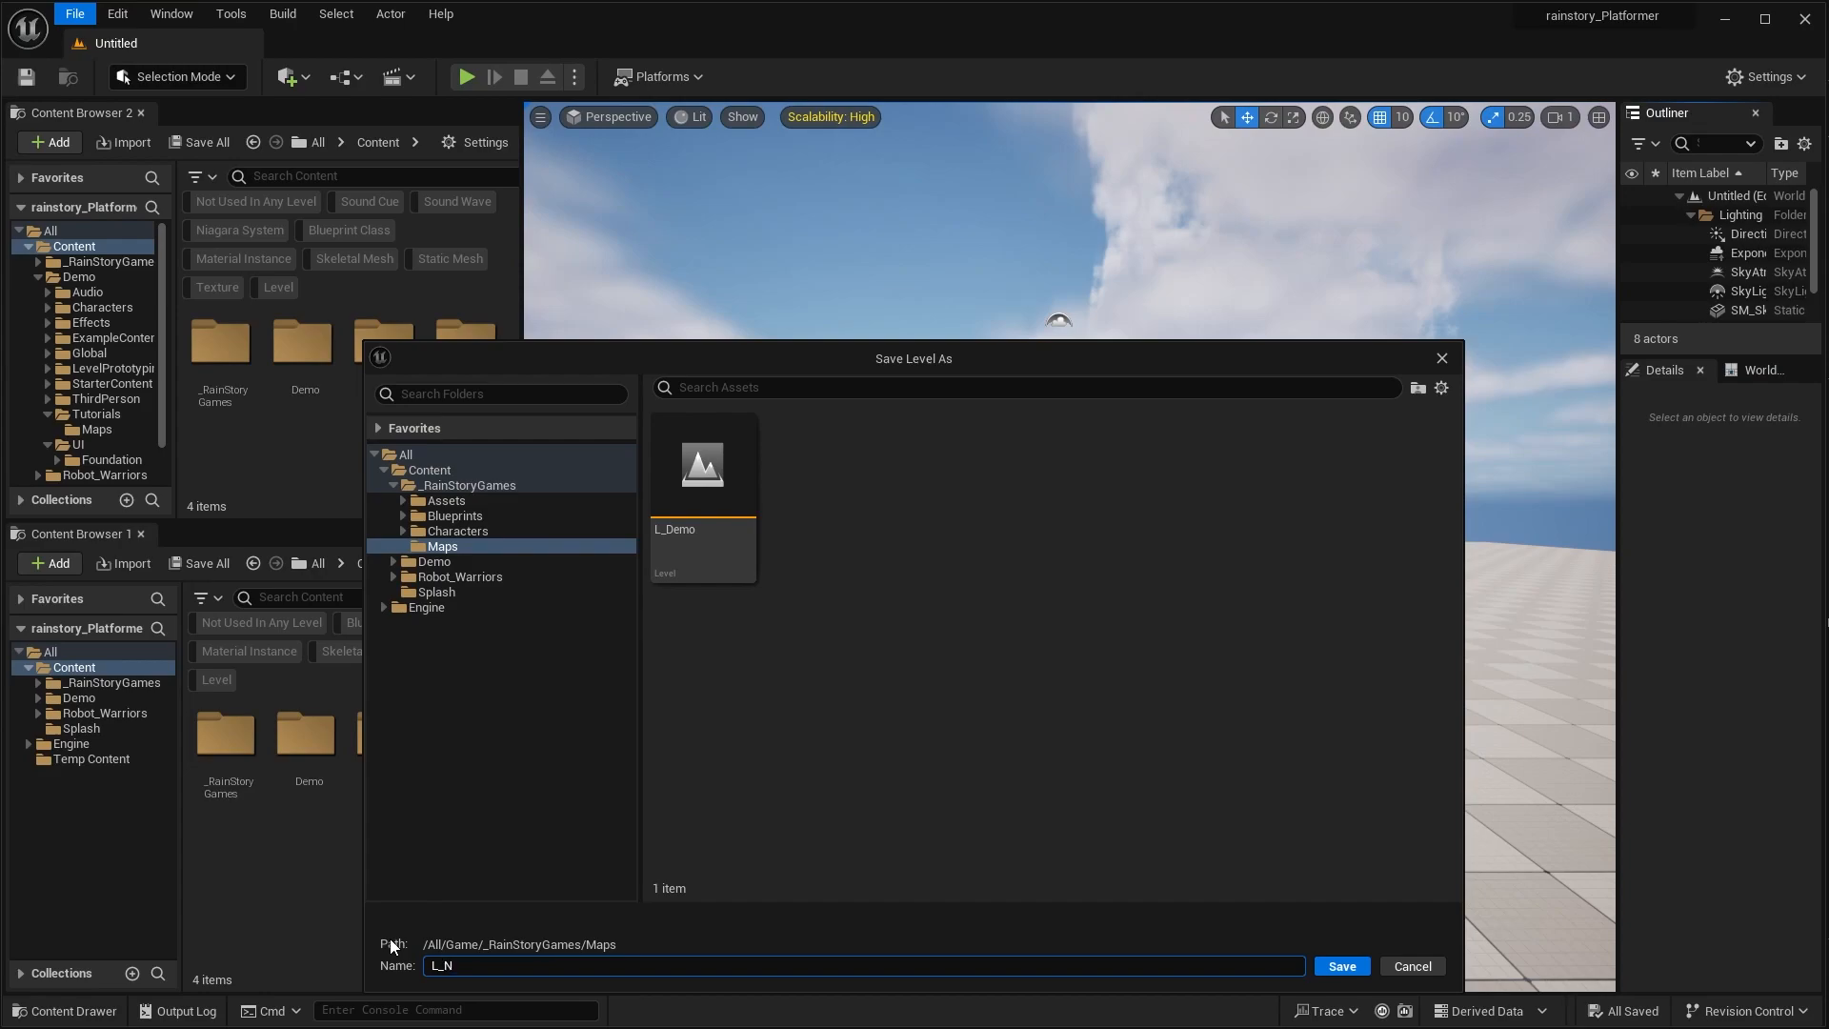
pyautogui.click(1340, 966)
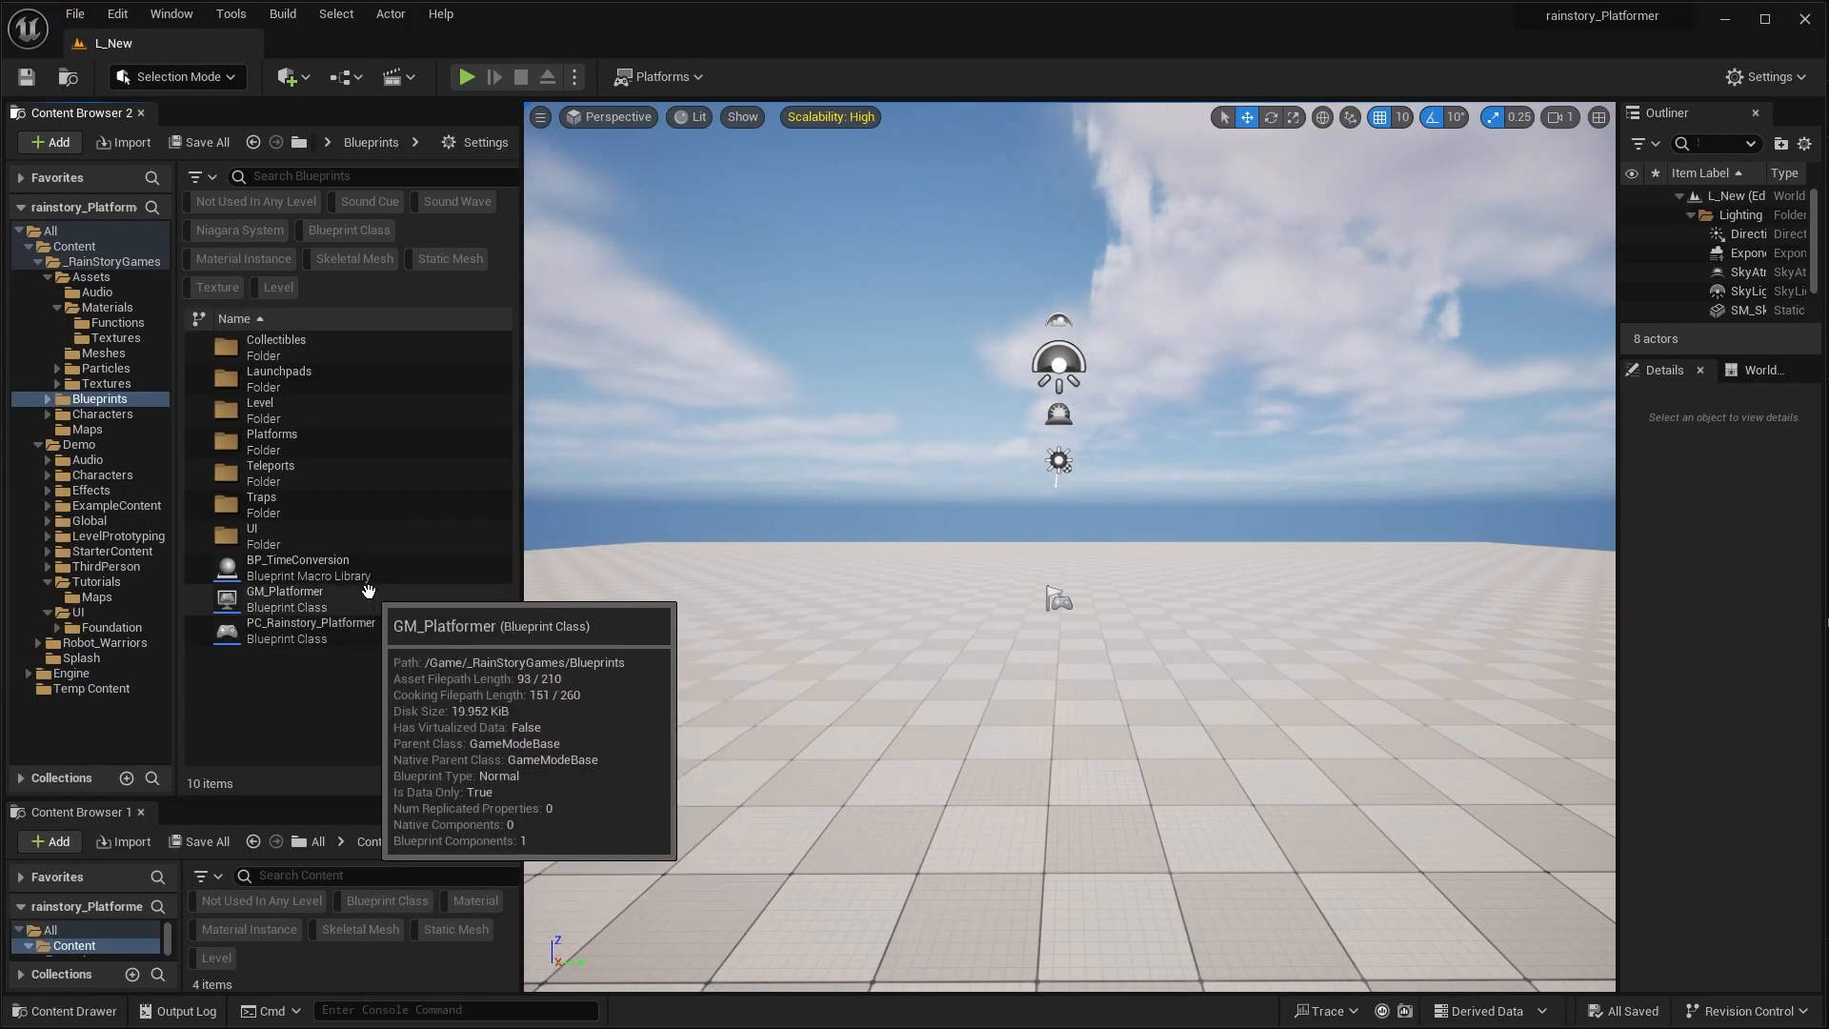
pyautogui.moveTo(366, 660)
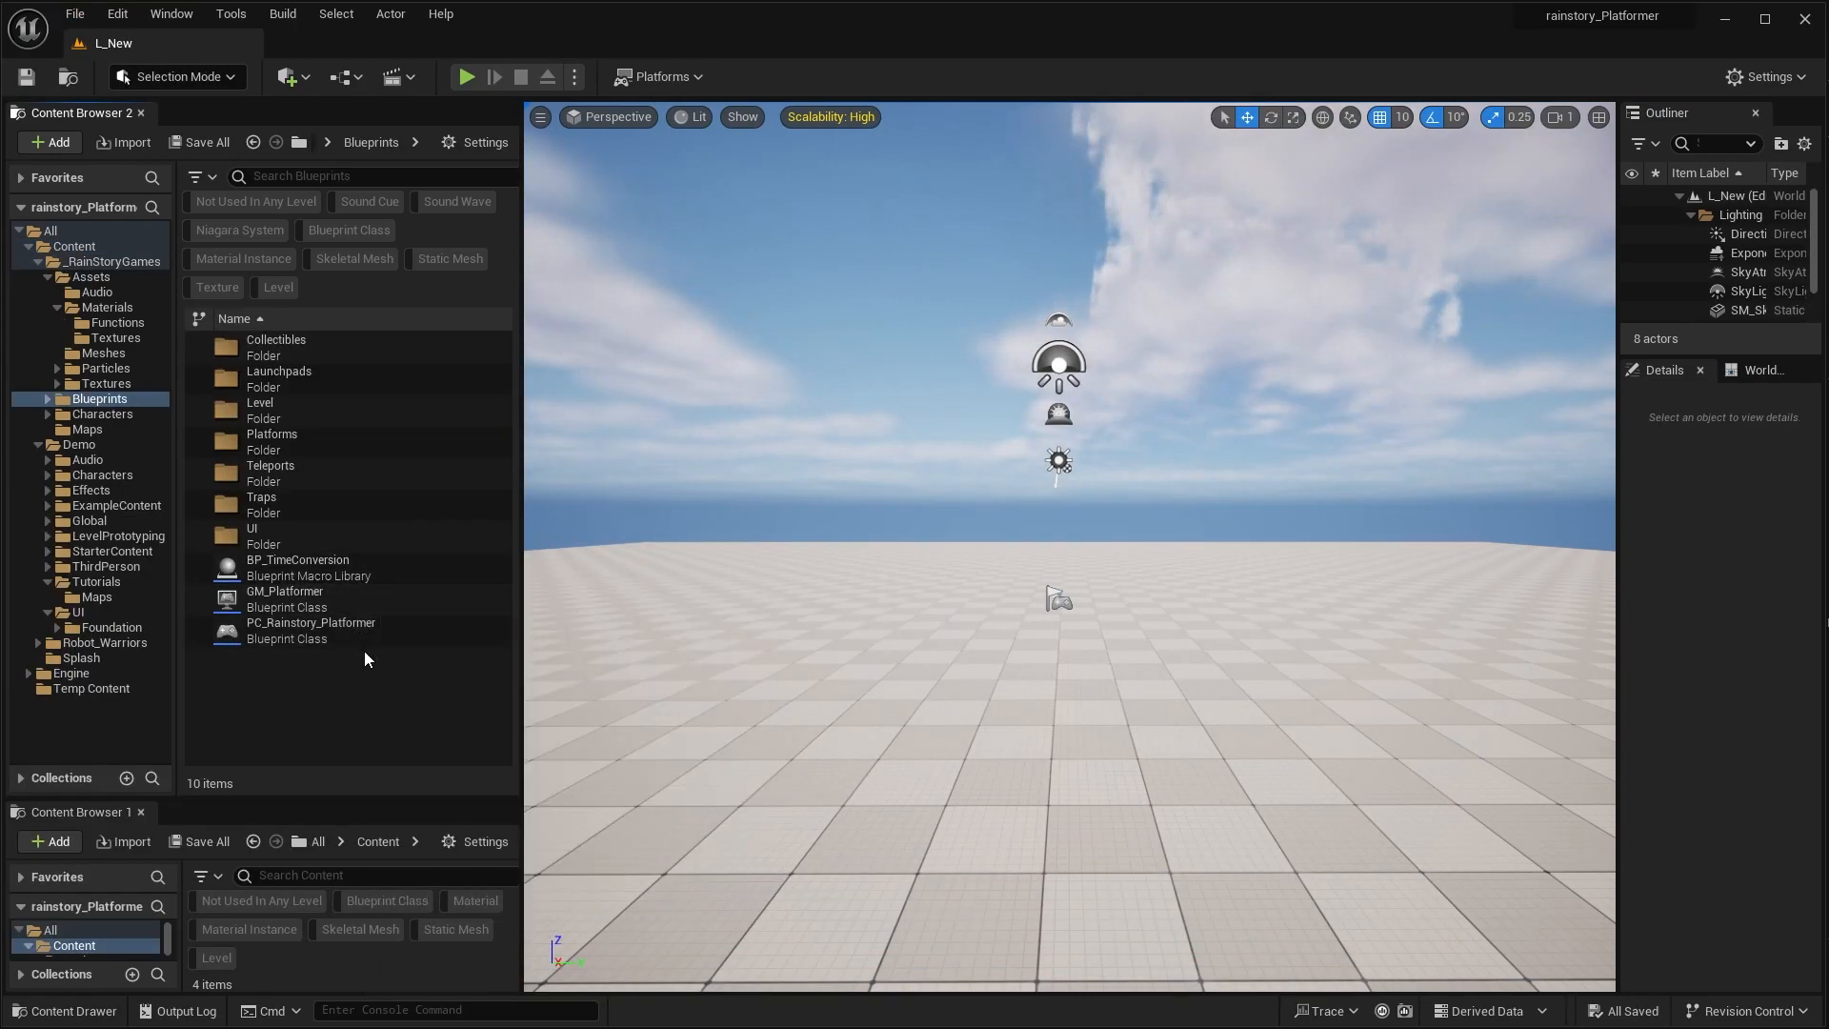
pyautogui.moveTo(606, 204)
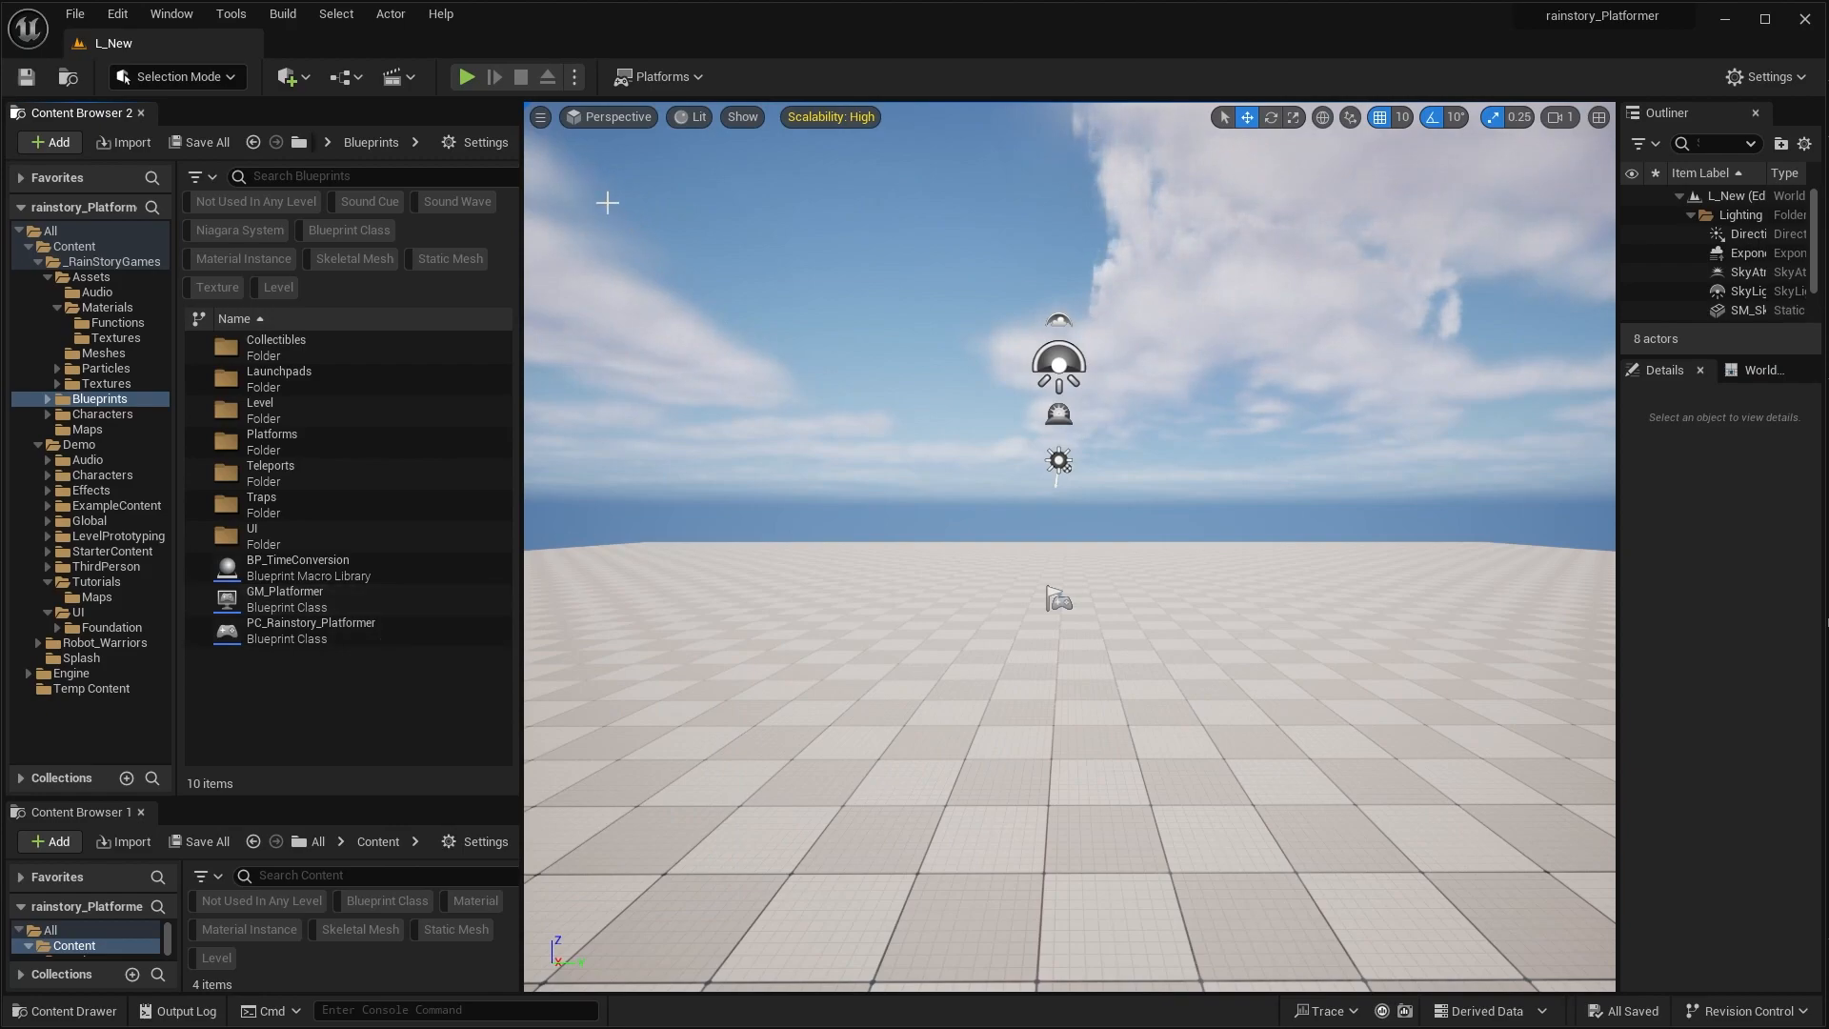
# Step: Place a BP_LevelManager actor from Blueprints > Level near the player start
pyautogui.click(397, 77)
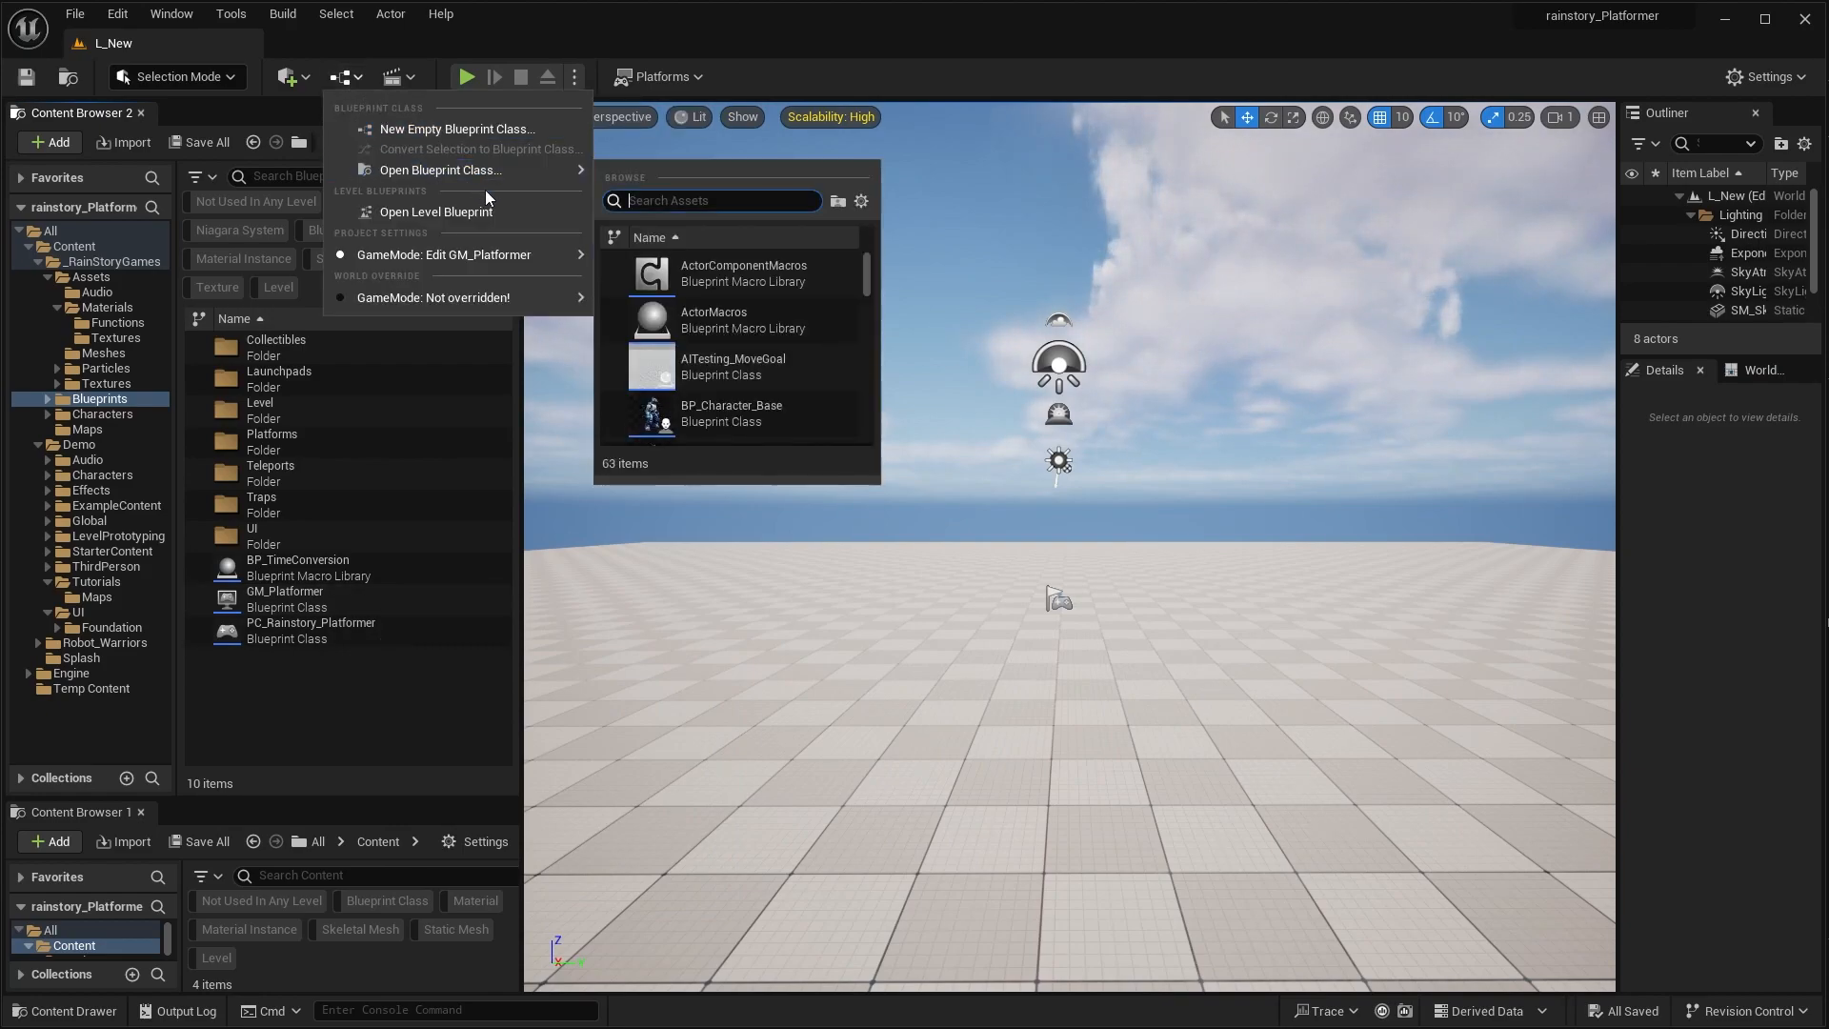
pyautogui.moveTo(461, 297)
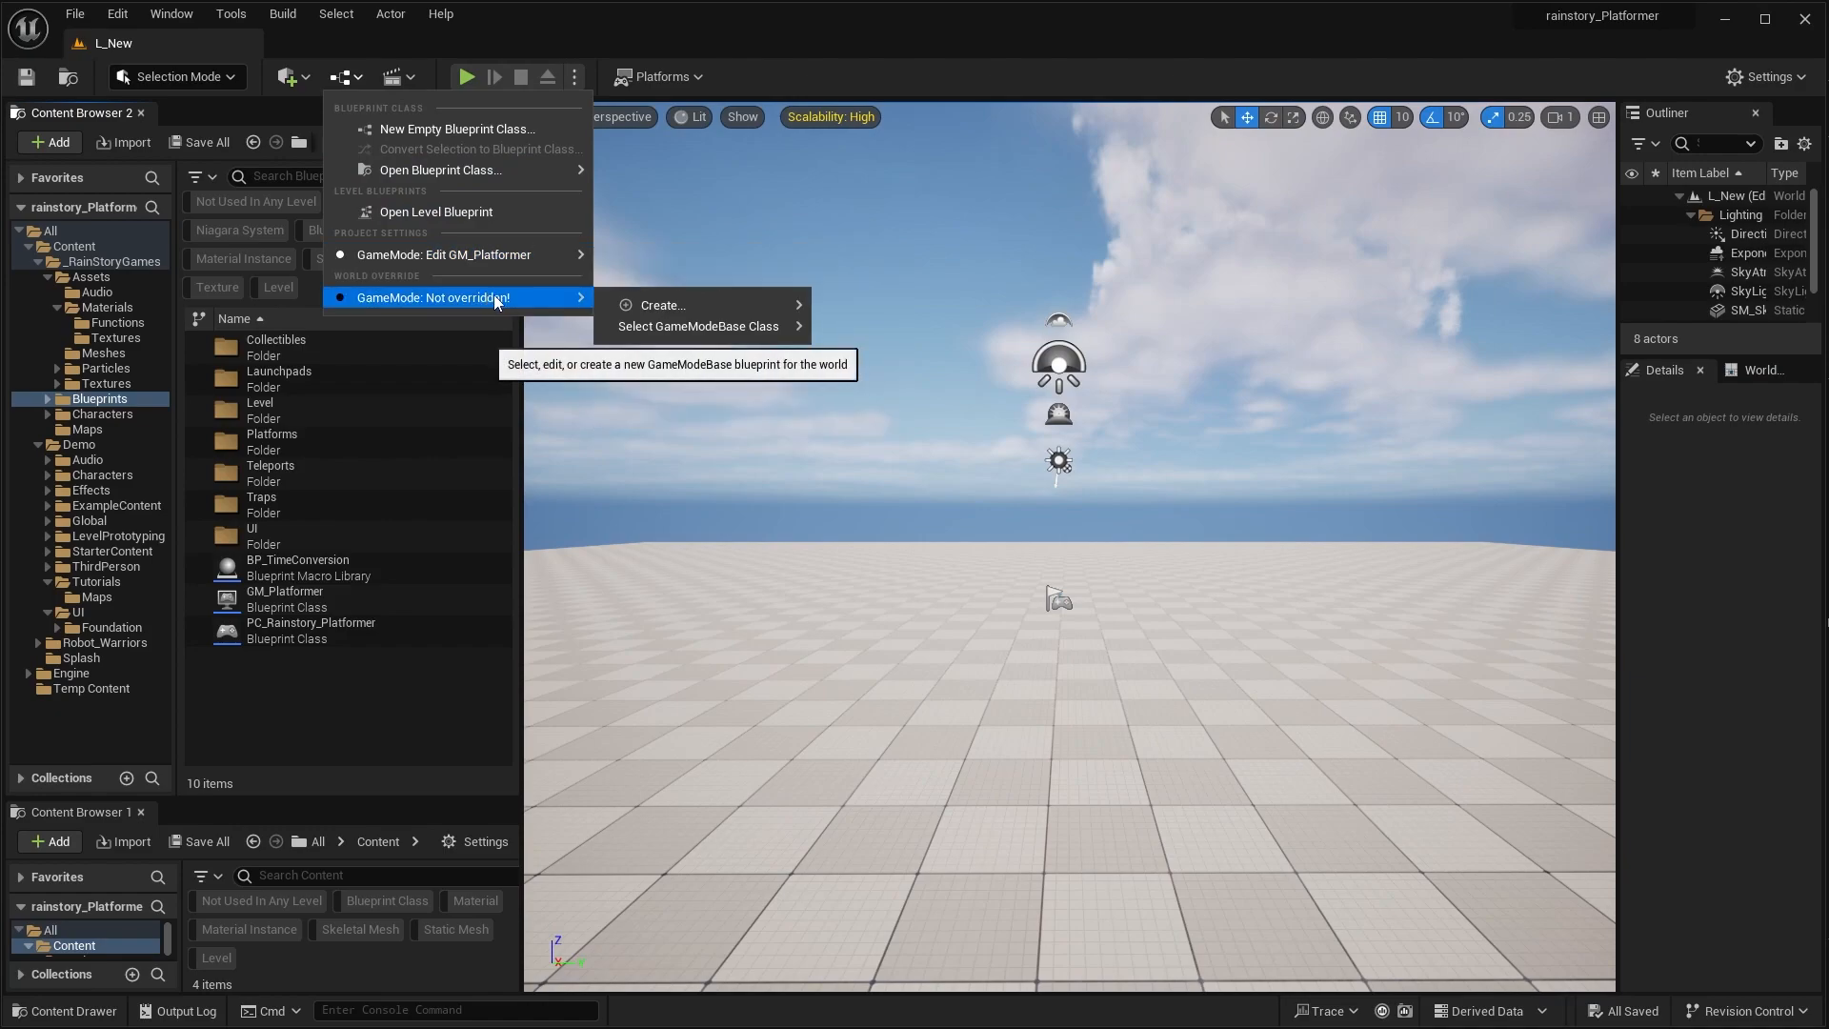
pyautogui.click(698, 326)
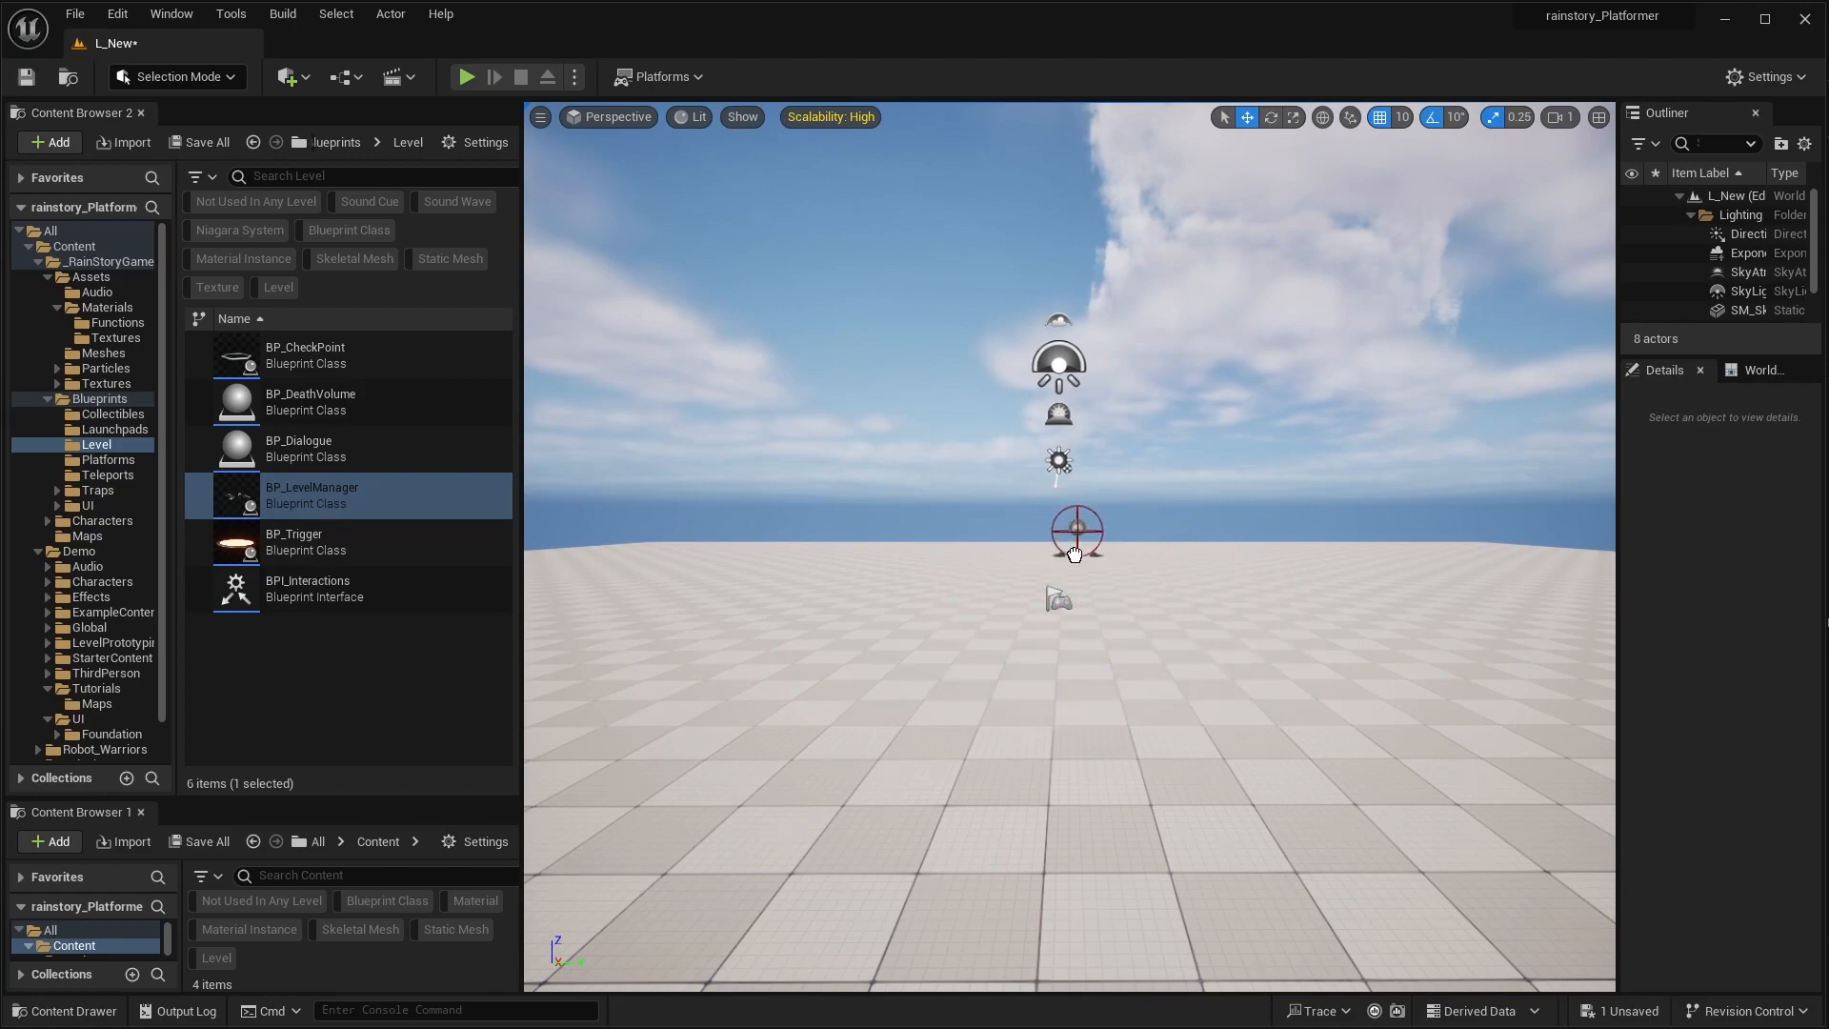
# Step: Set the Level Manager's Next Level to L_Demo, Collect All on, blue text and Countdown Mode on
pyautogui.click(1059, 533)
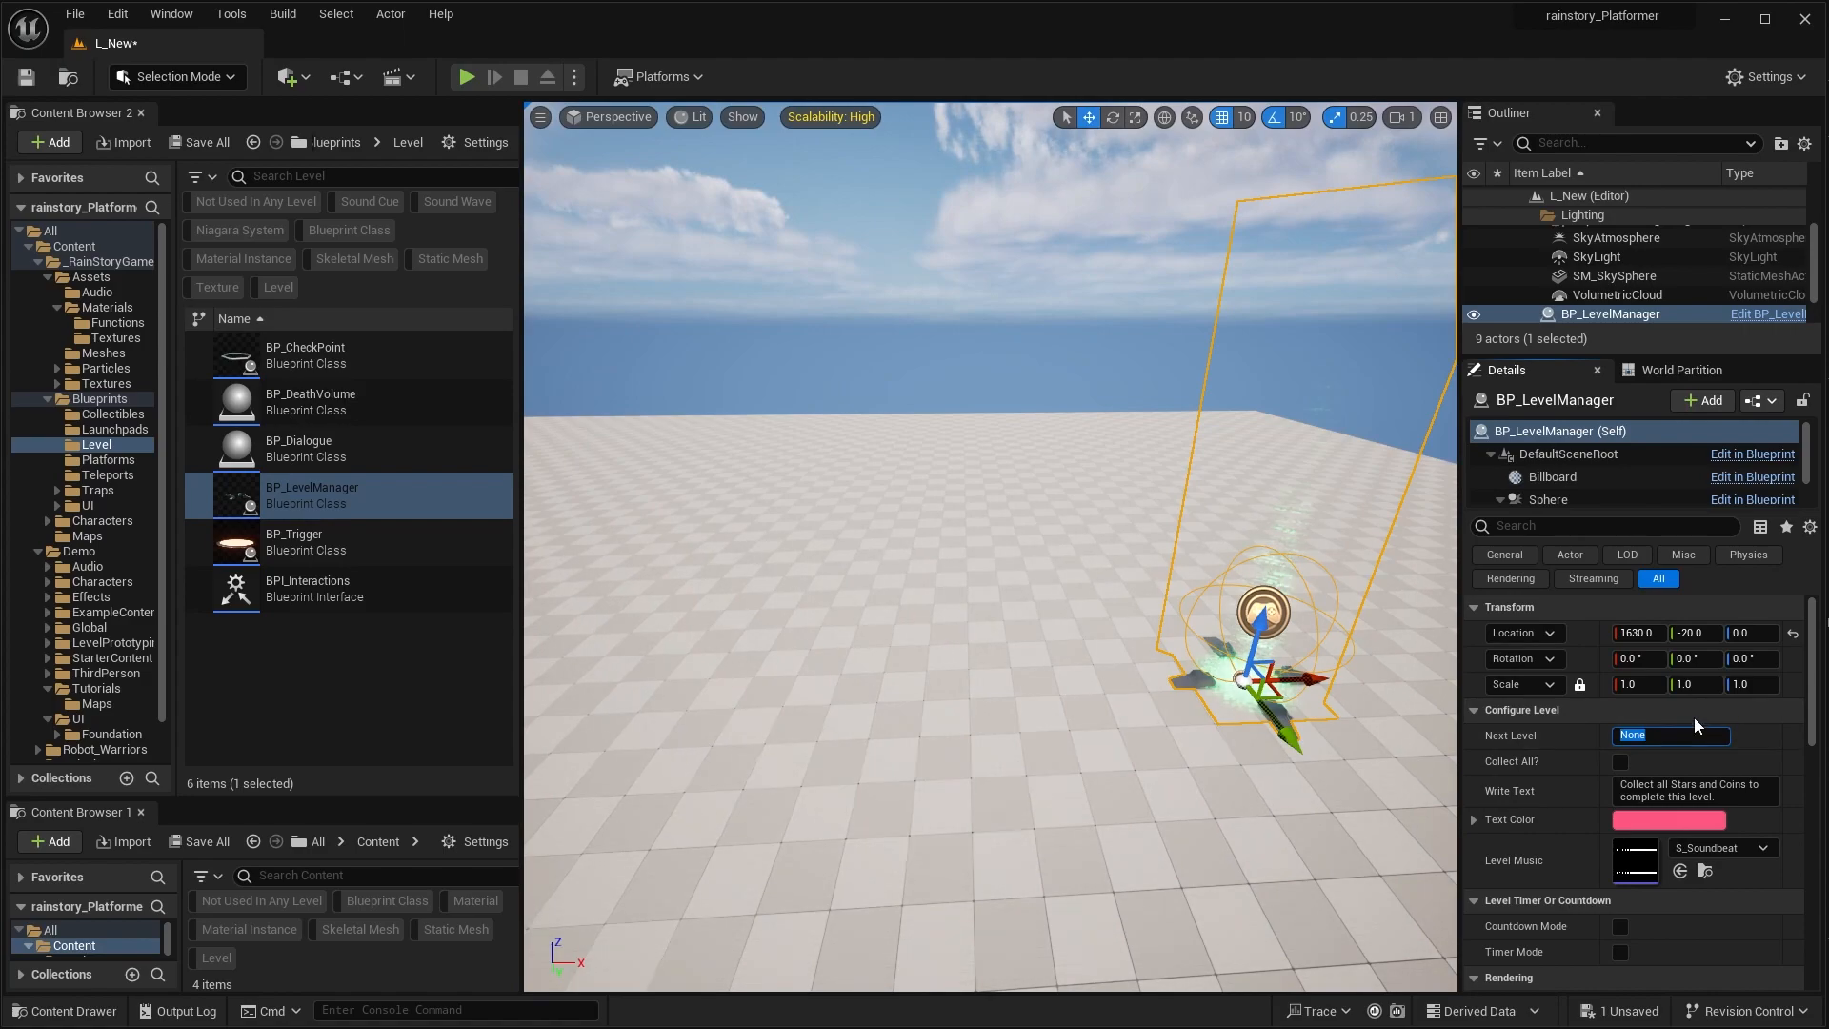
pyautogui.write('L_Demo')
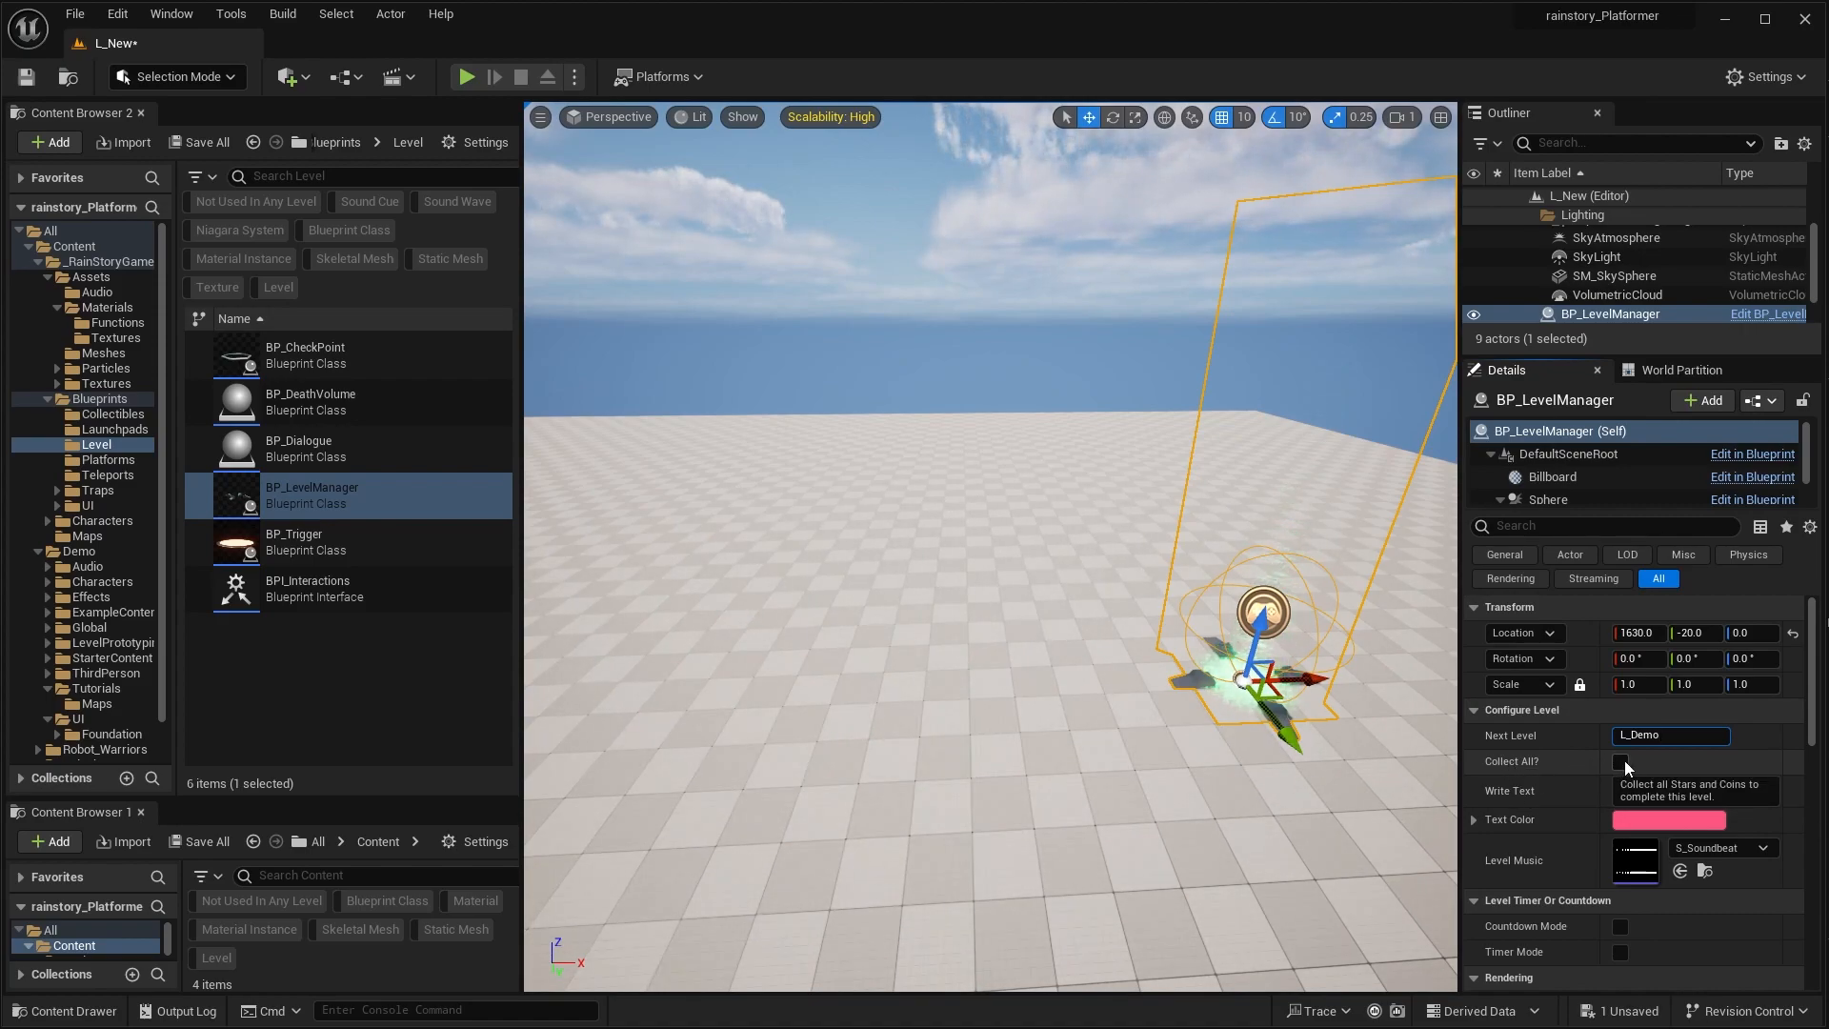
pyautogui.click(1620, 760)
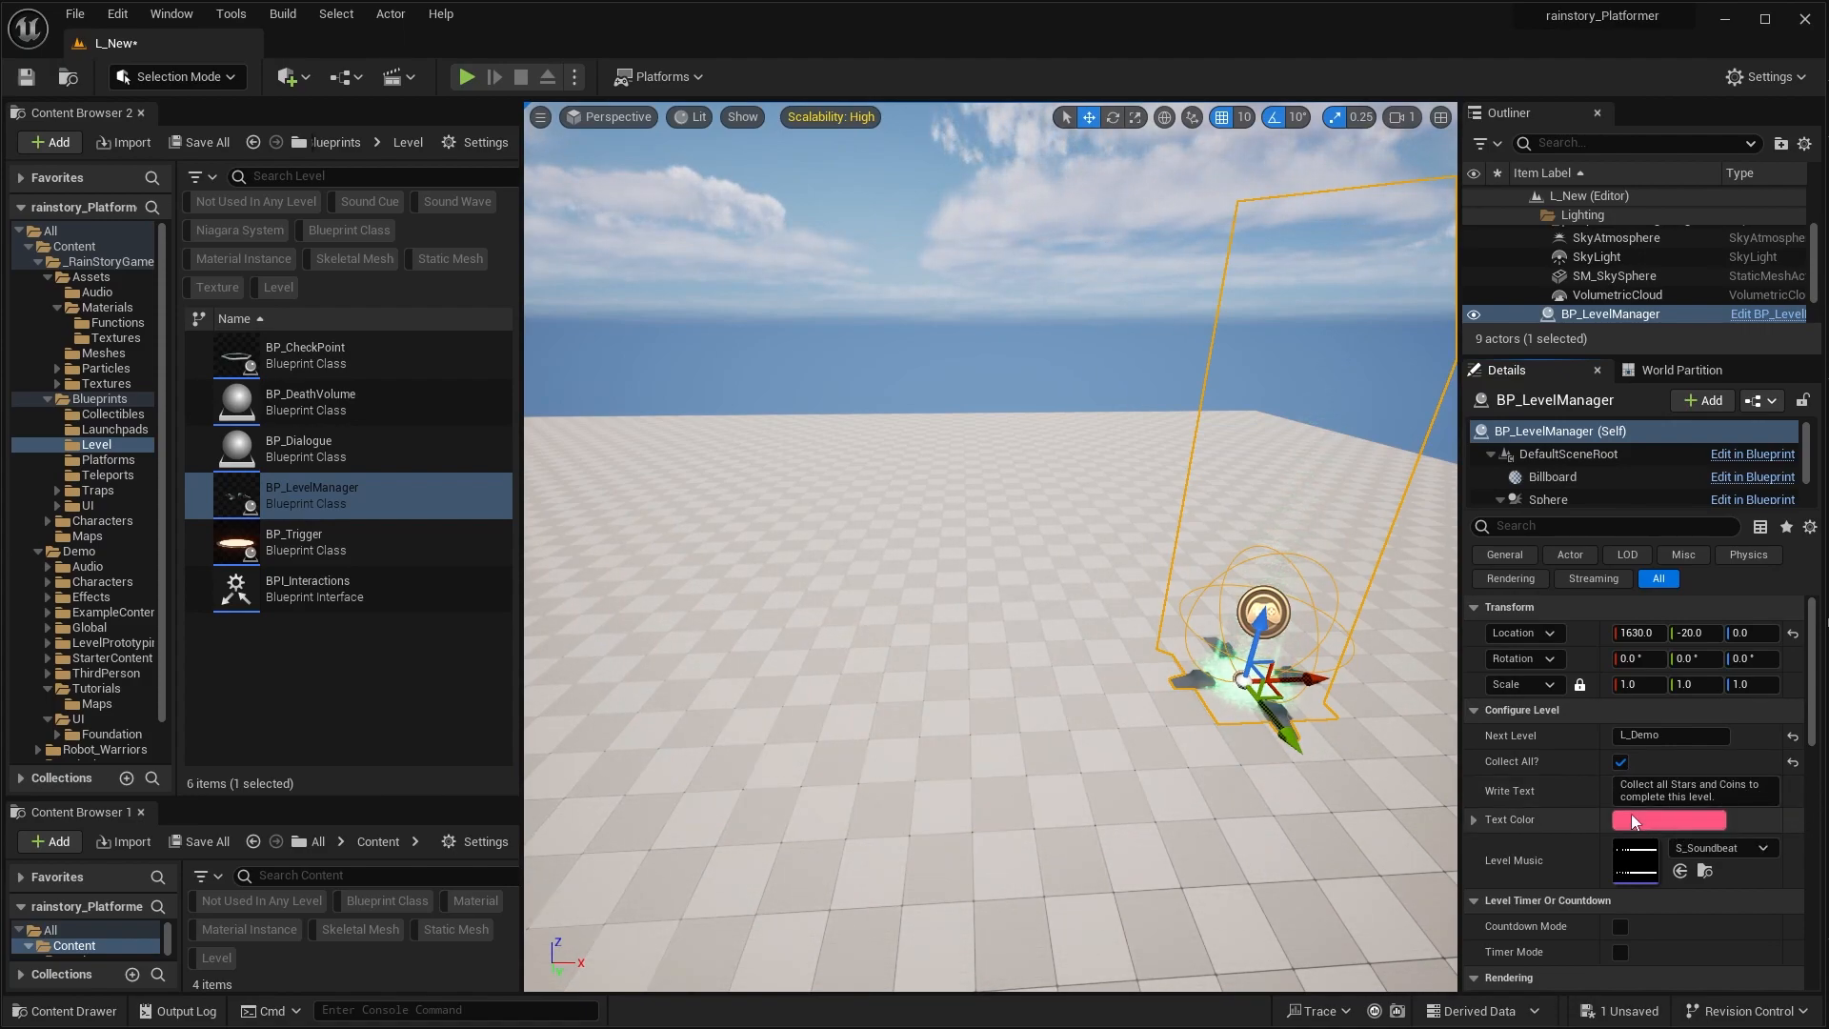
pyautogui.click(1672, 819)
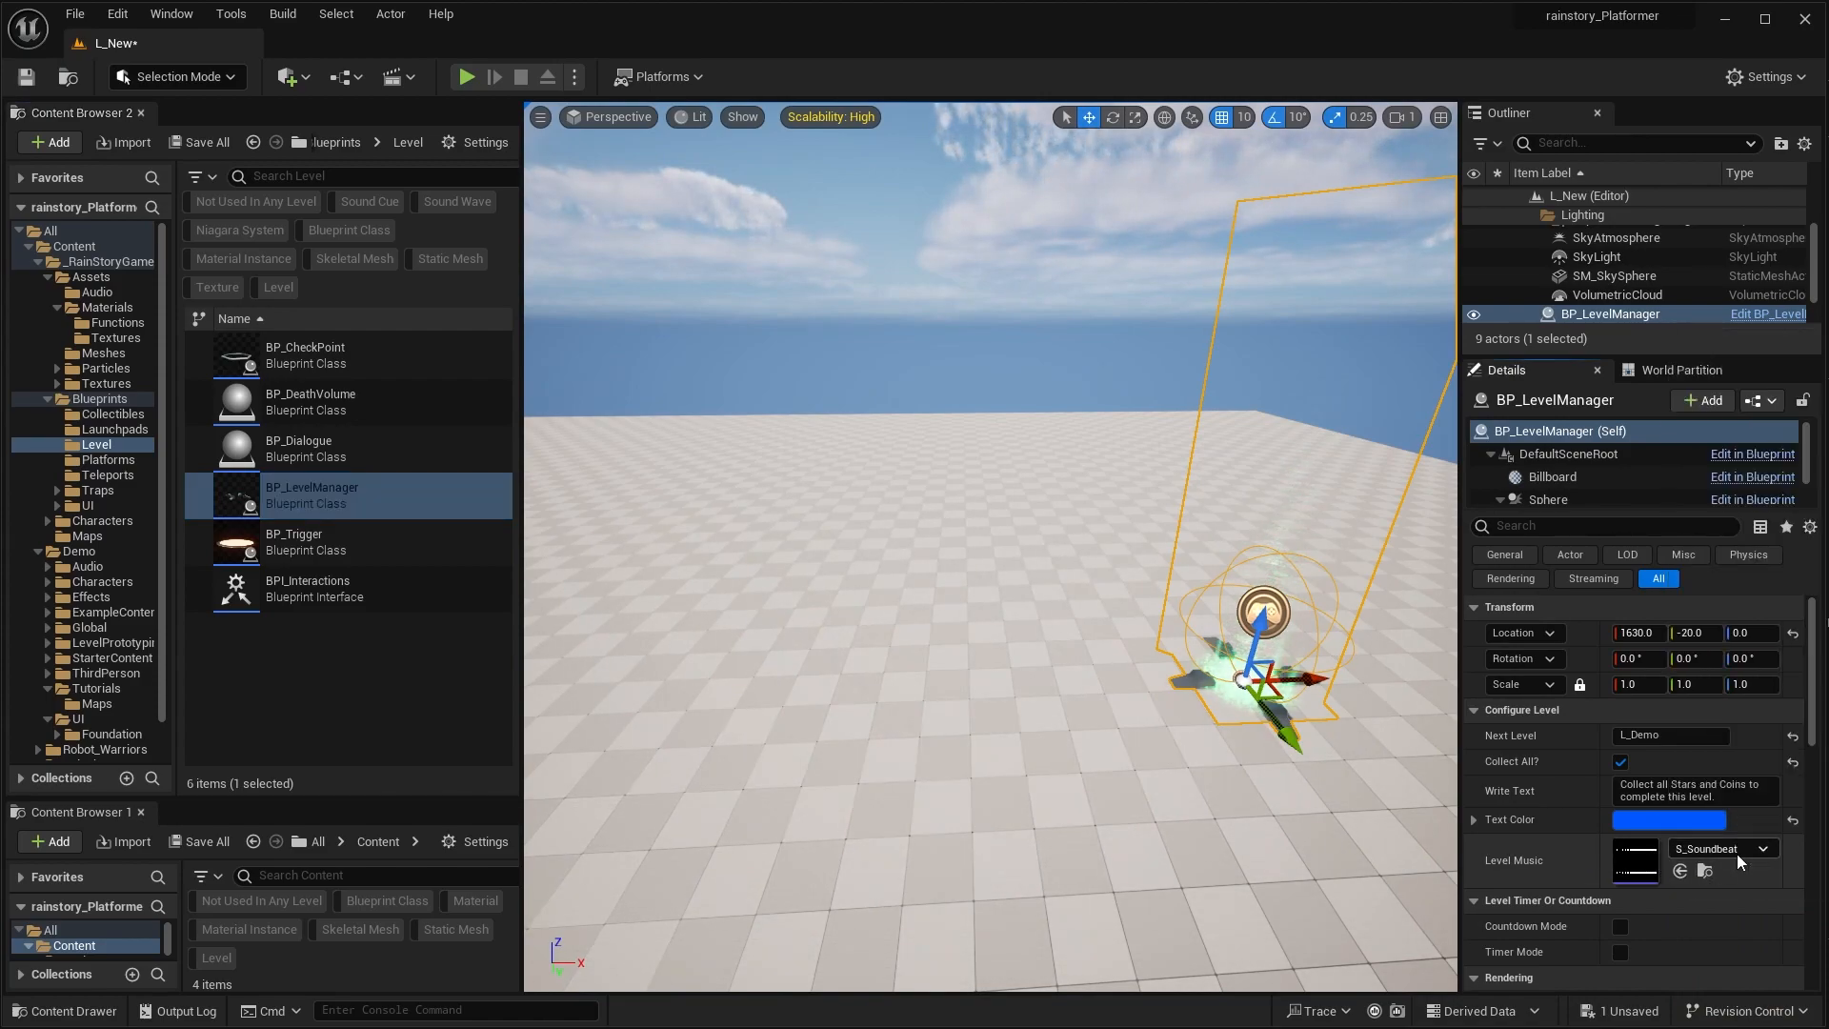
pyautogui.moveTo(1551, 834)
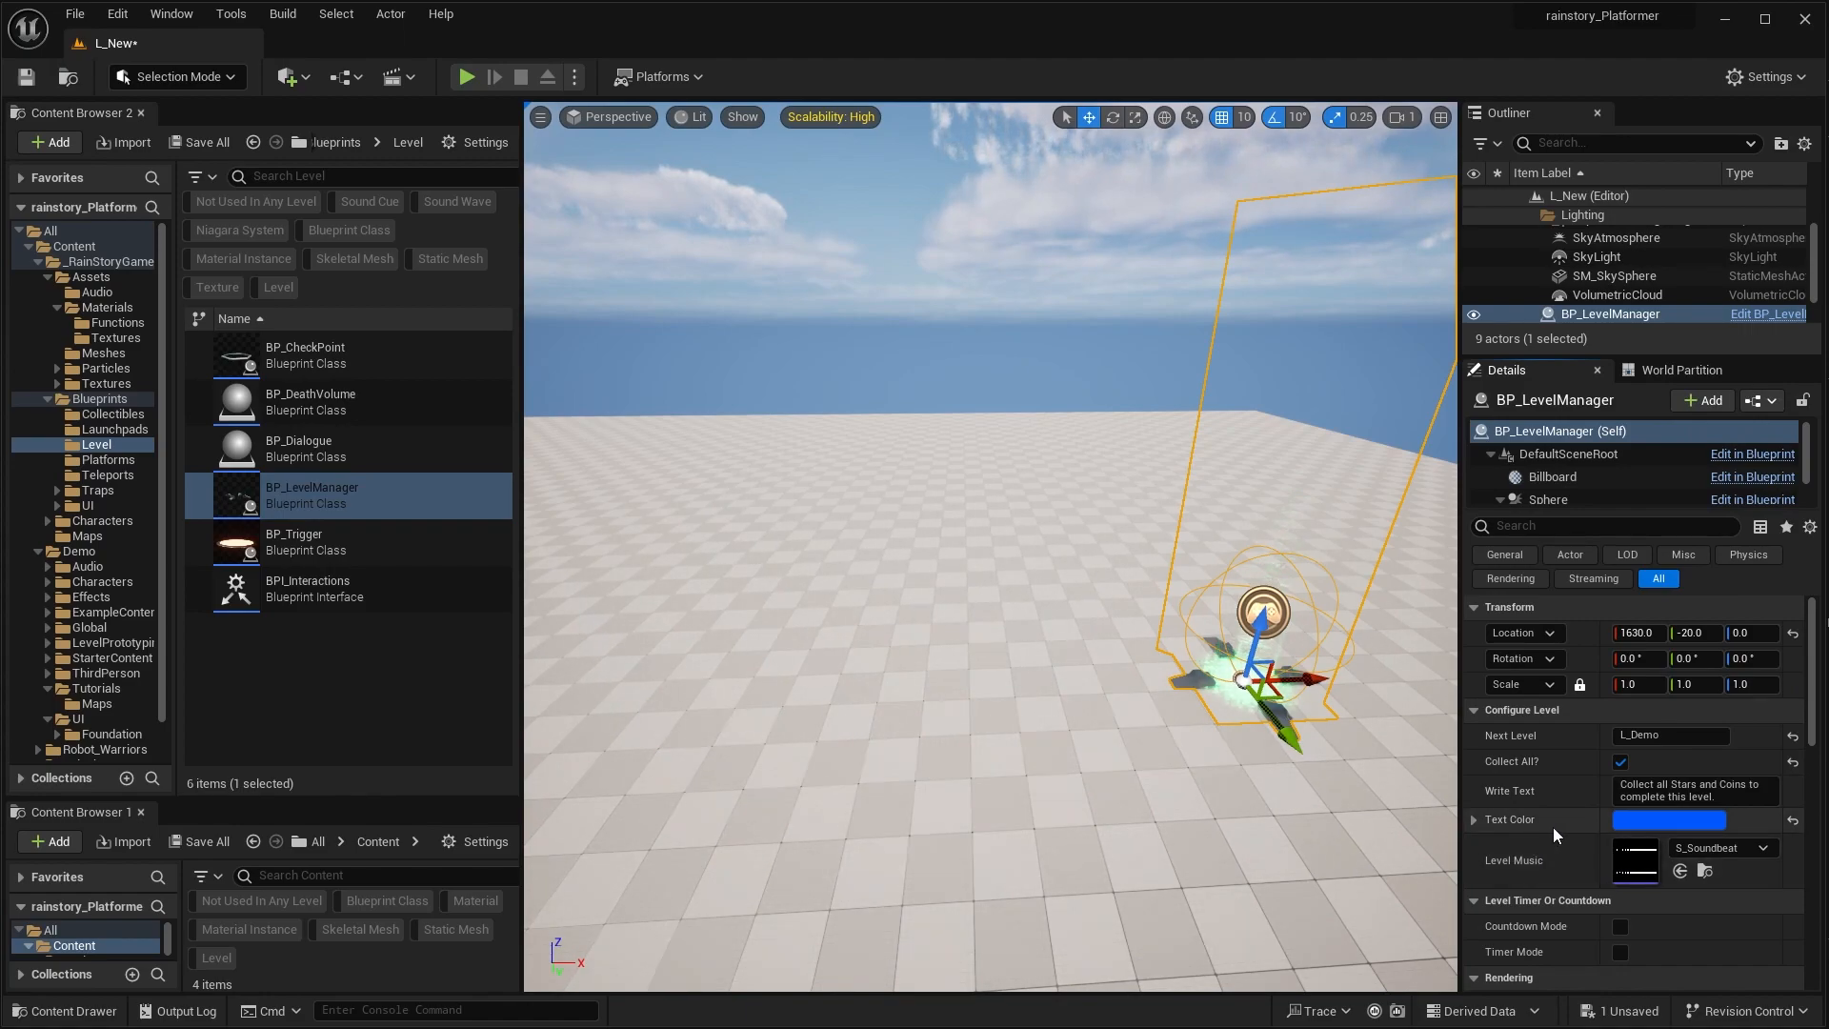
pyautogui.scroll(-3)
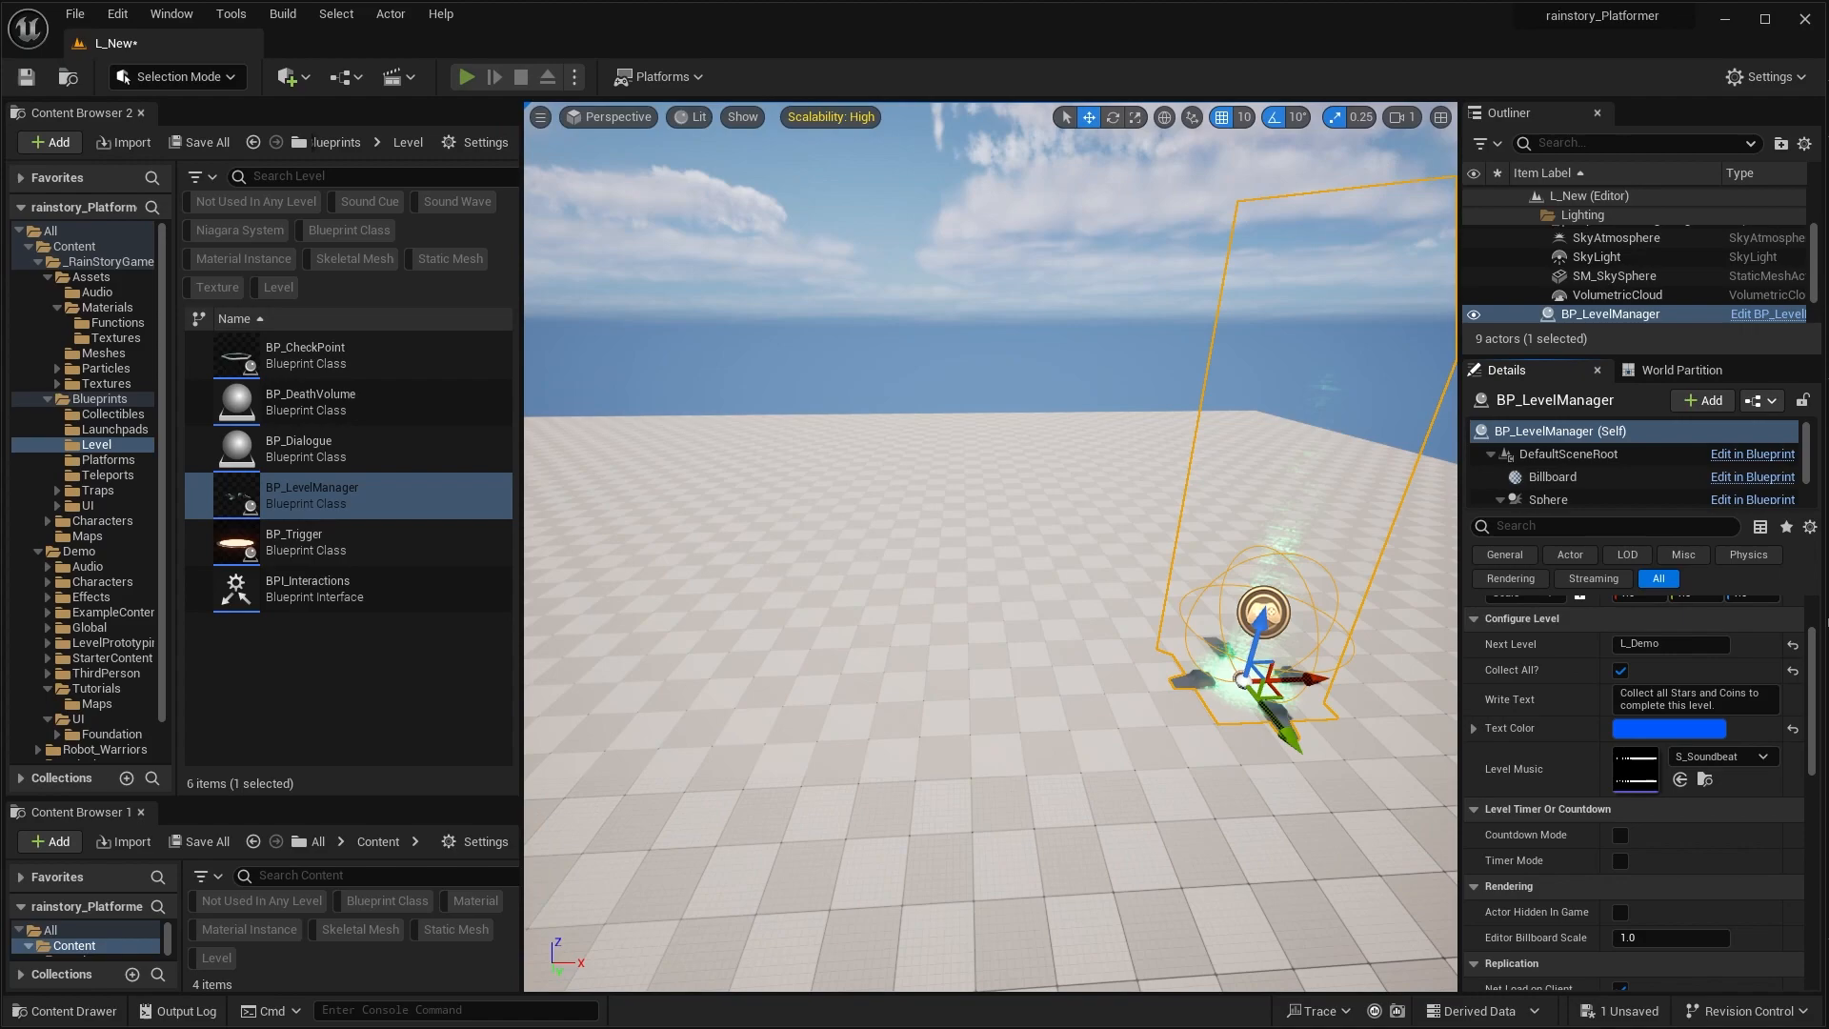
pyautogui.click(465, 76)
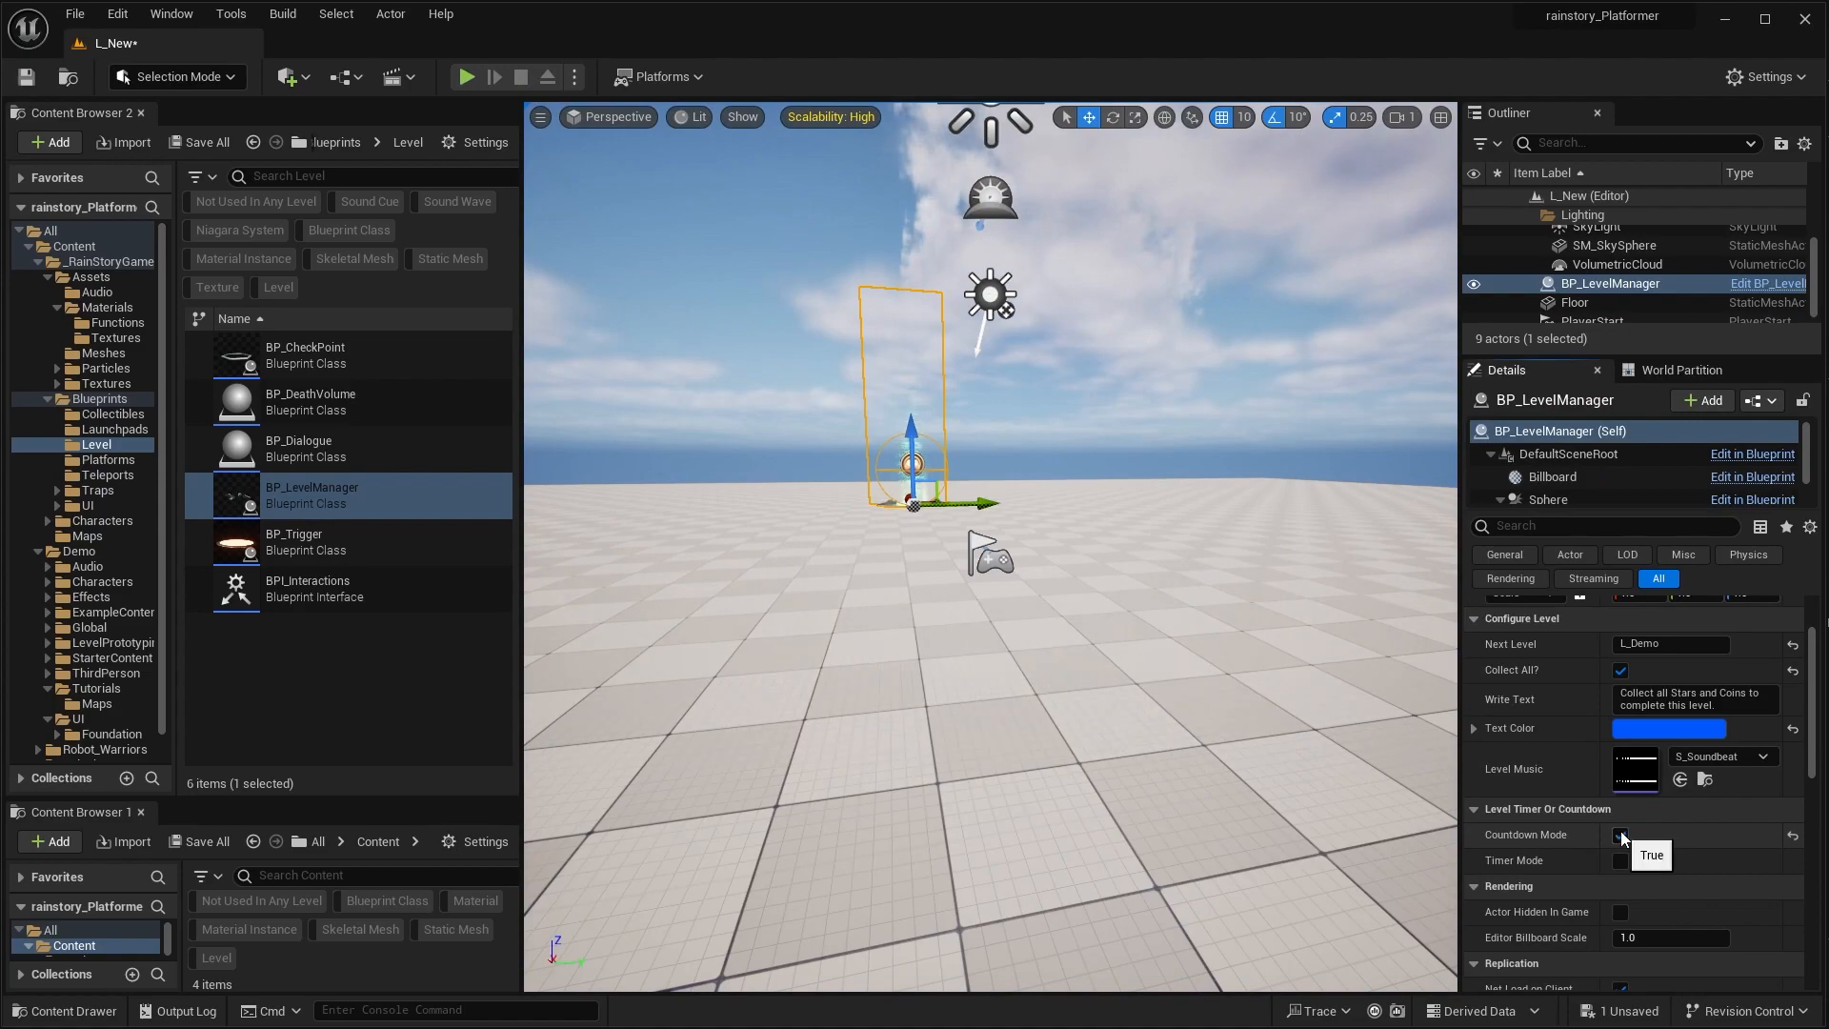
# Step: Play-test L_New repeatedly to check the timer, with coin and star collectibles placed
pyautogui.click(464, 76)
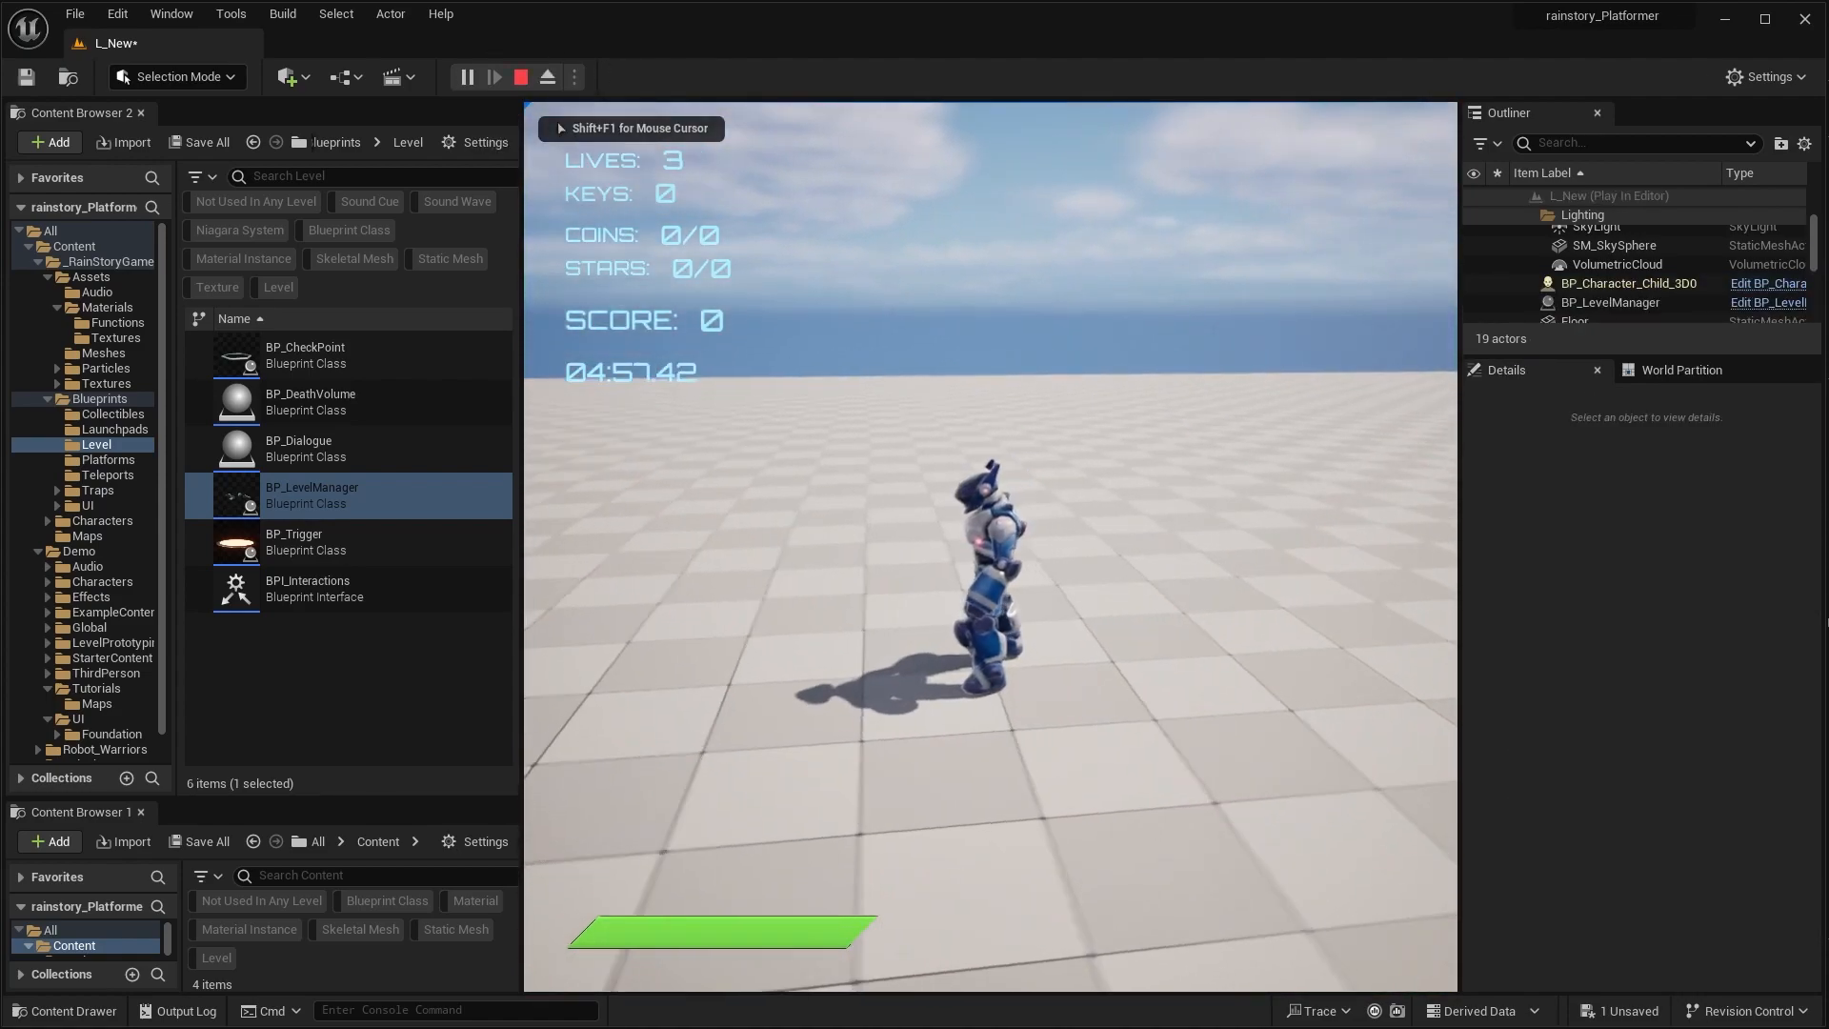
pyautogui.click(520, 76)
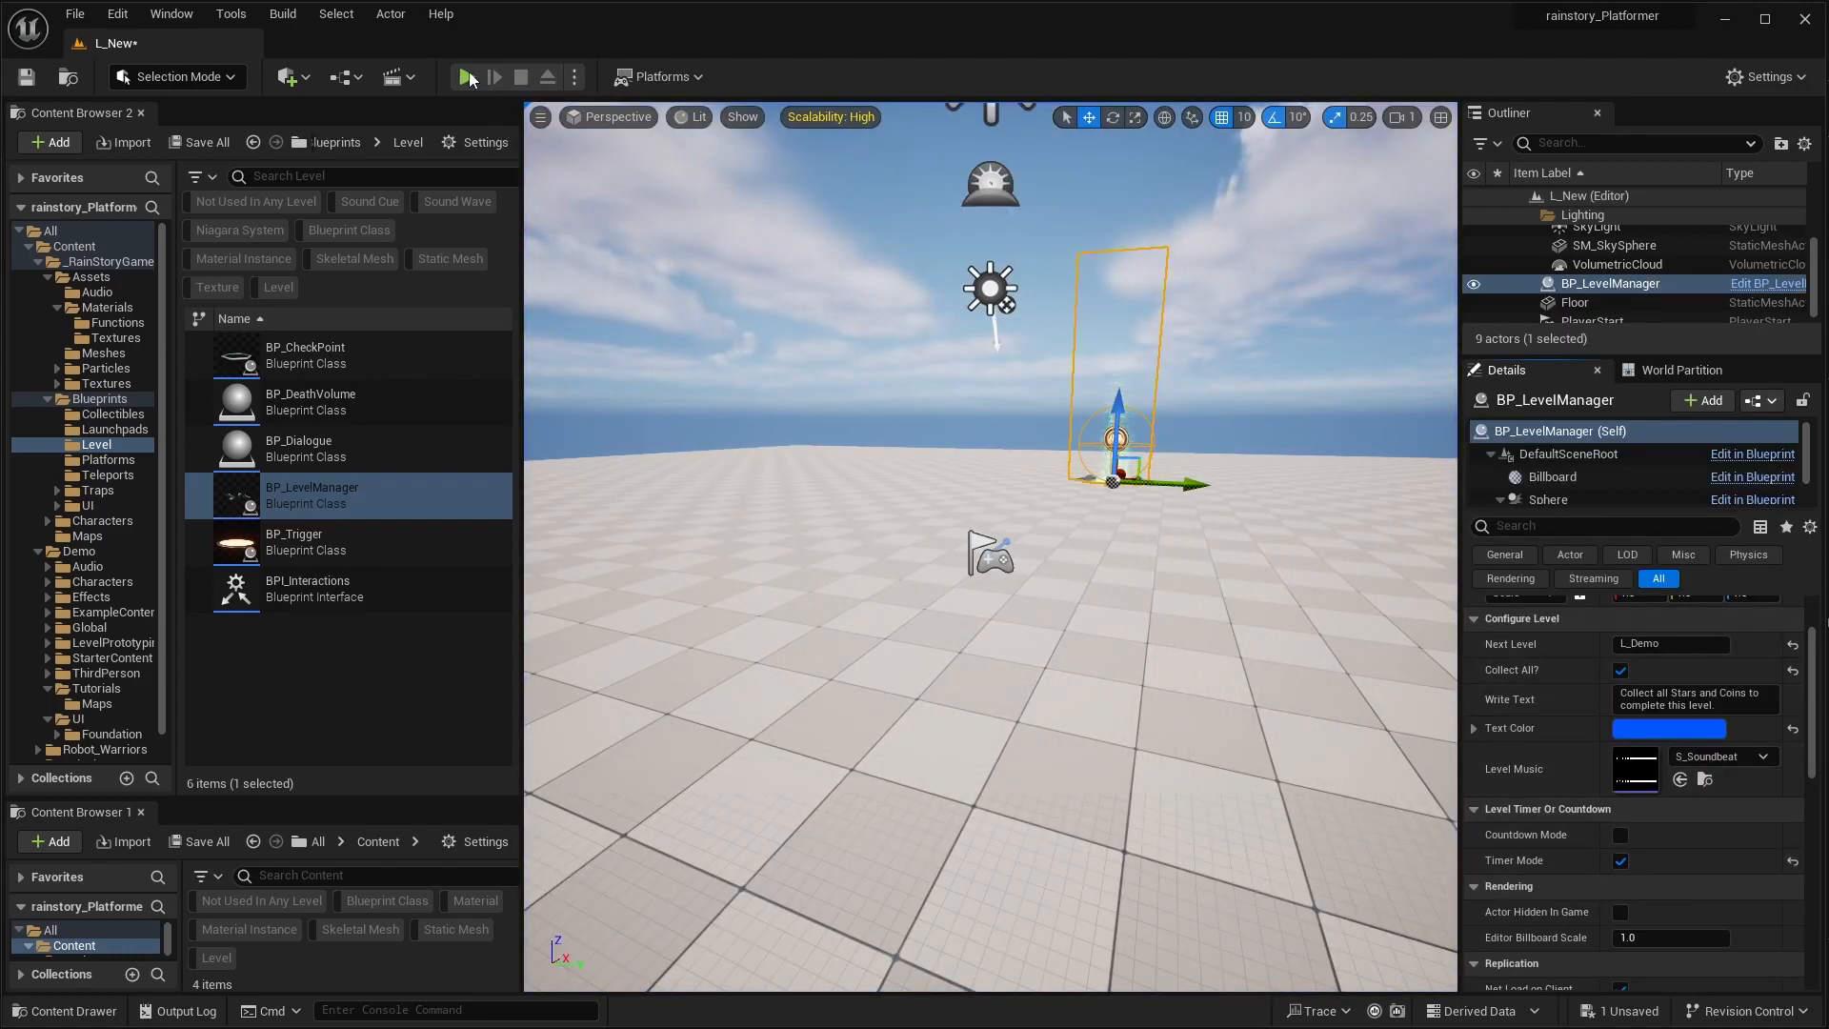
pyautogui.click(465, 77)
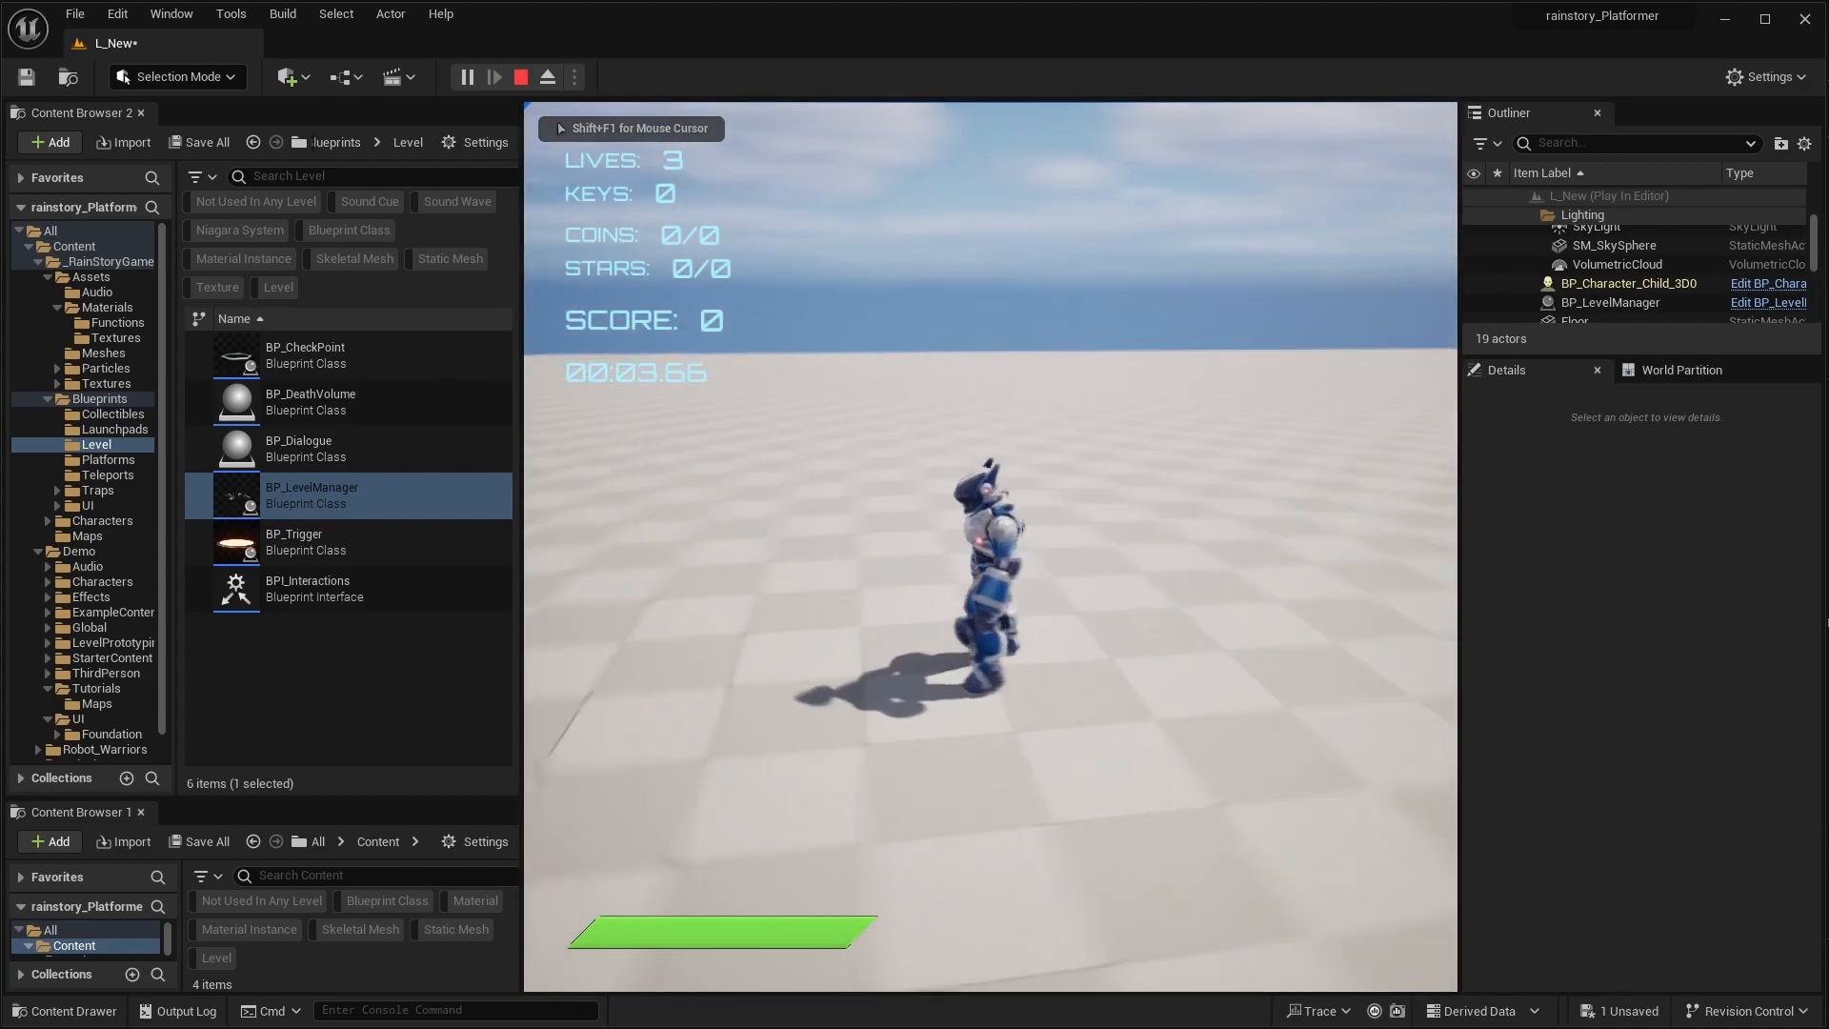
pyautogui.click(518, 76)
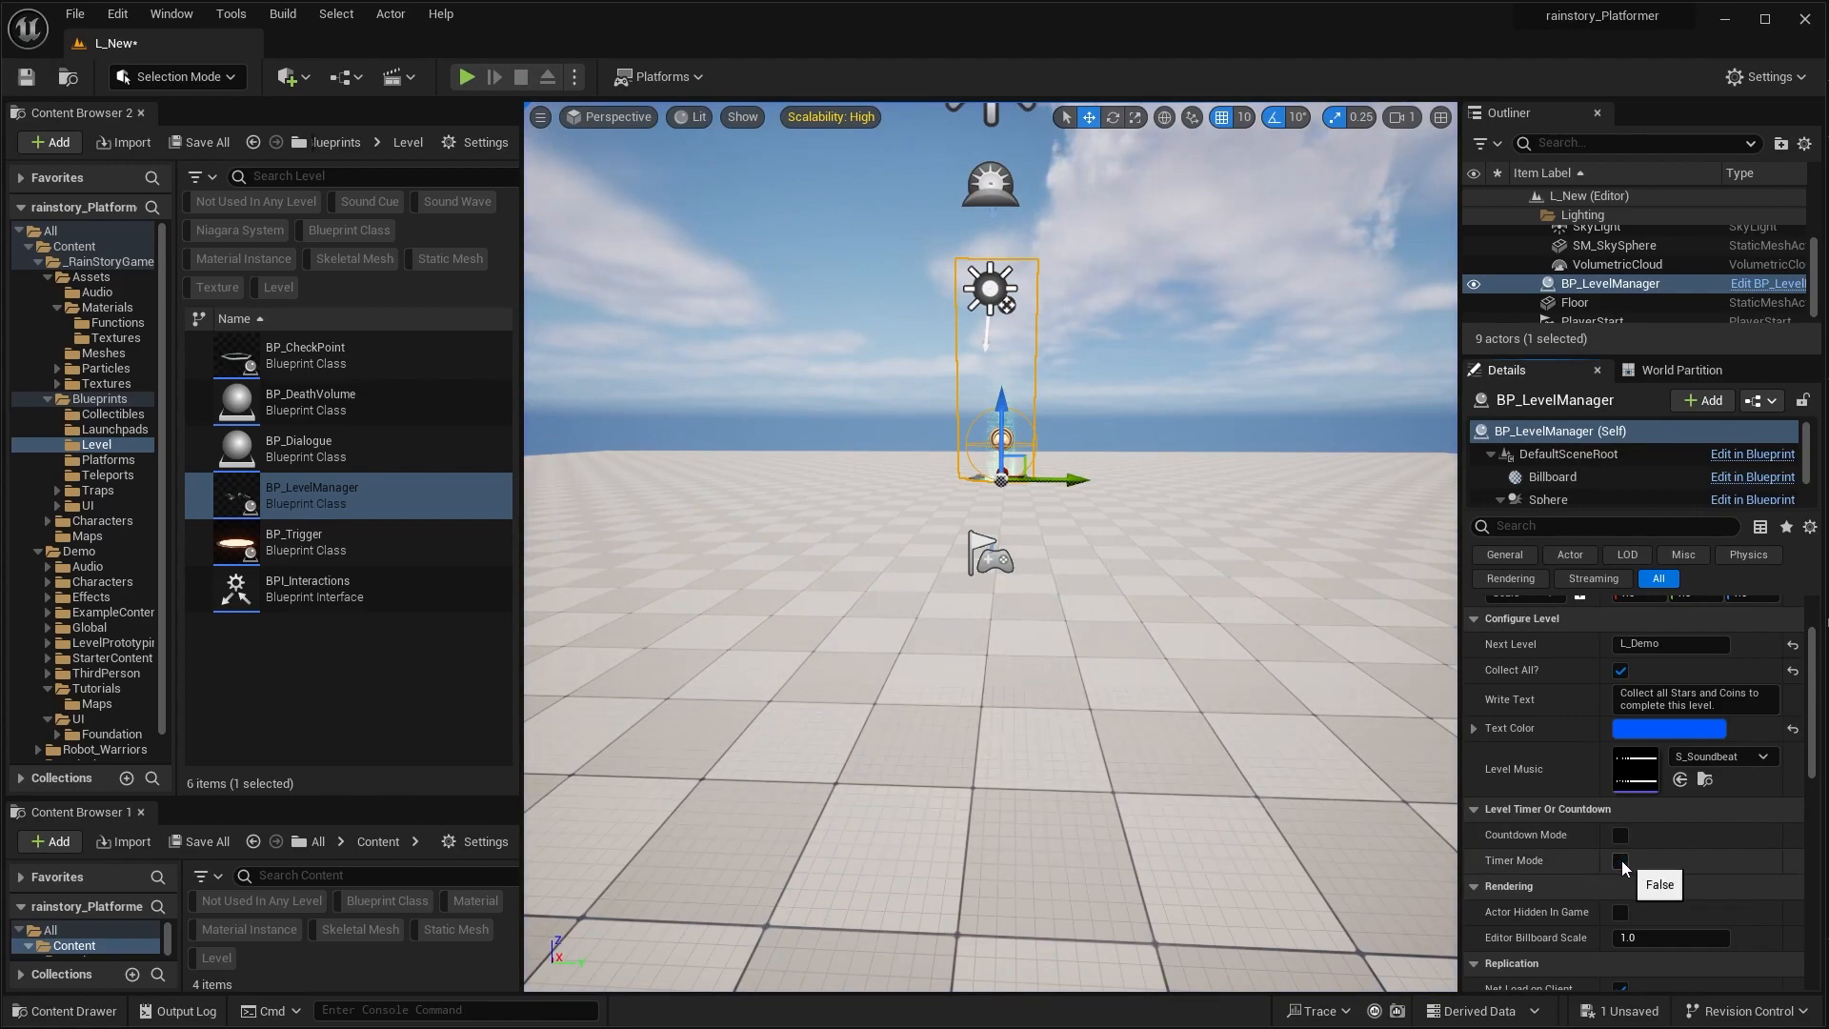
pyautogui.click(465, 77)
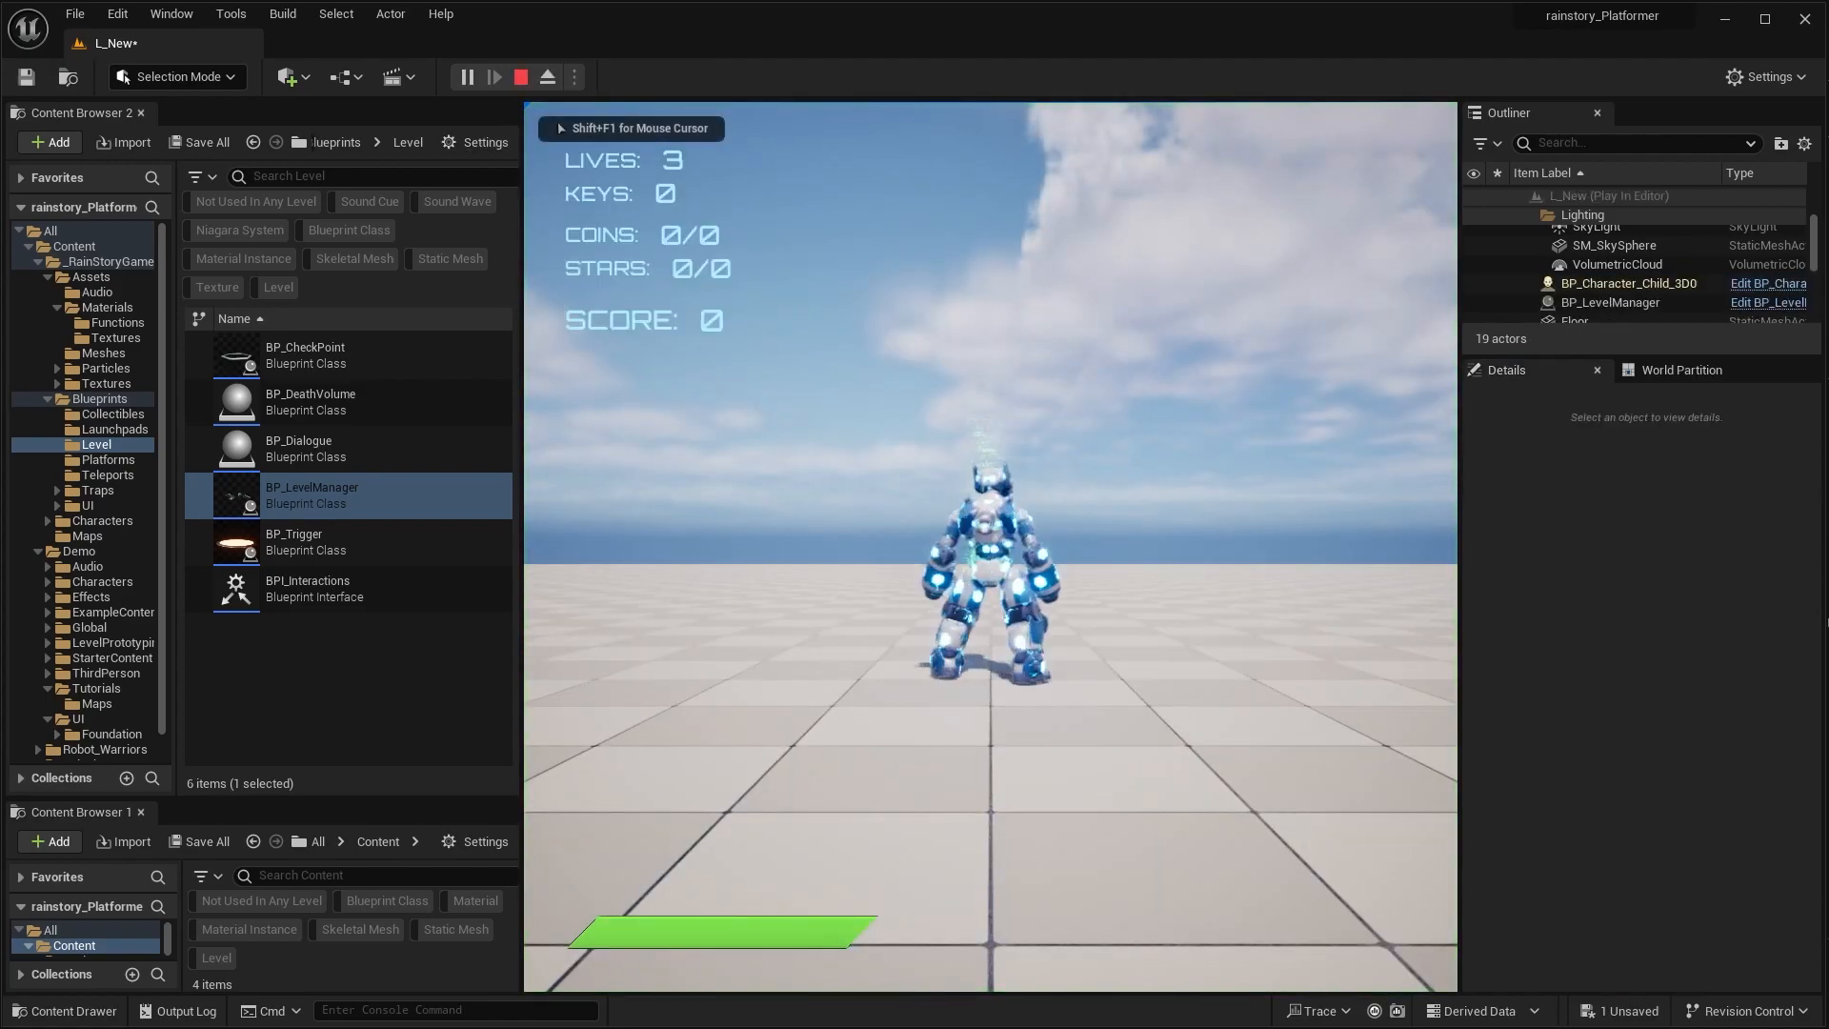
pyautogui.click(520, 76)
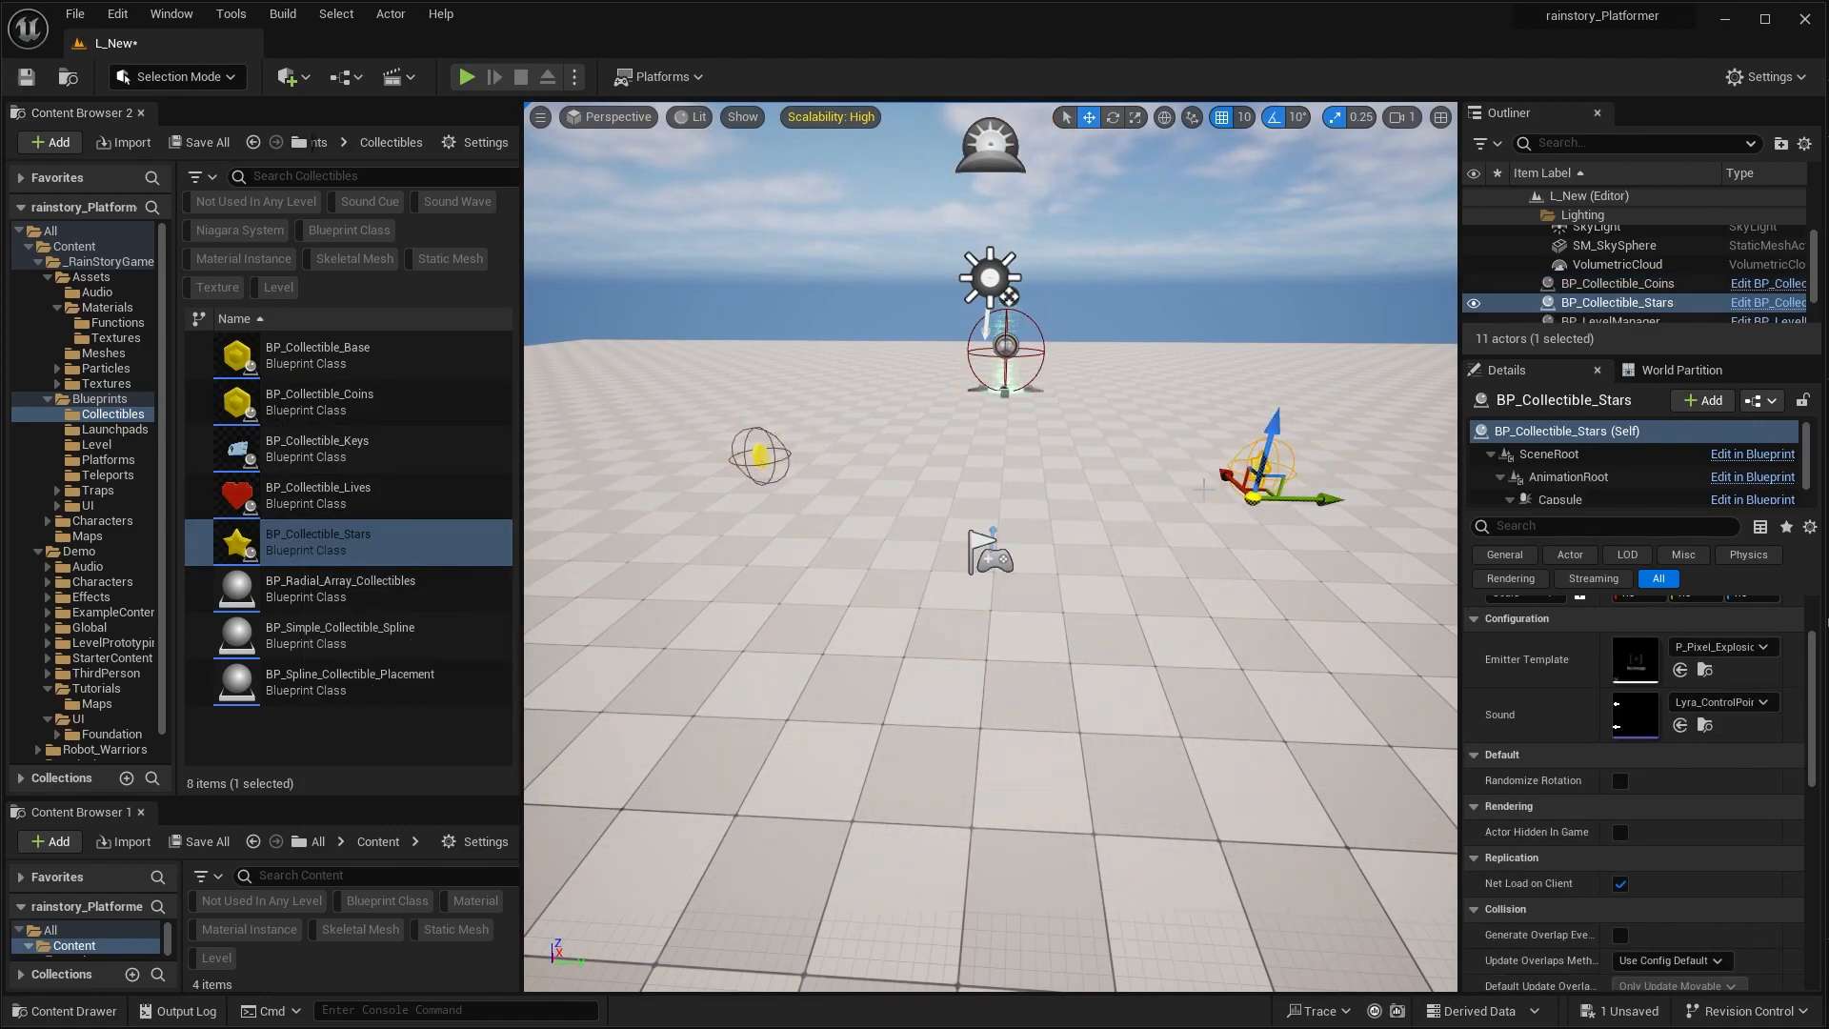
# Step: Run the demo level in play mode and return to the editor
pyautogui.click(465, 76)
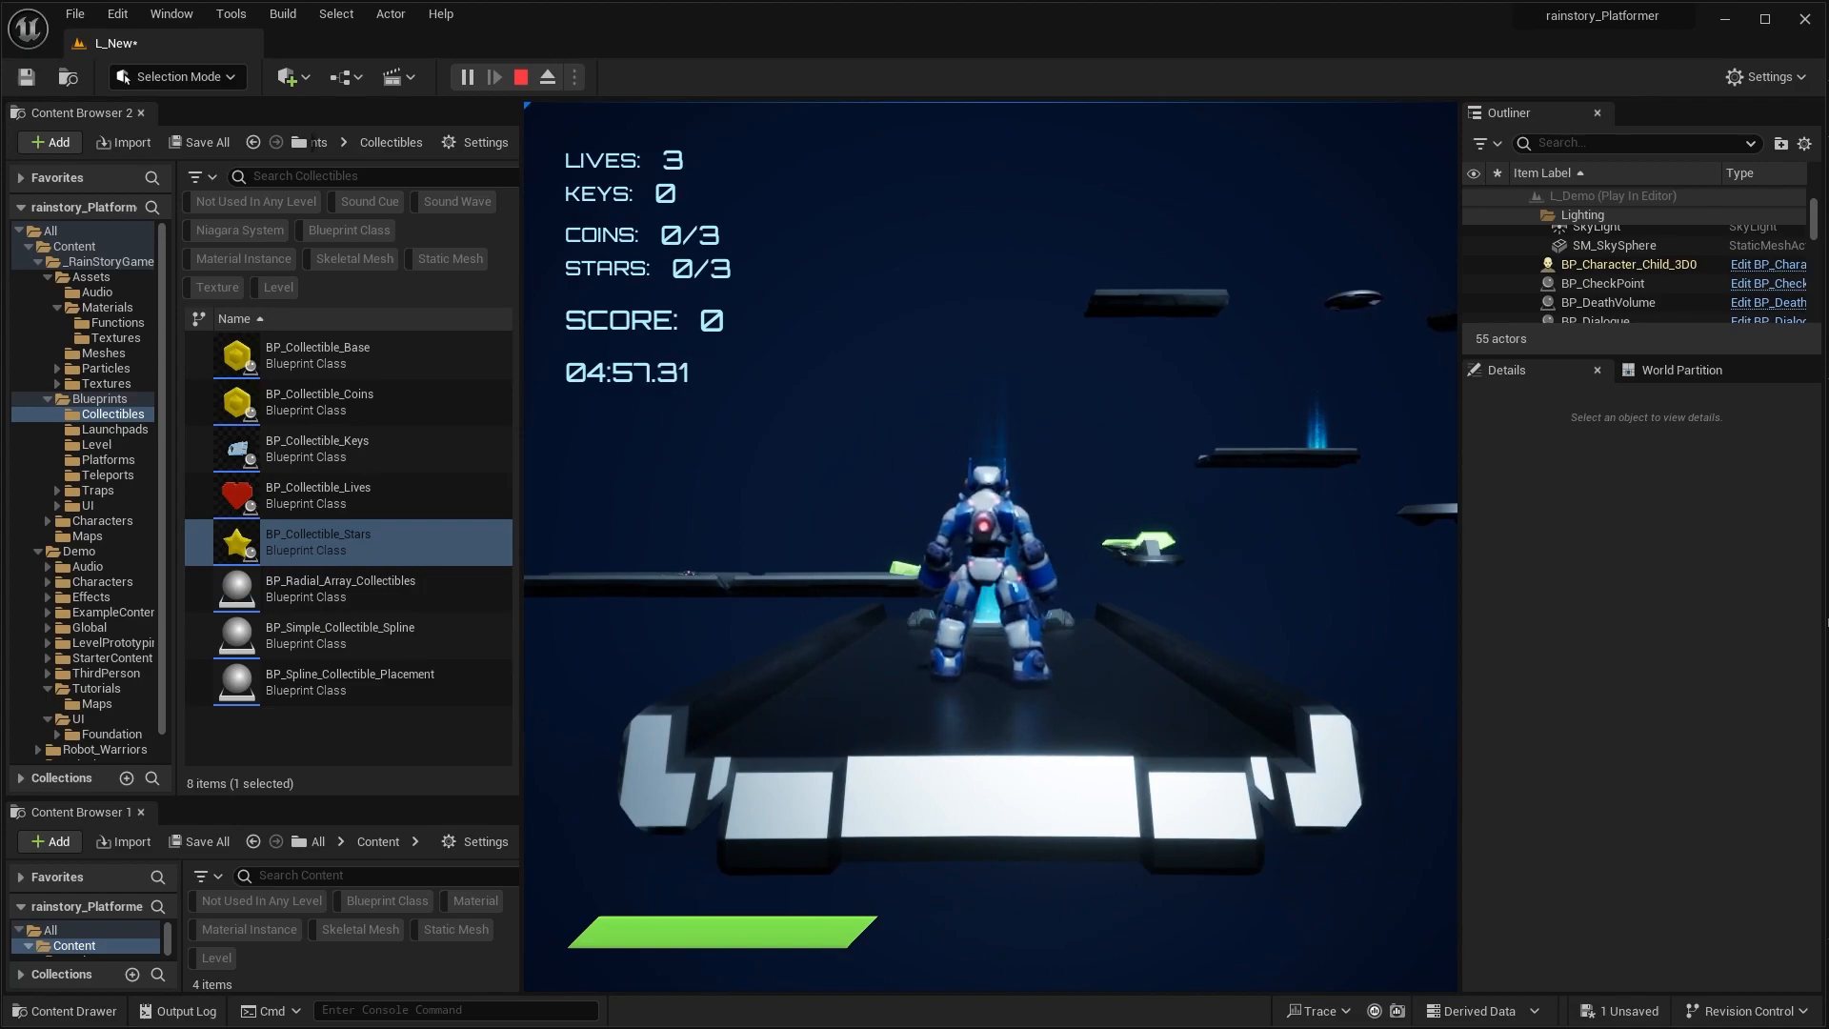
pyautogui.click(518, 76)
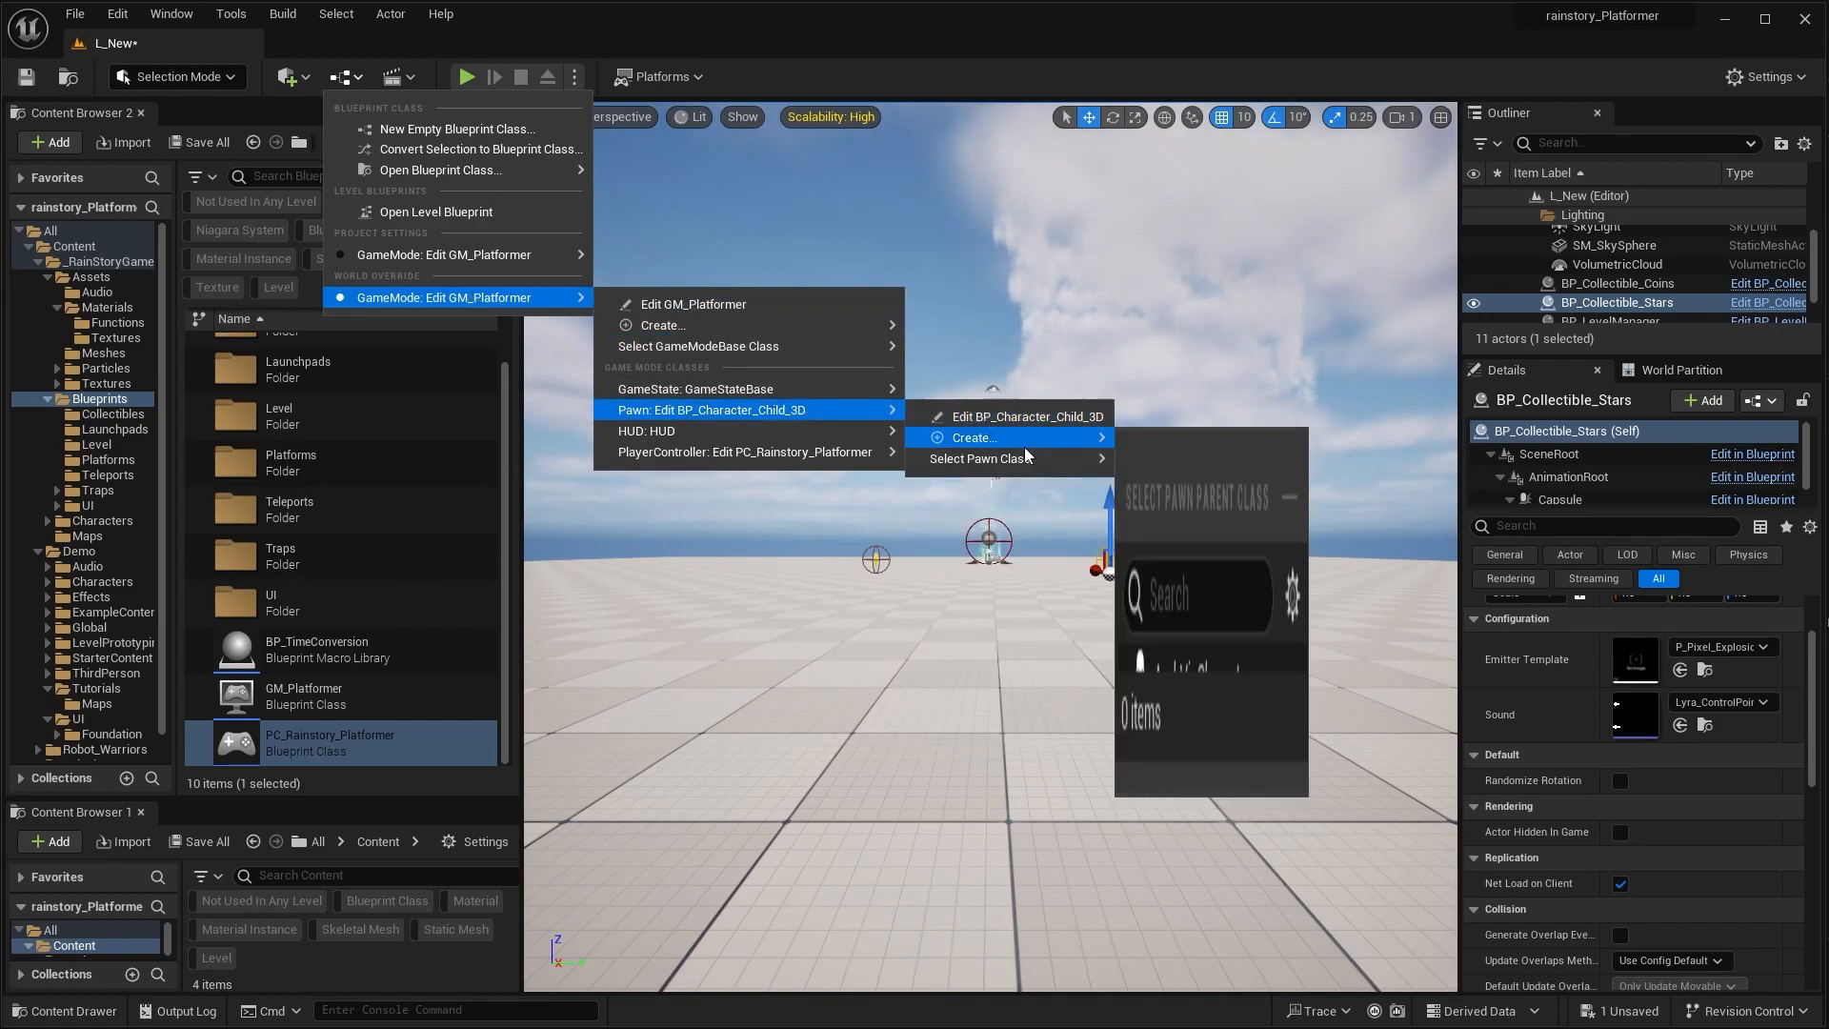
# Step: Play-test L_New with one coin and one star, then remove both collectibles
pyautogui.click(980, 459)
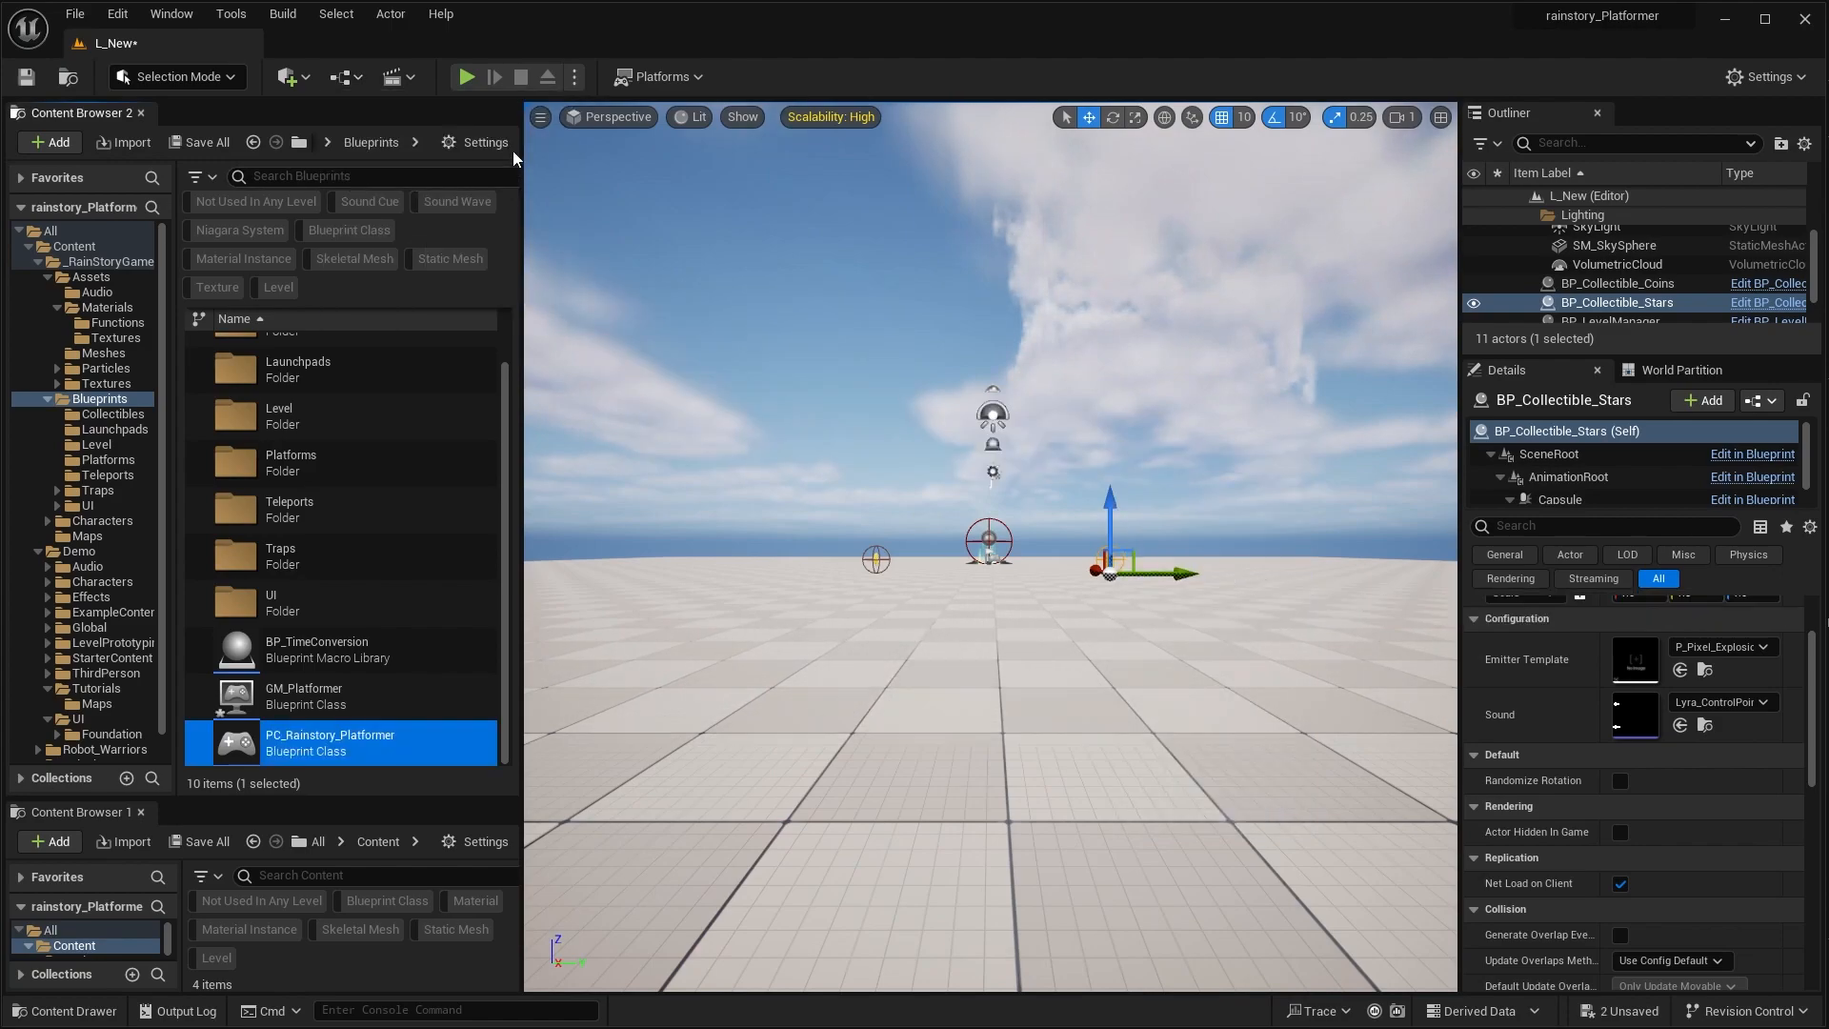
pyautogui.click(465, 76)
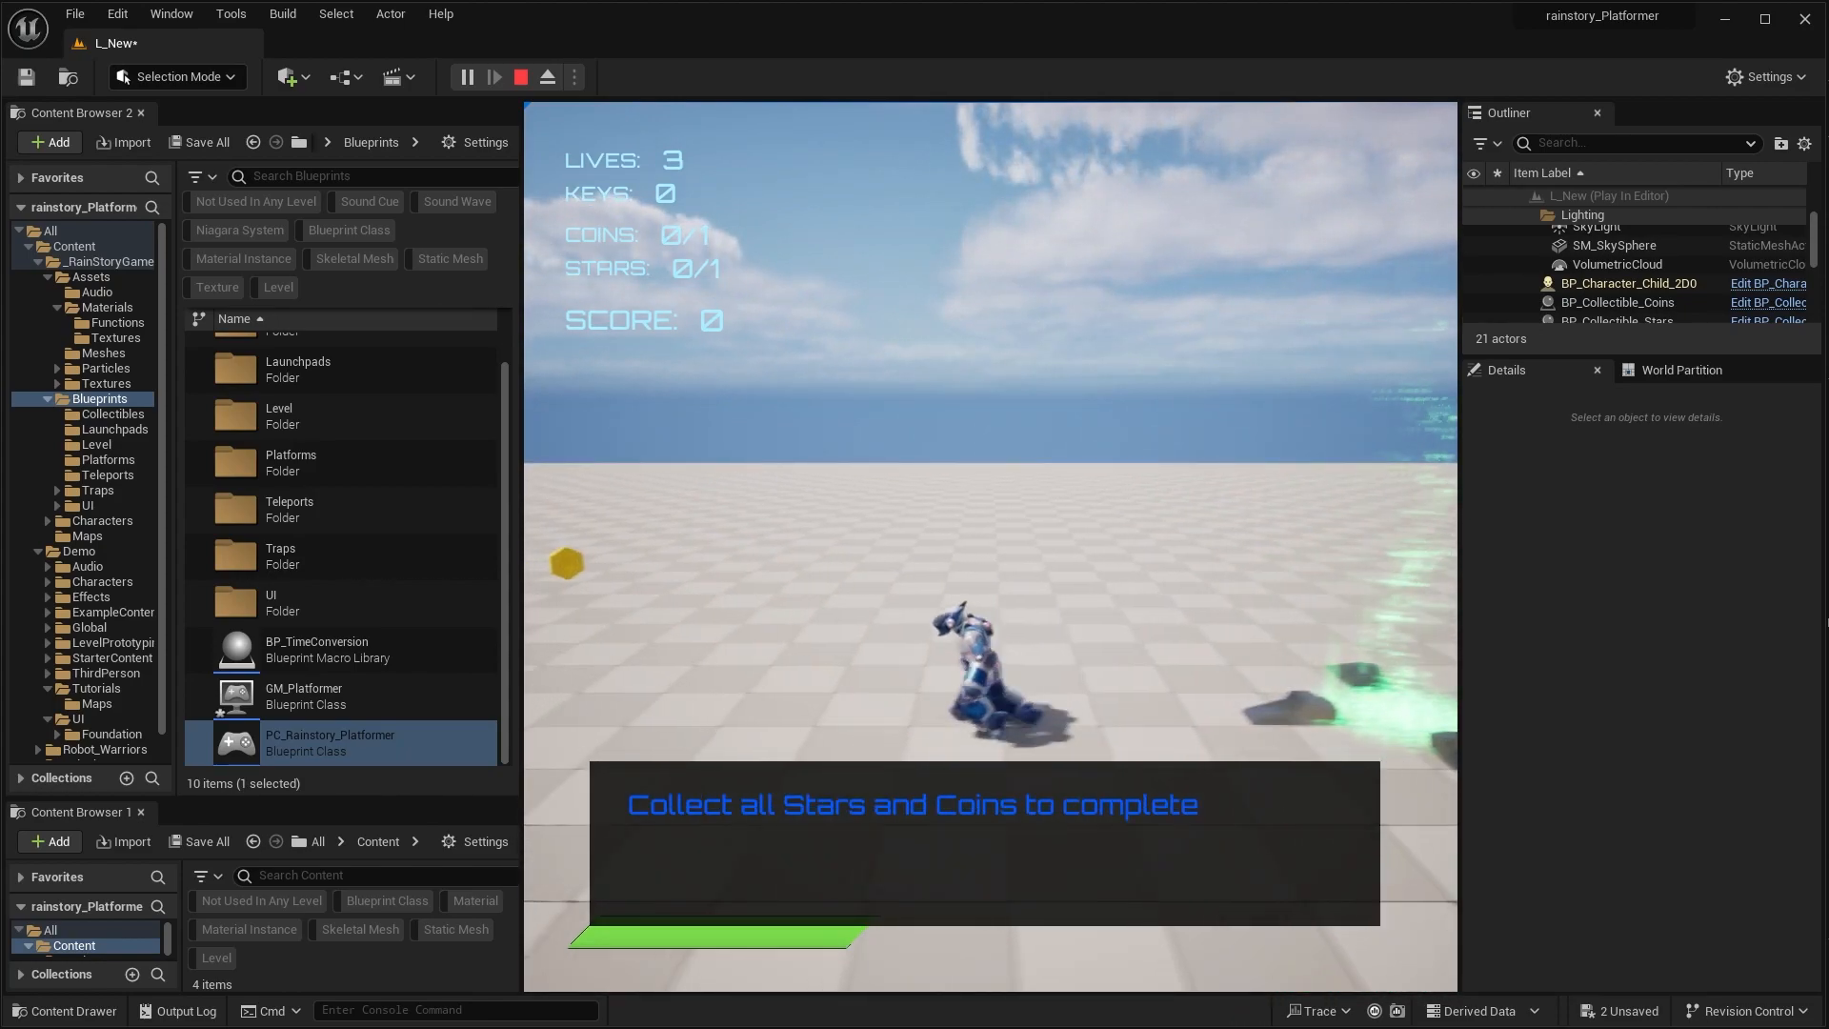
pyautogui.click(518, 76)
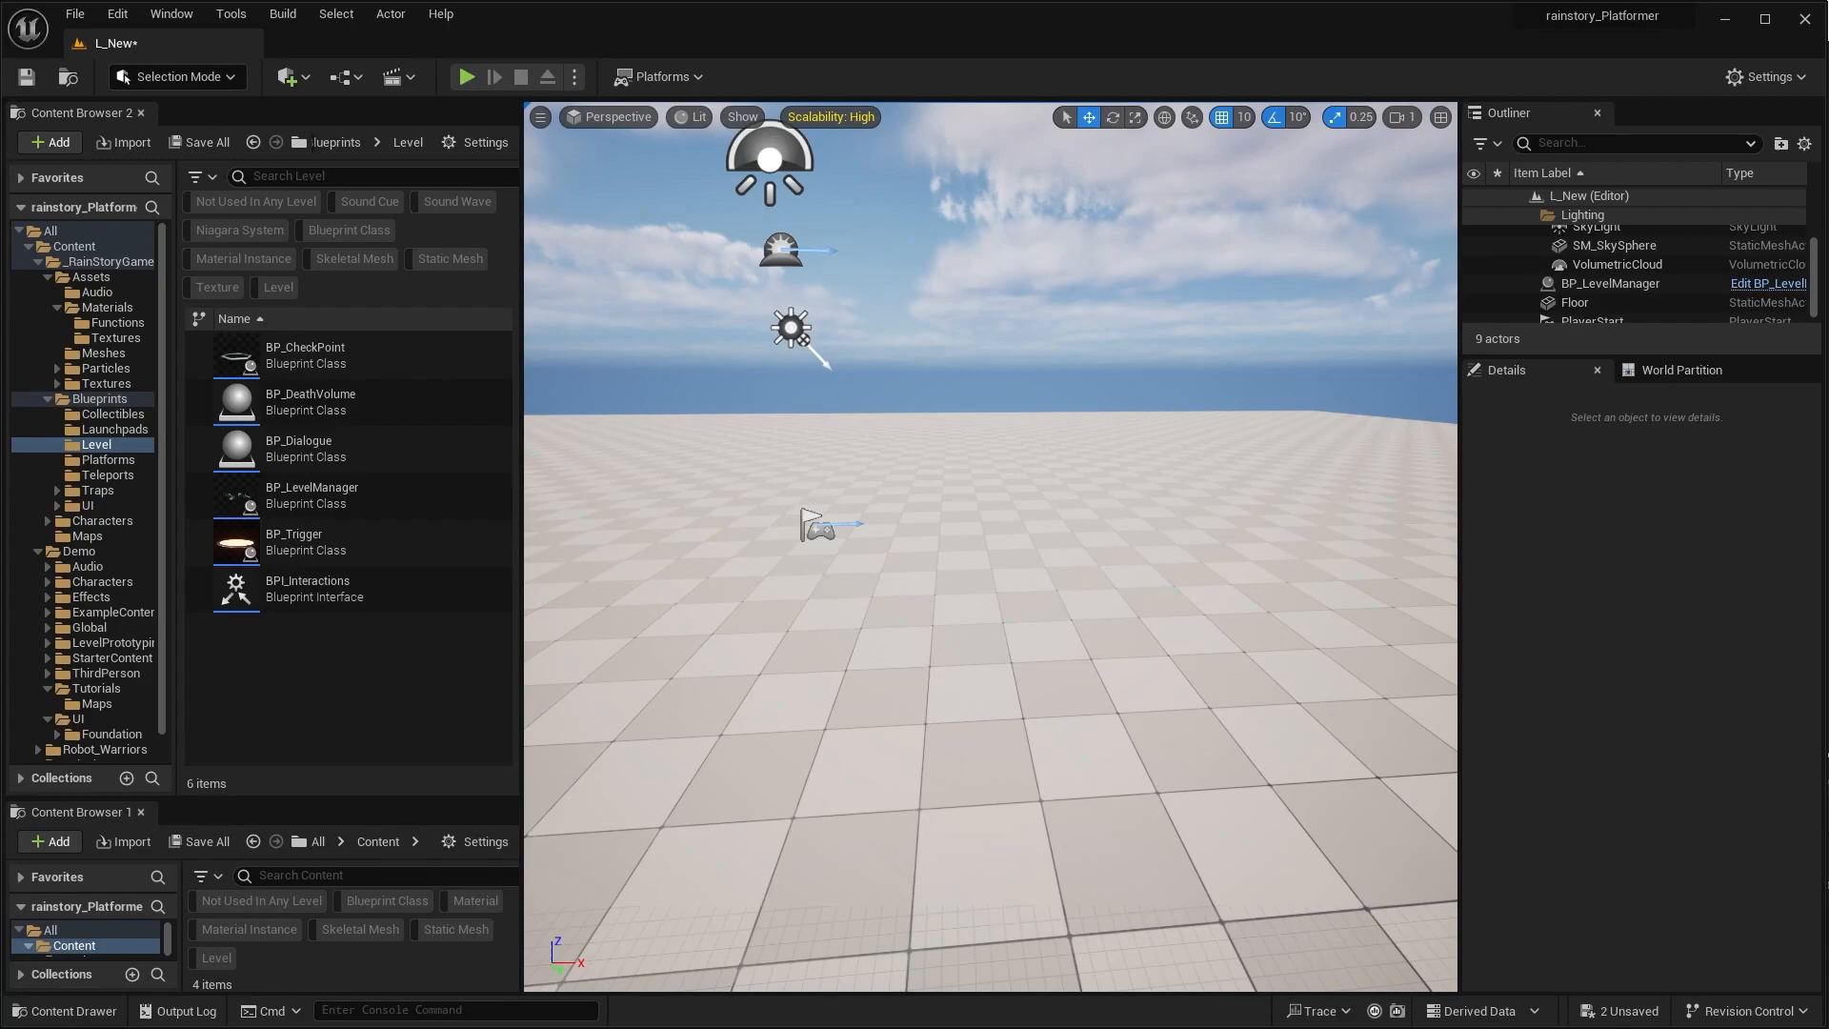
# Step: Add a cube platform at Z 50 with X scale 4.25 sitting on the floor
pyautogui.click(288, 76)
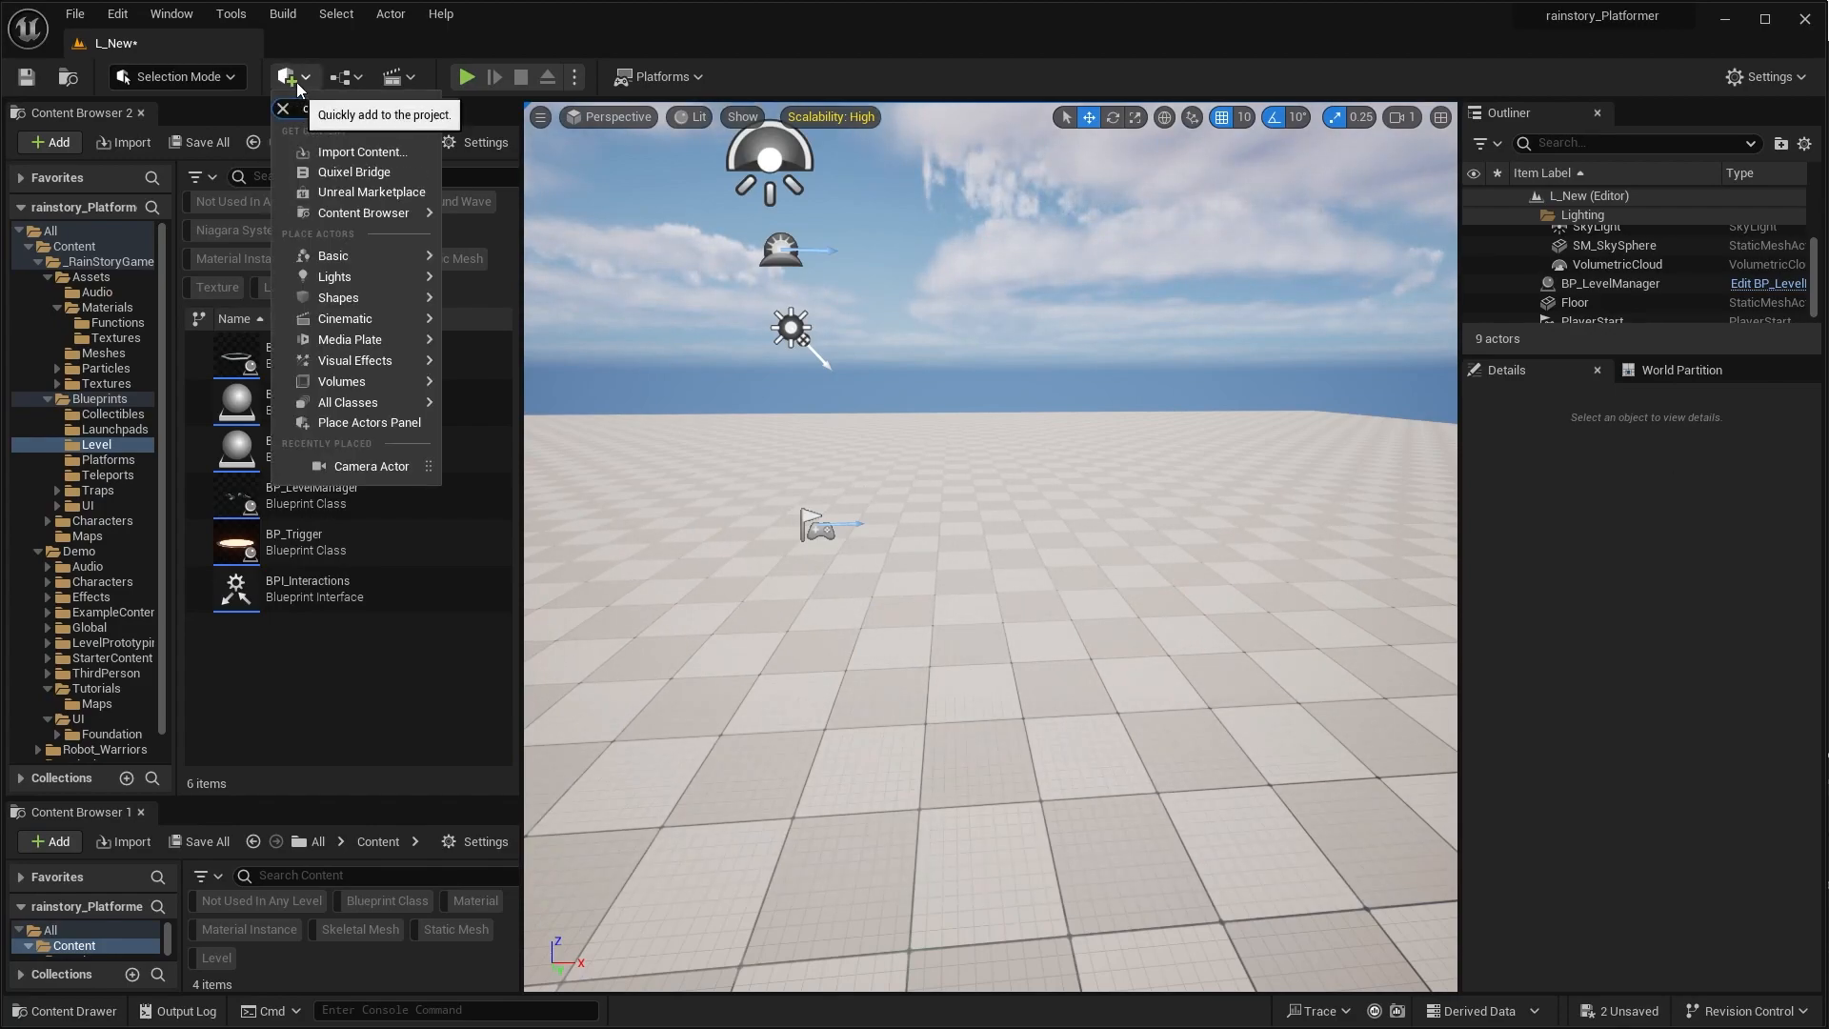
pyautogui.write('cu')
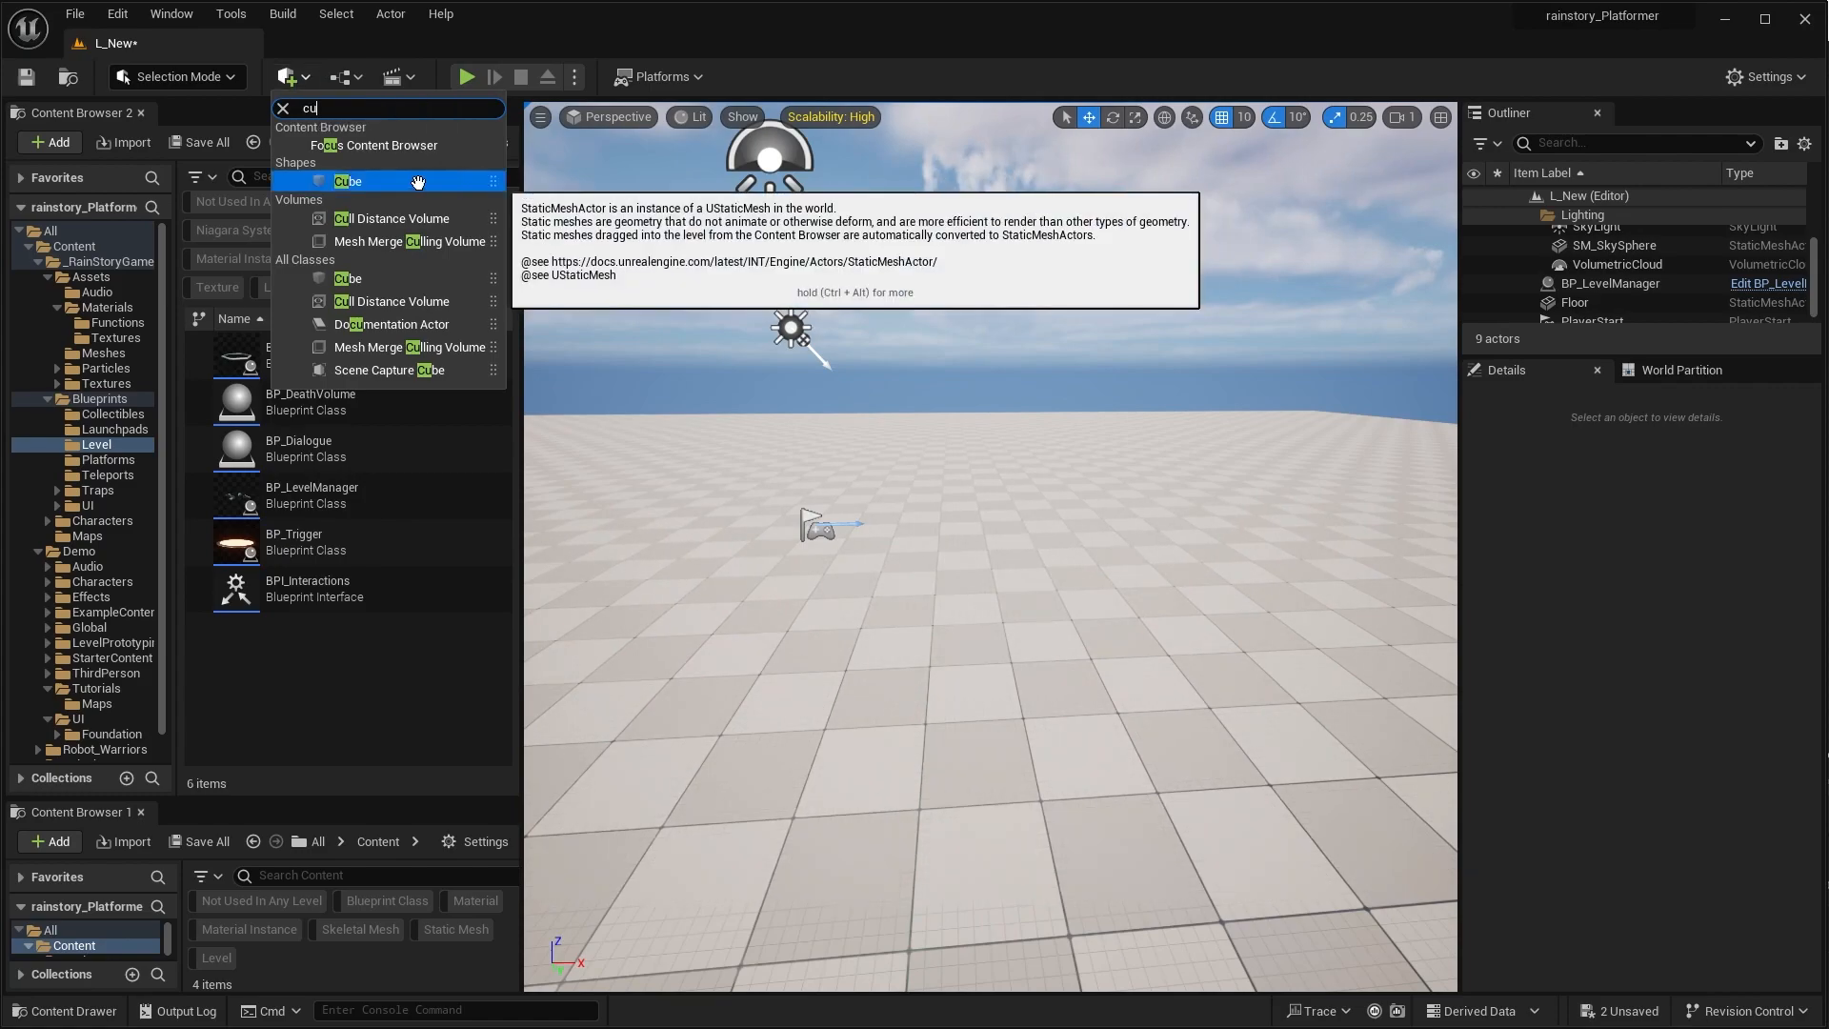
pyautogui.click(347, 181)
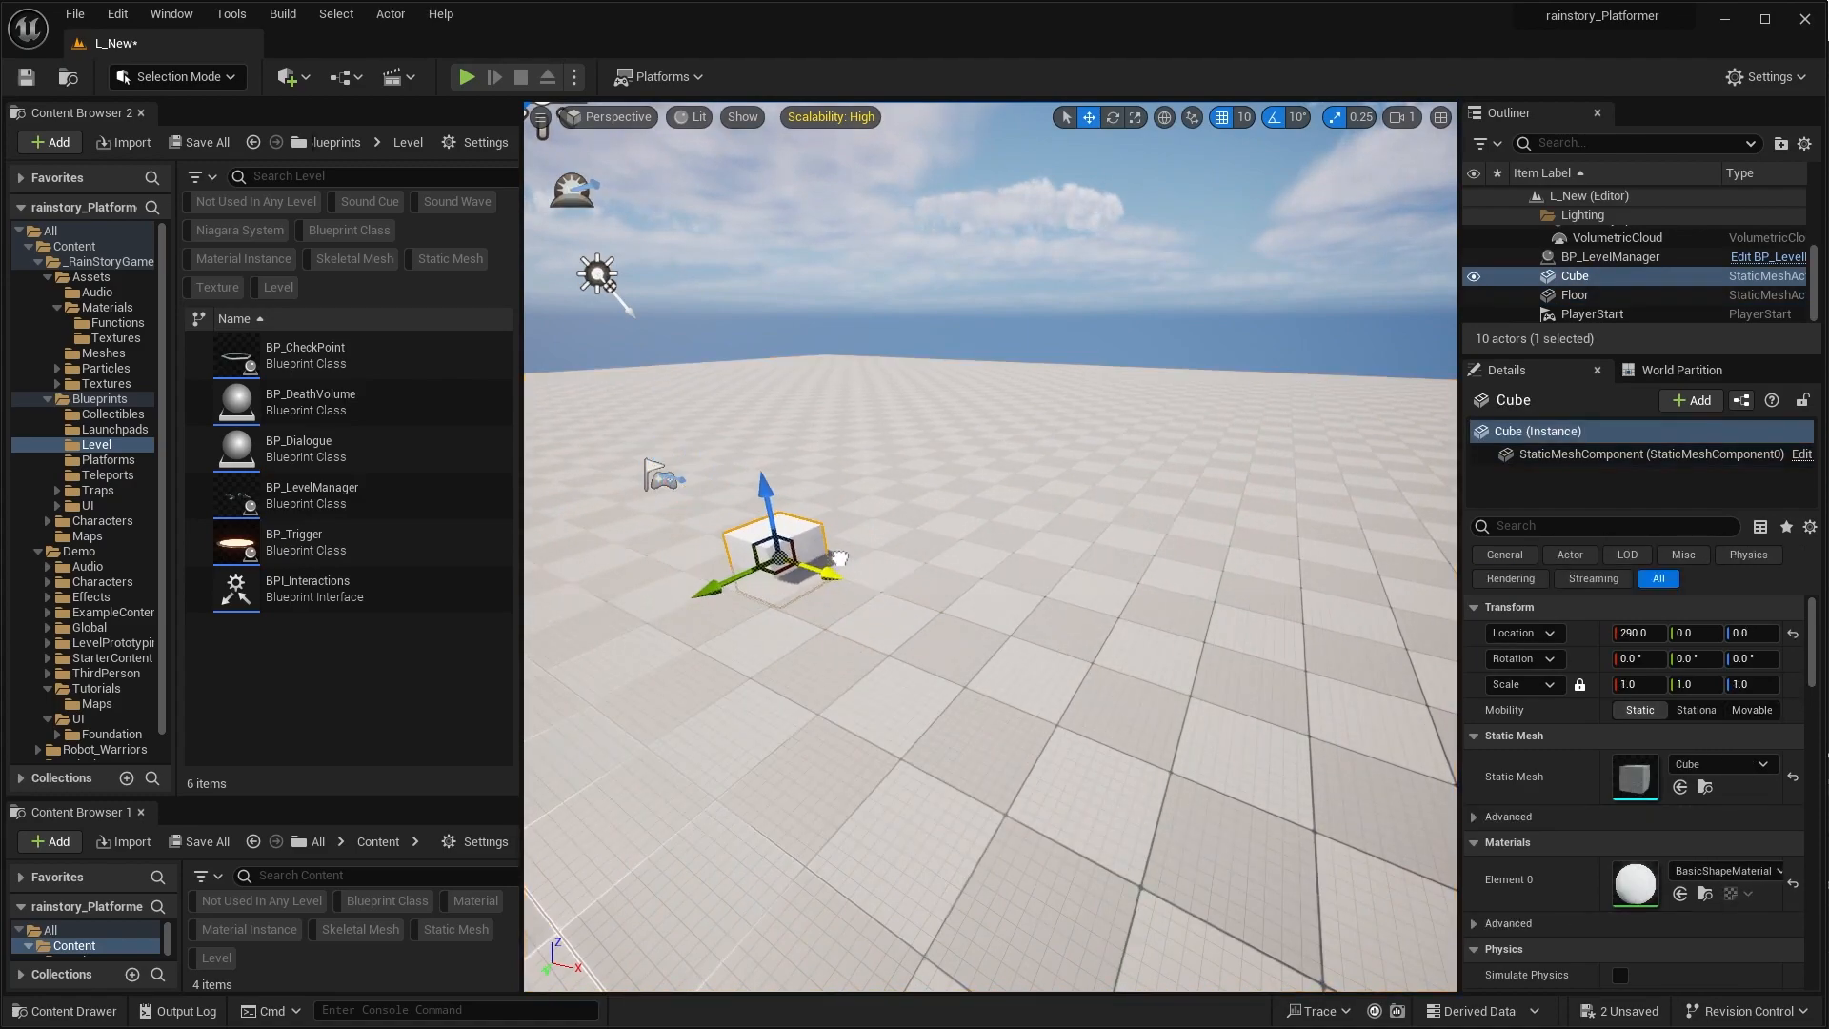
pyautogui.moveTo(762, 484); pyautogui.dragTo(768, 467)
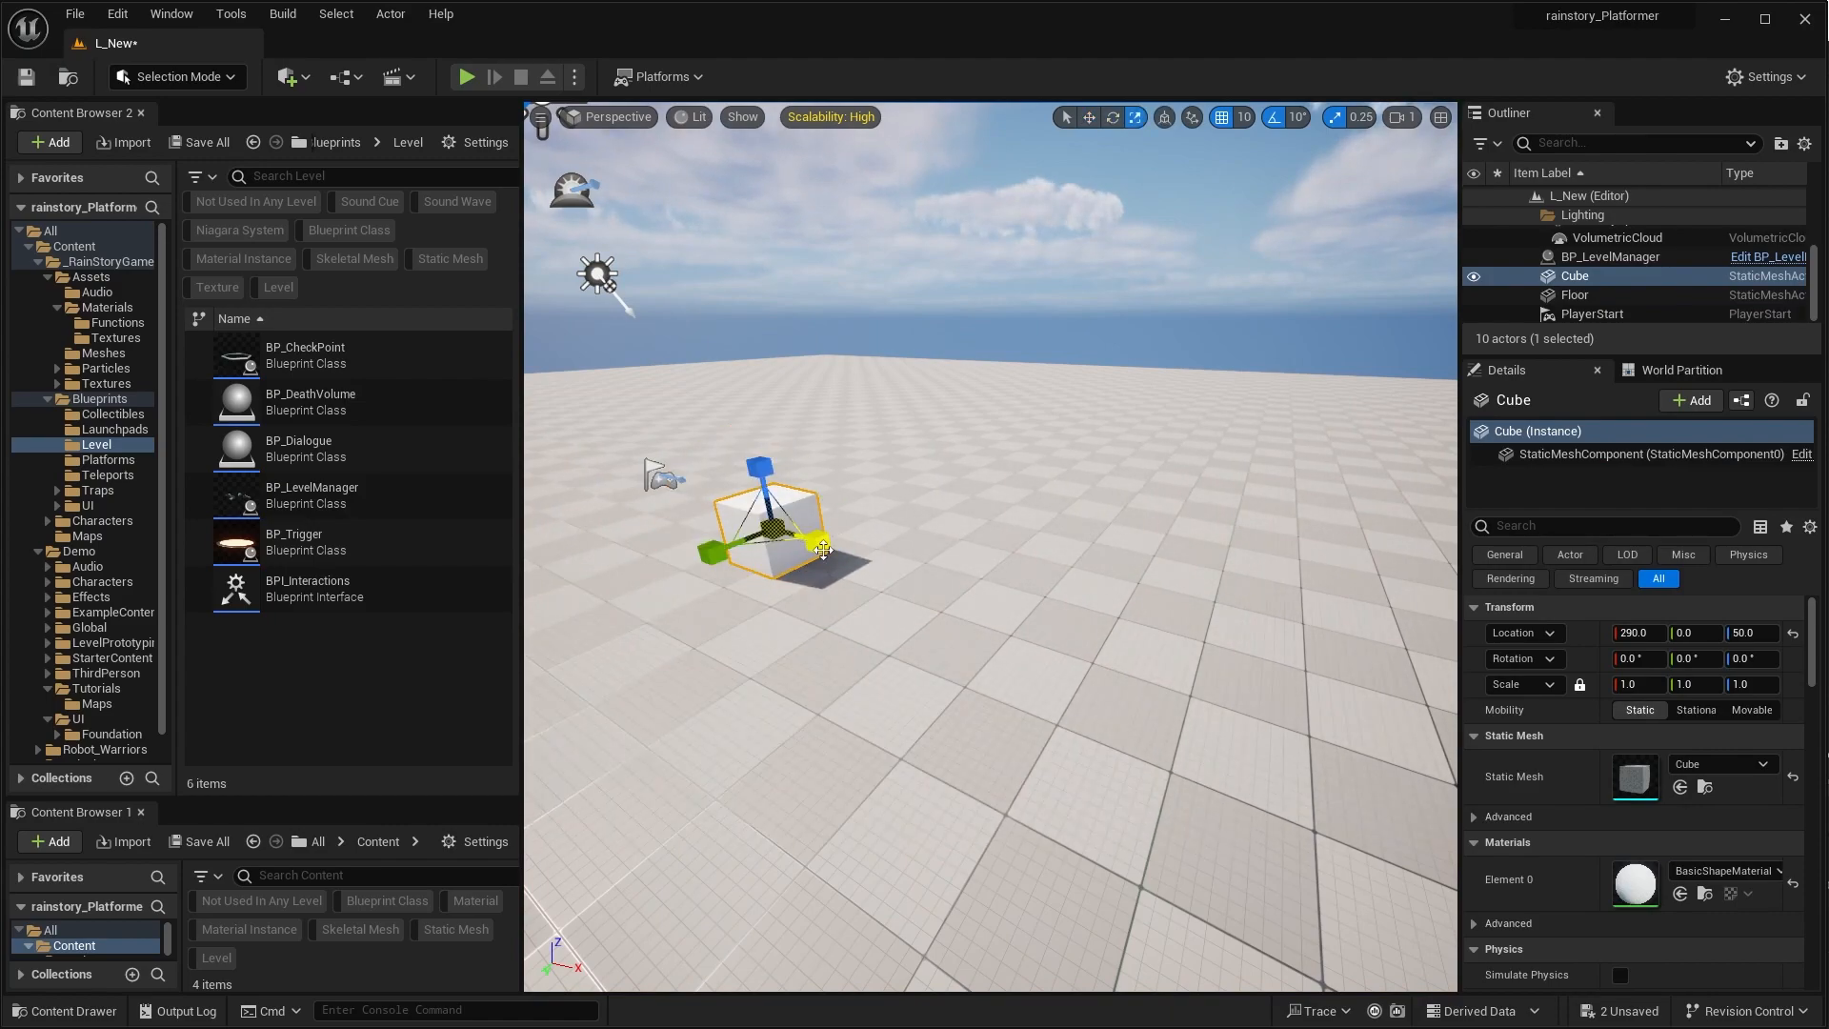
# Step: Duplicate the platform along the level and fill the gaps with BP_DeathVolume at X scale 6
pyautogui.moveTo(823, 549); pyautogui.dragTo(875, 572)
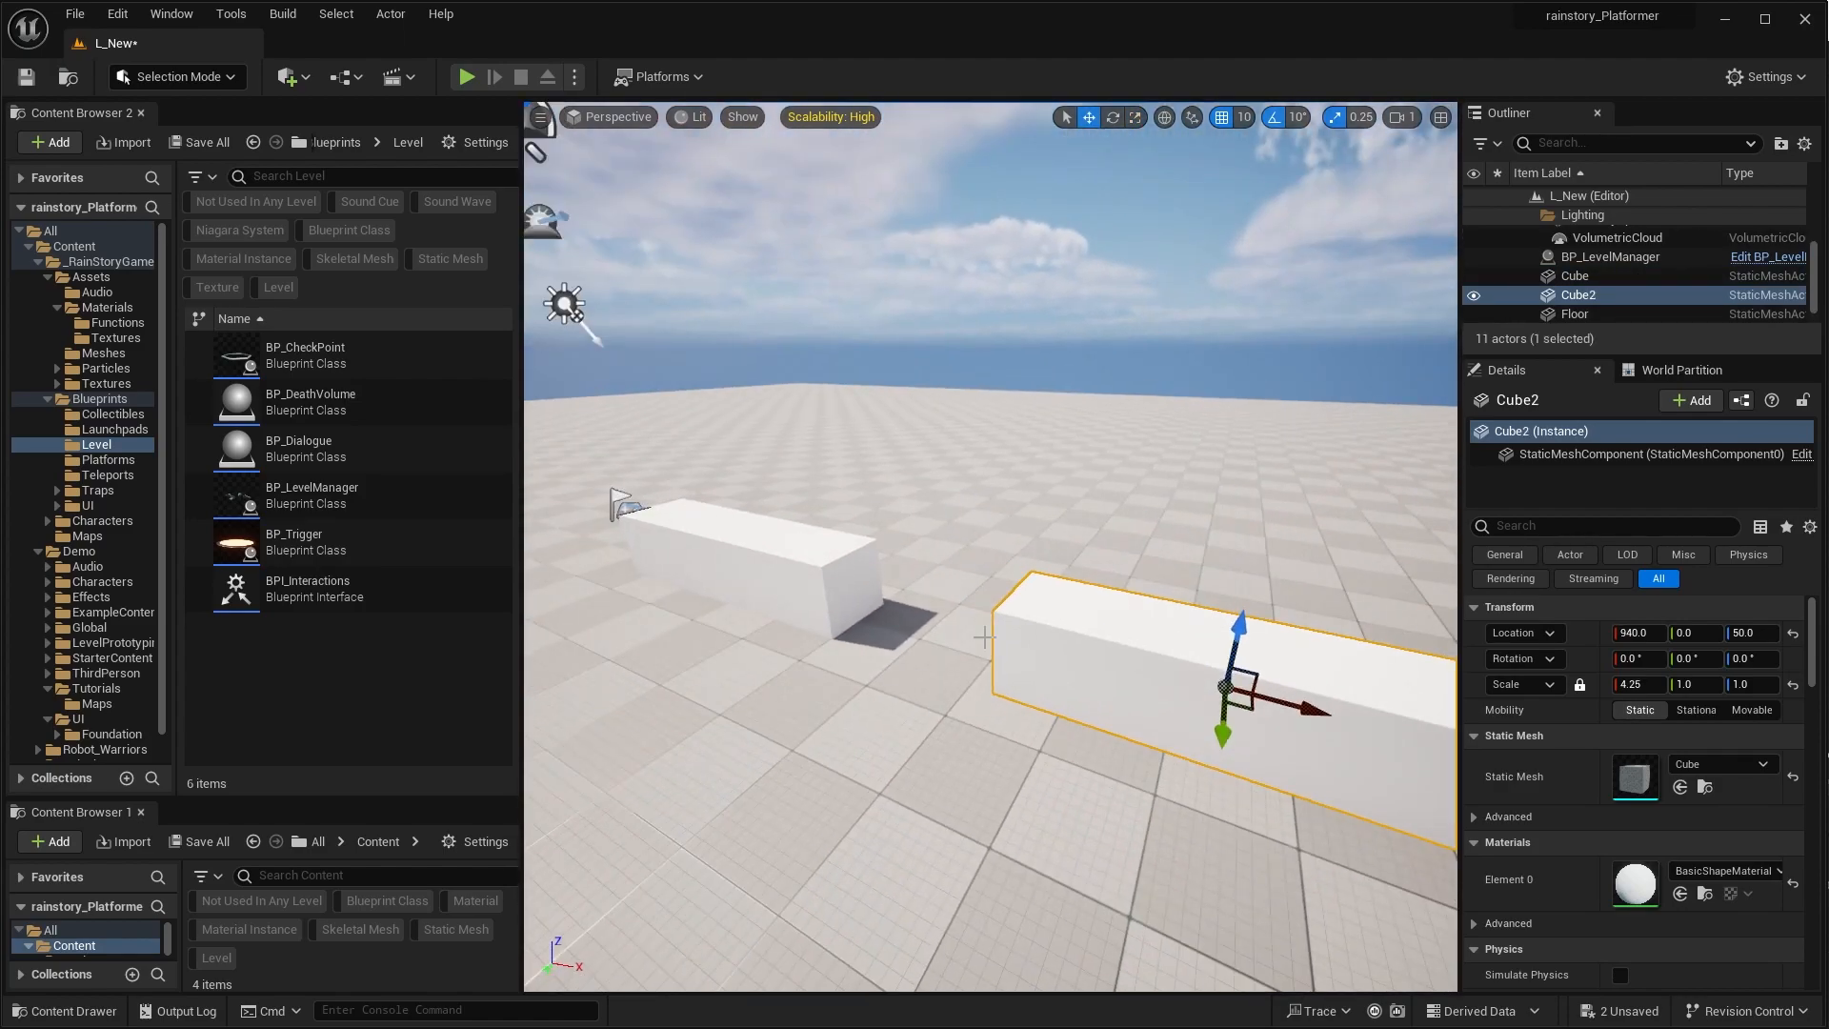
pyautogui.click(311, 402)
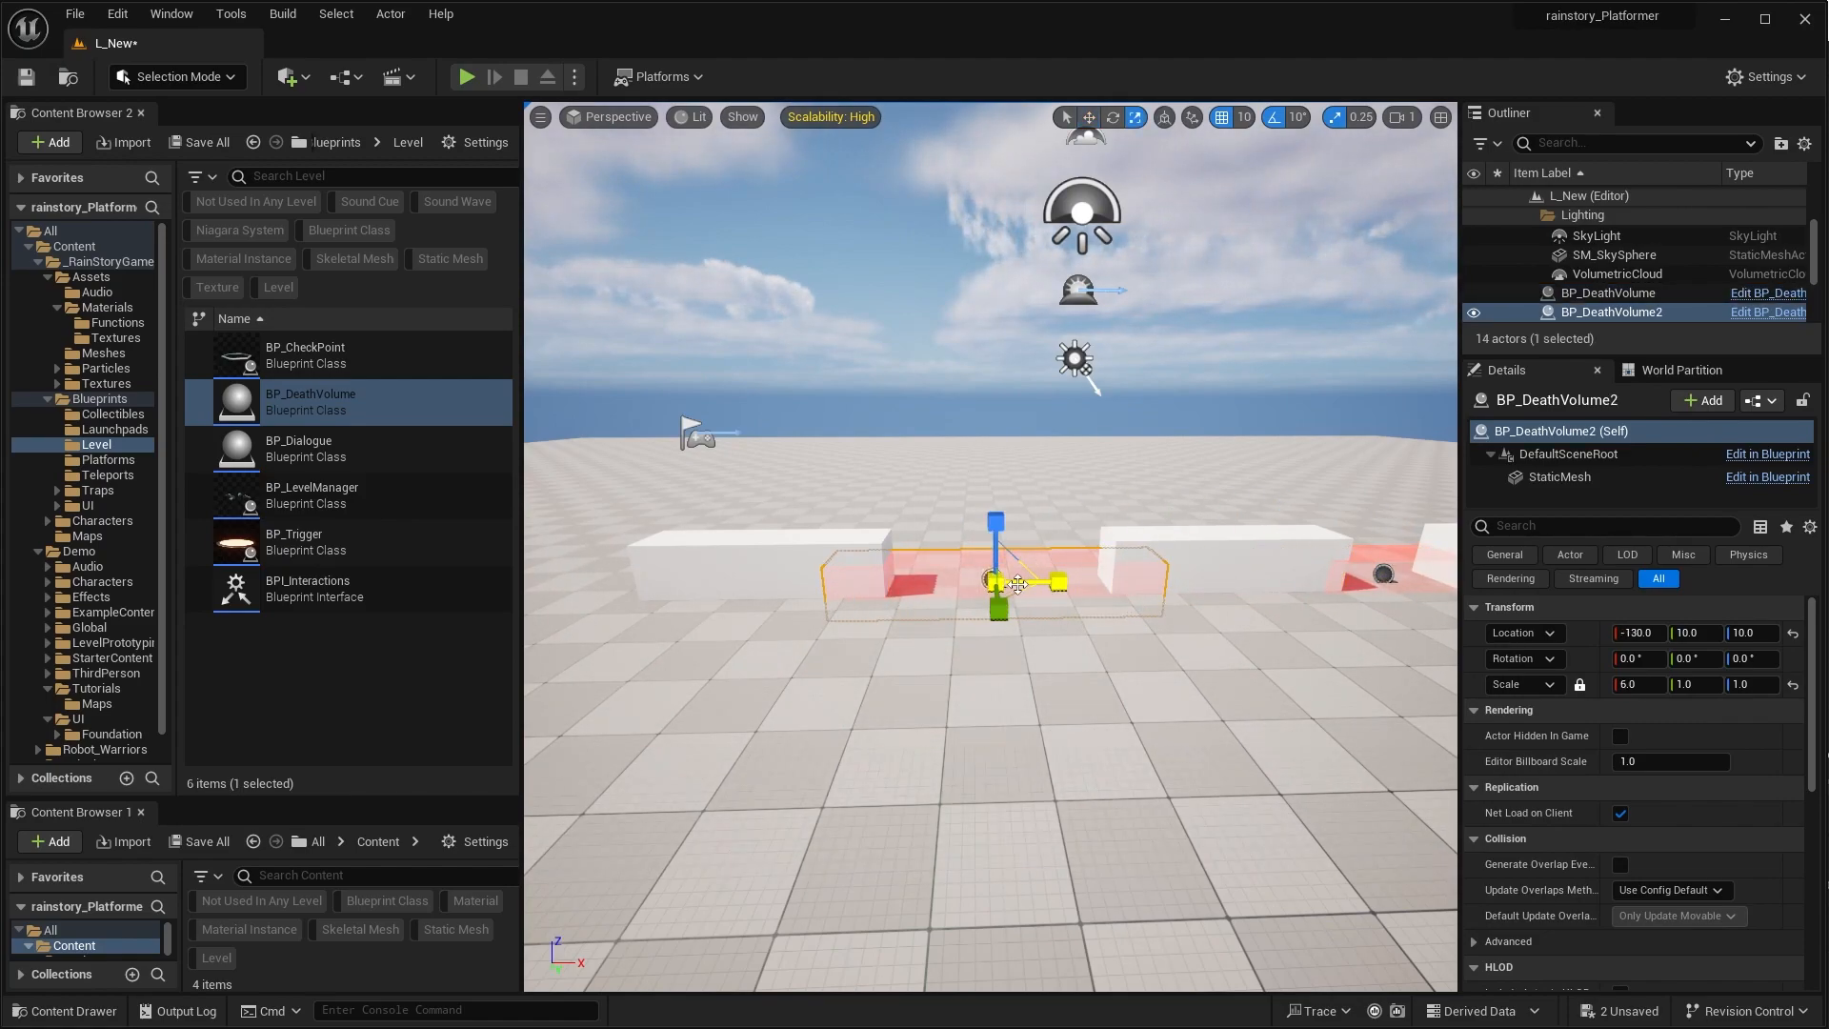
# Step: Widen the platforms and place BP_CheckPoint actors on them
pyautogui.click(351, 354)
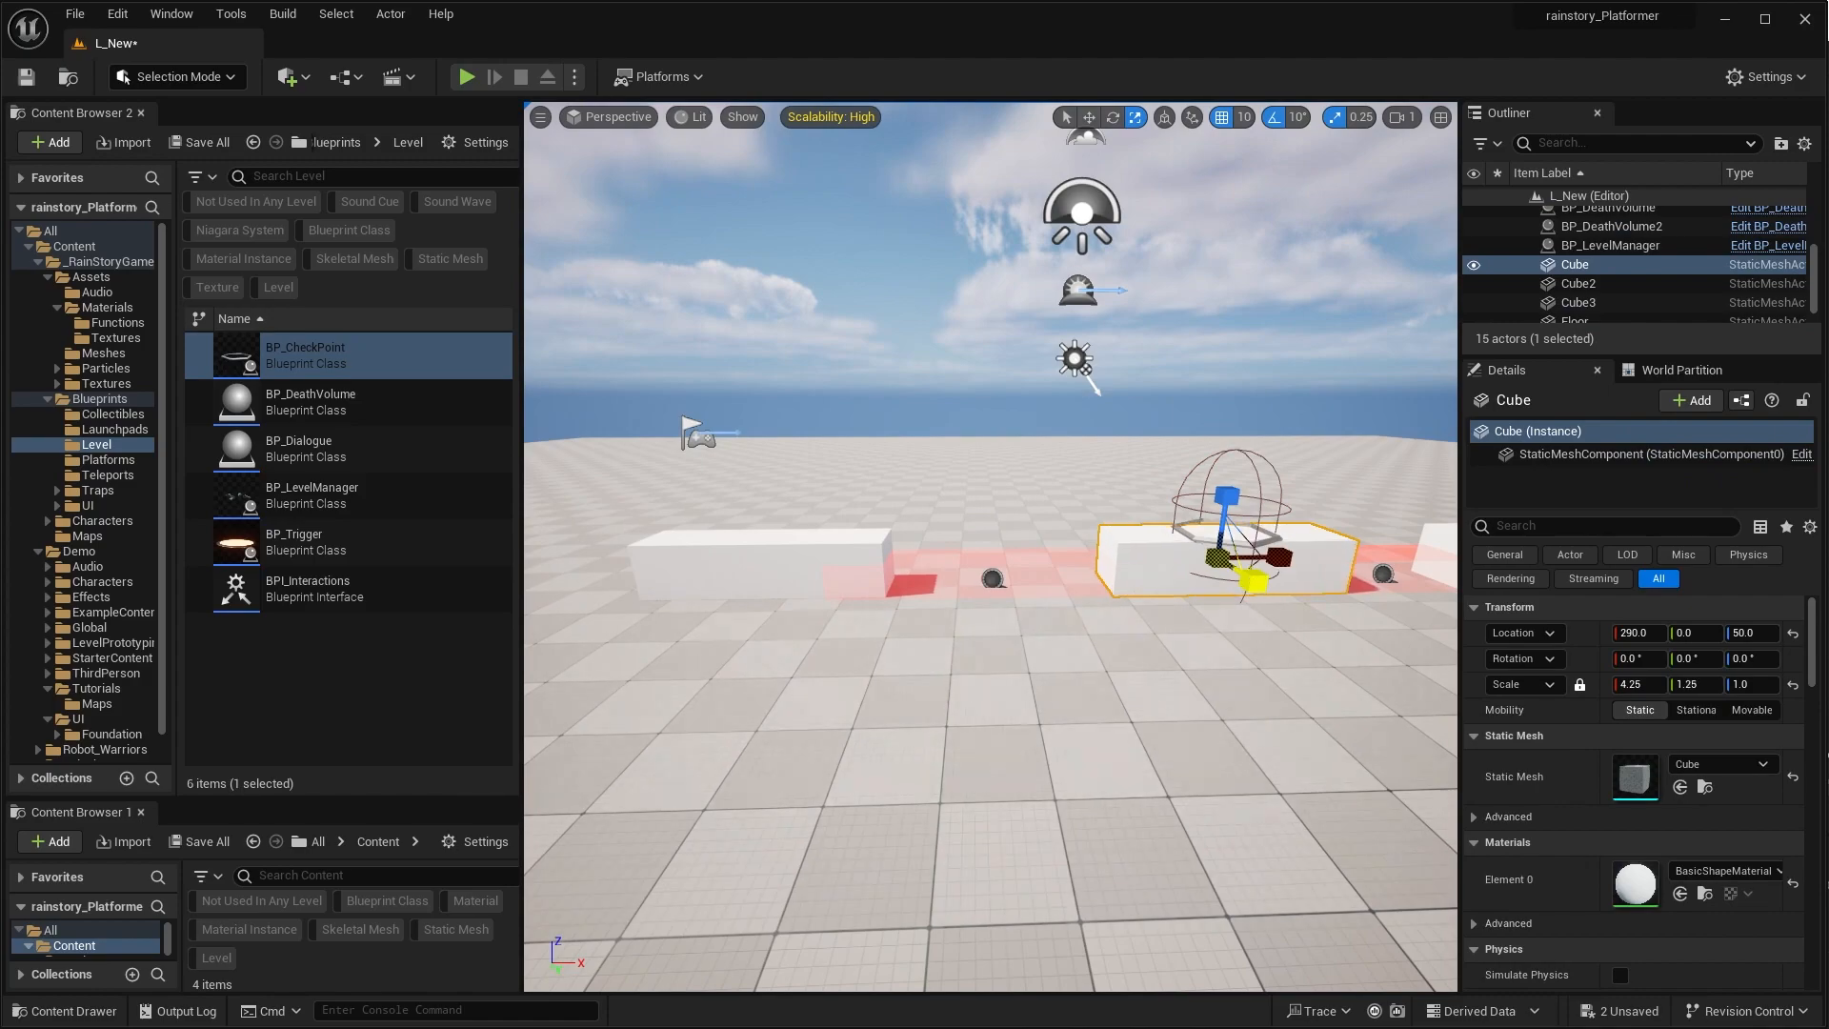
pyautogui.click(1578, 301)
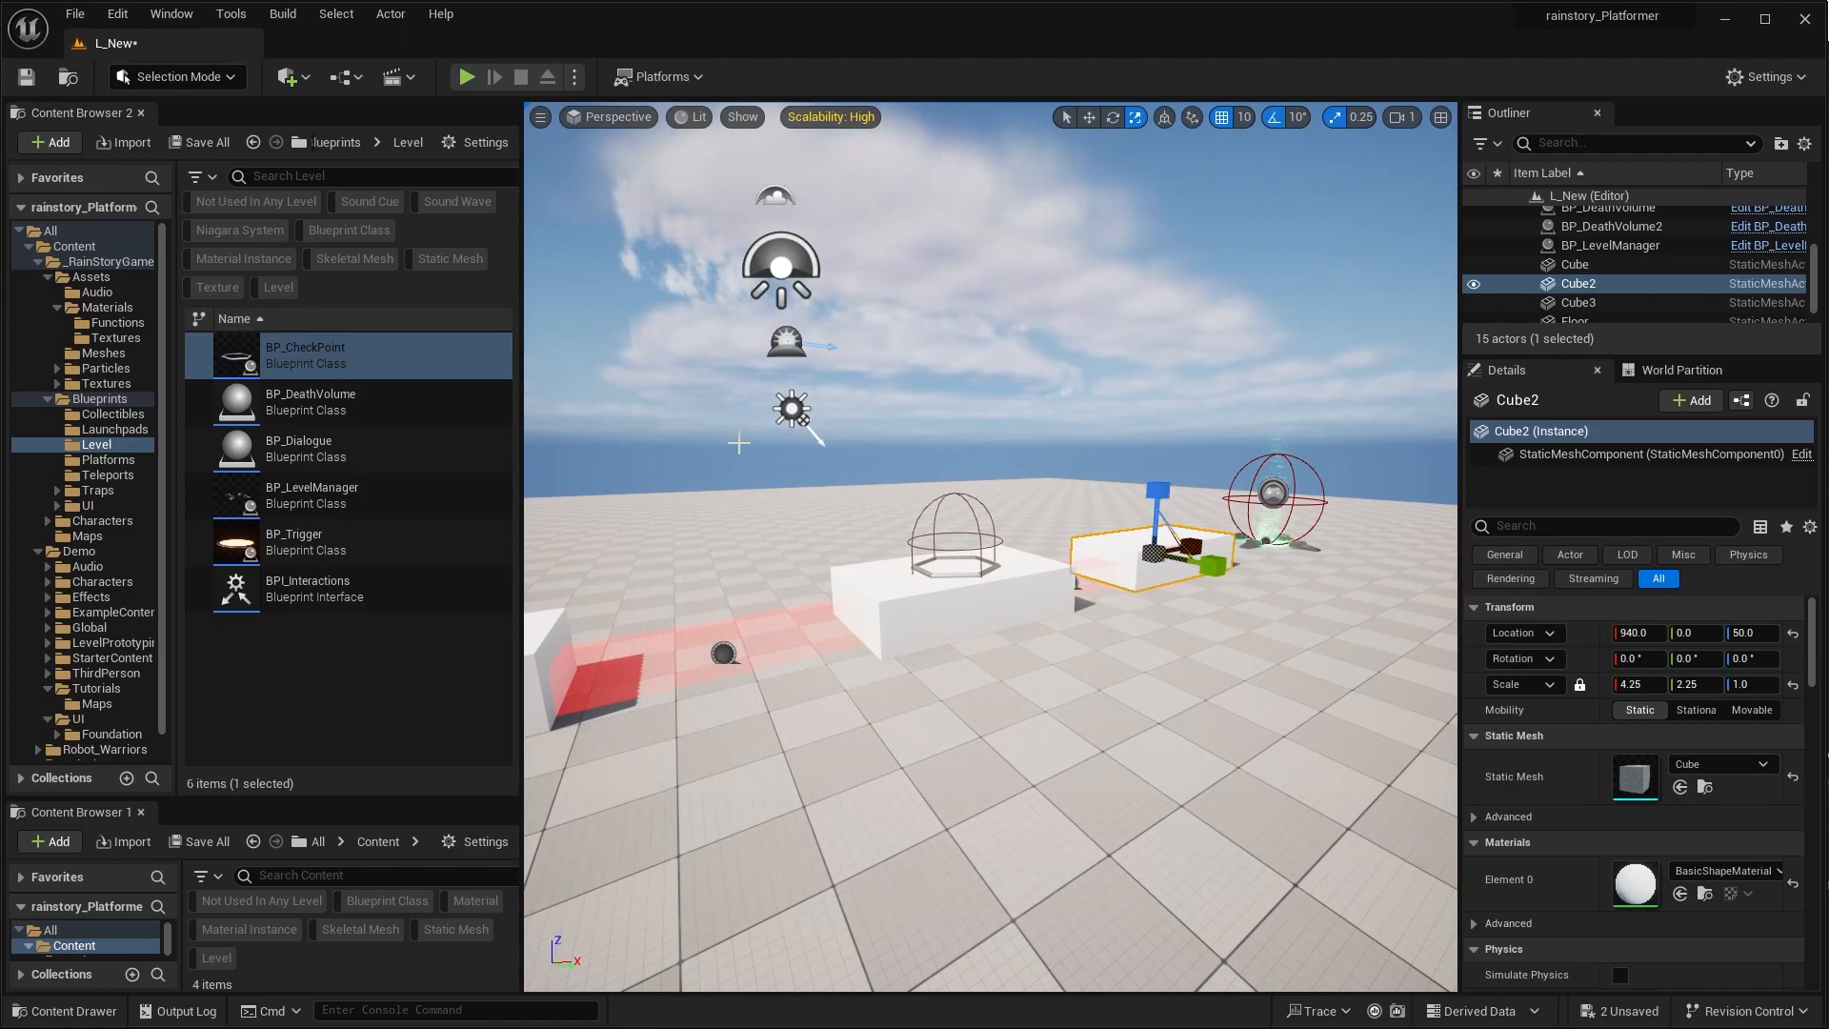
# Step: Play-test falling off the platforms to confirm a life is lost and the player respawns
pyautogui.click(465, 77)
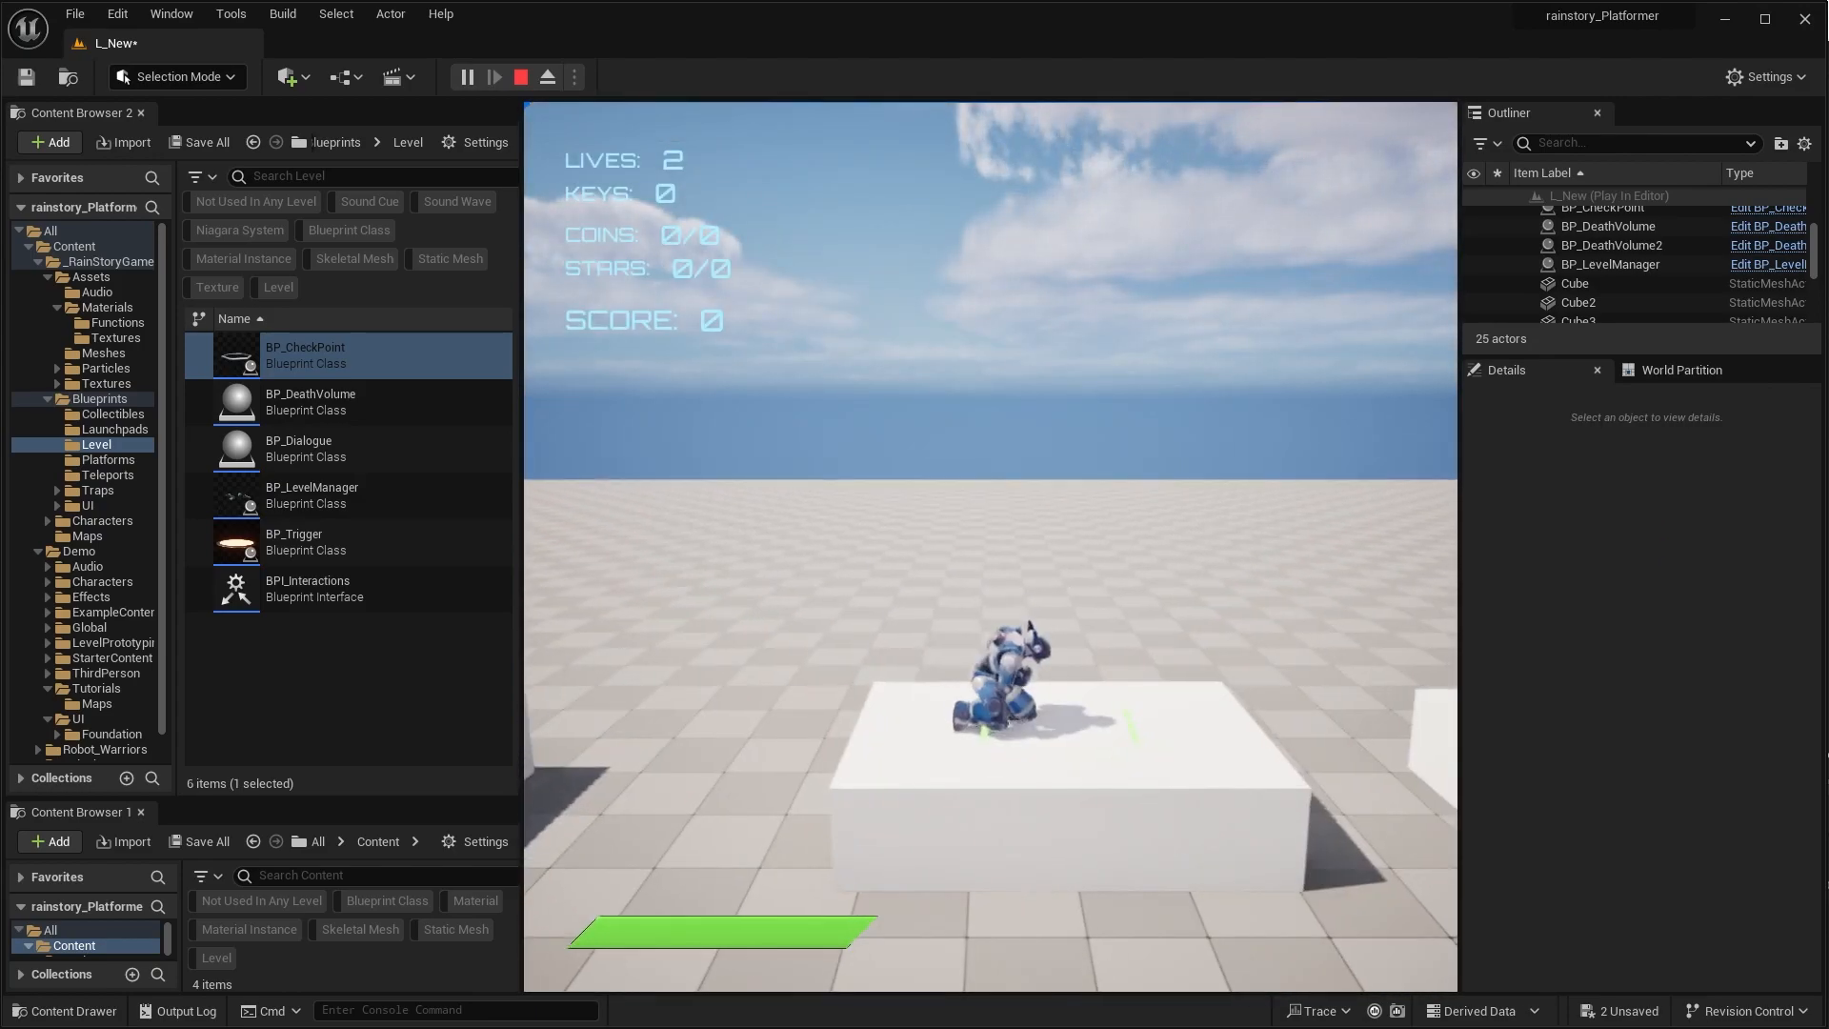
pyautogui.click(520, 76)
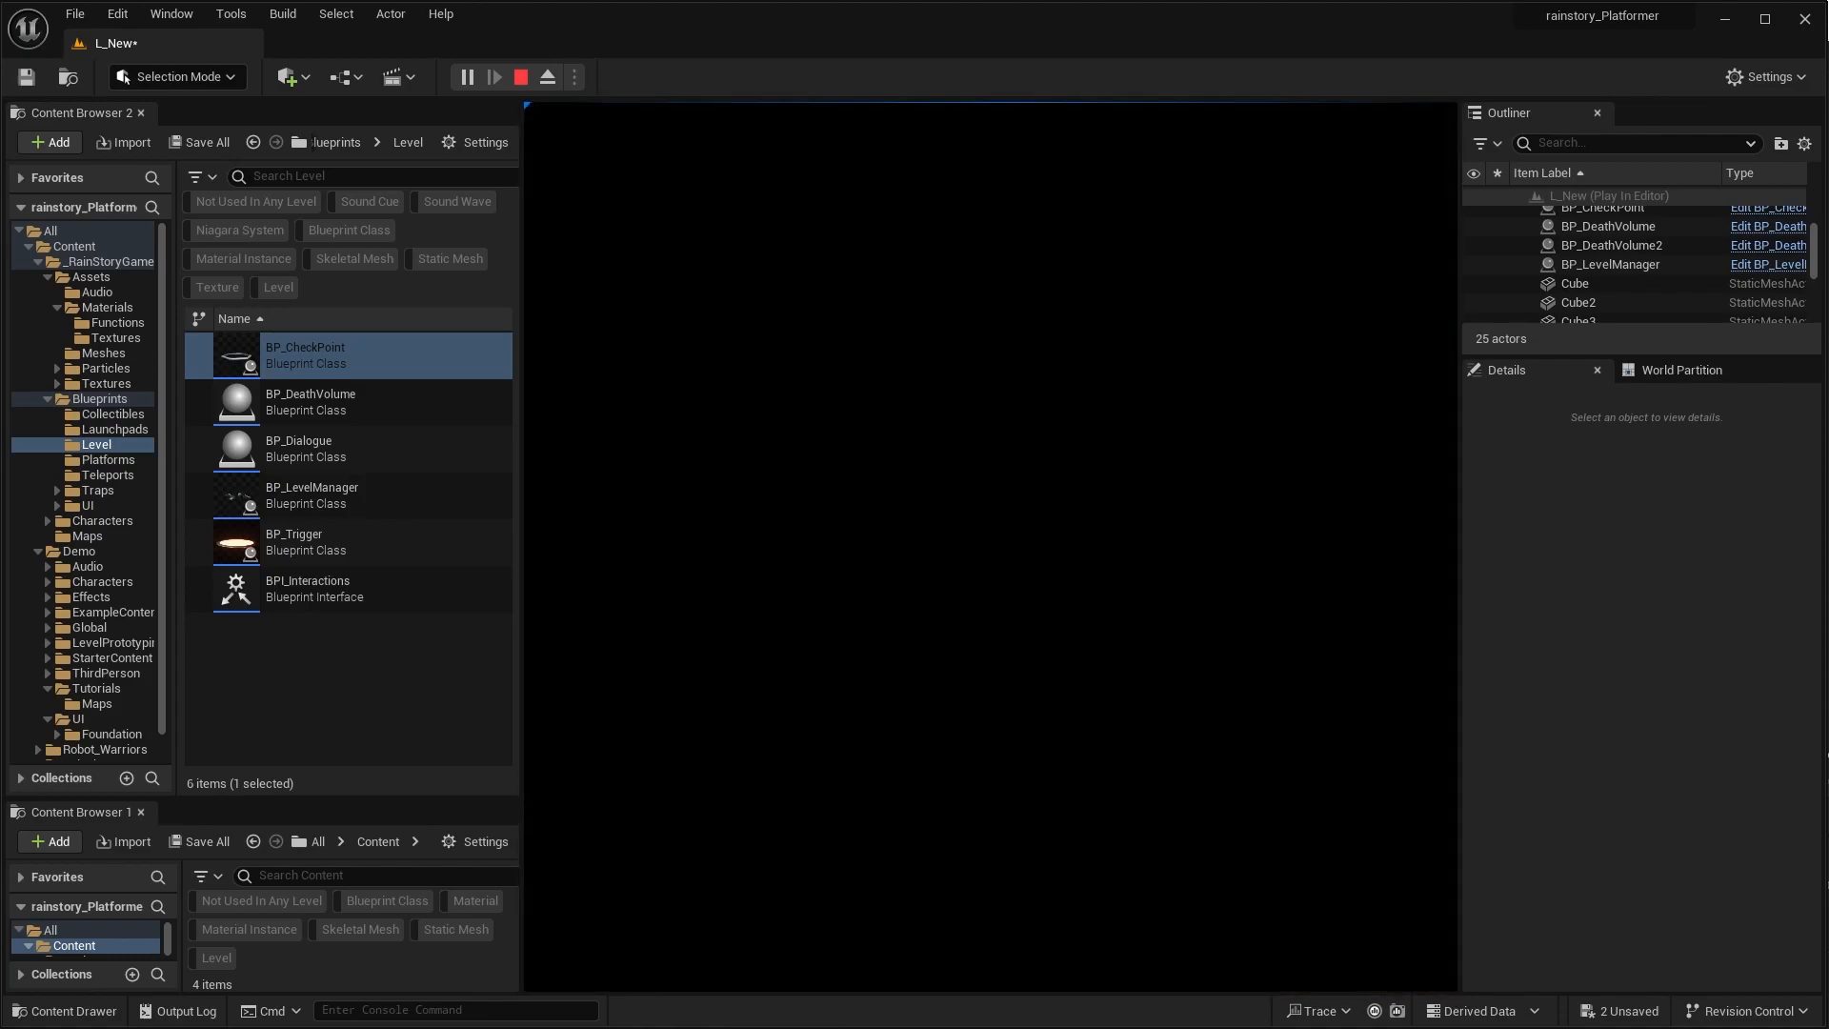
pyautogui.click(493, 76)
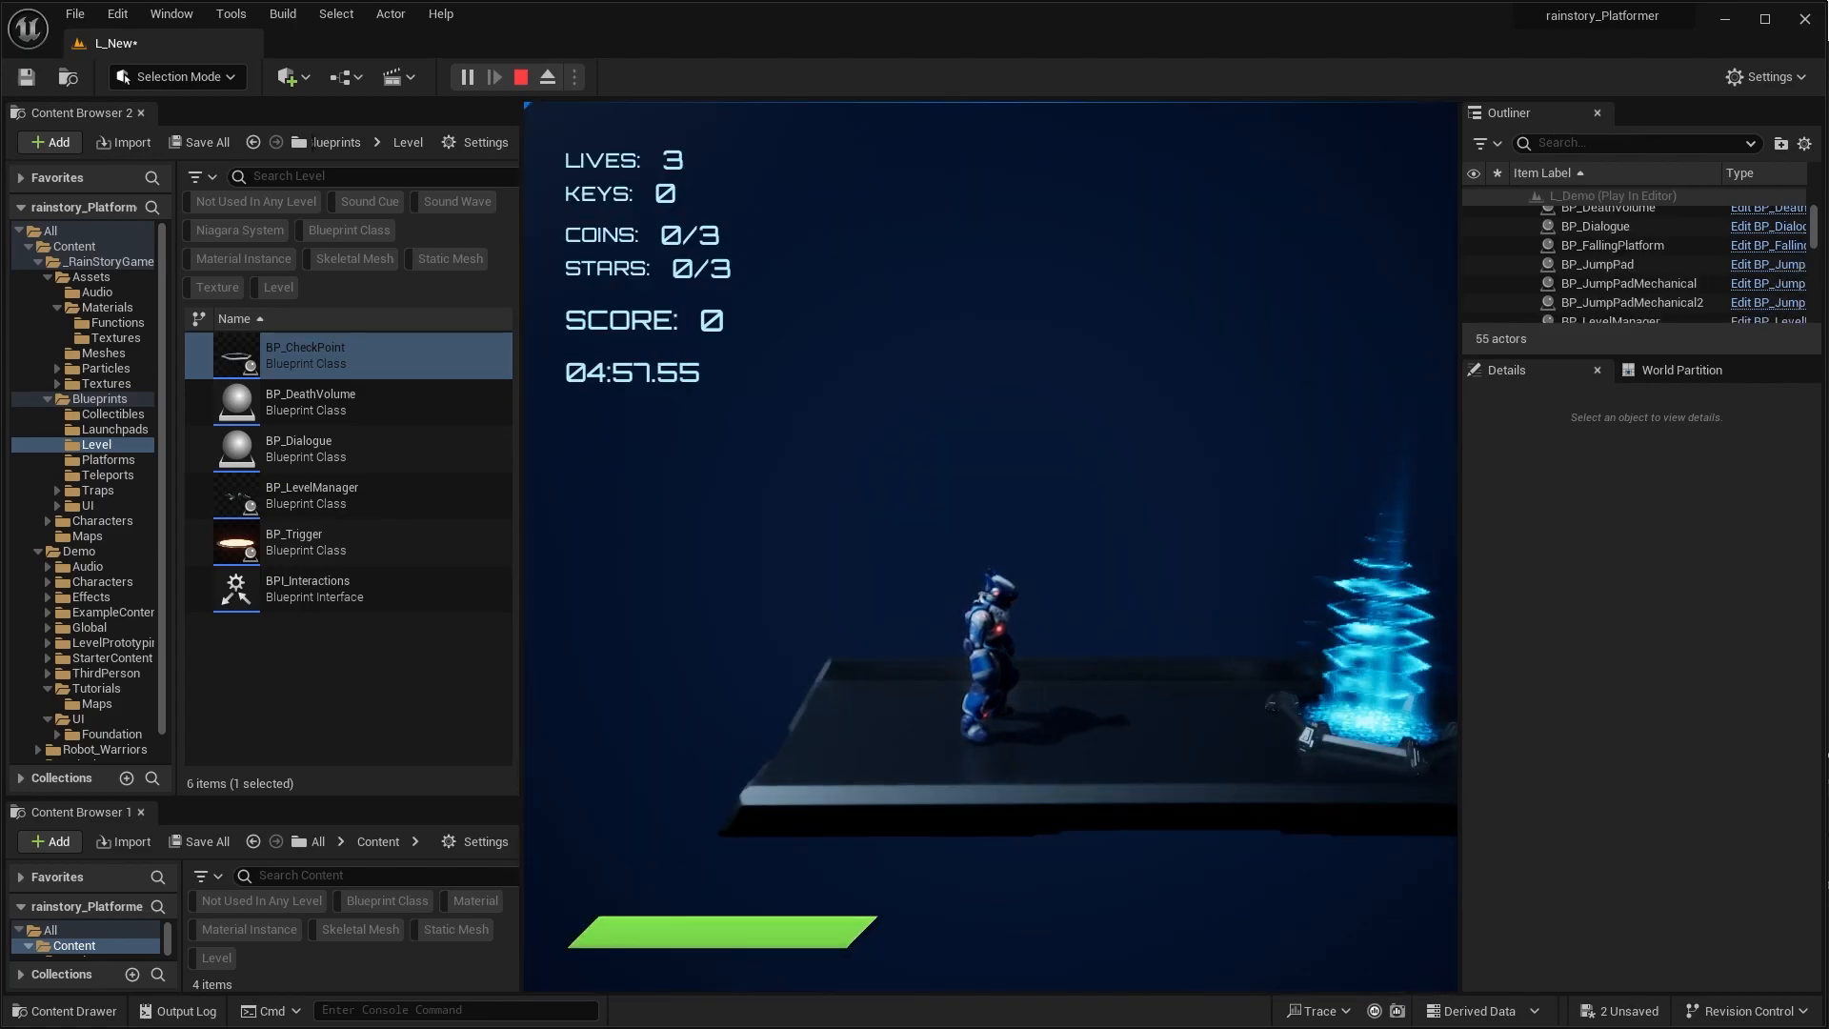
pyautogui.click(518, 76)
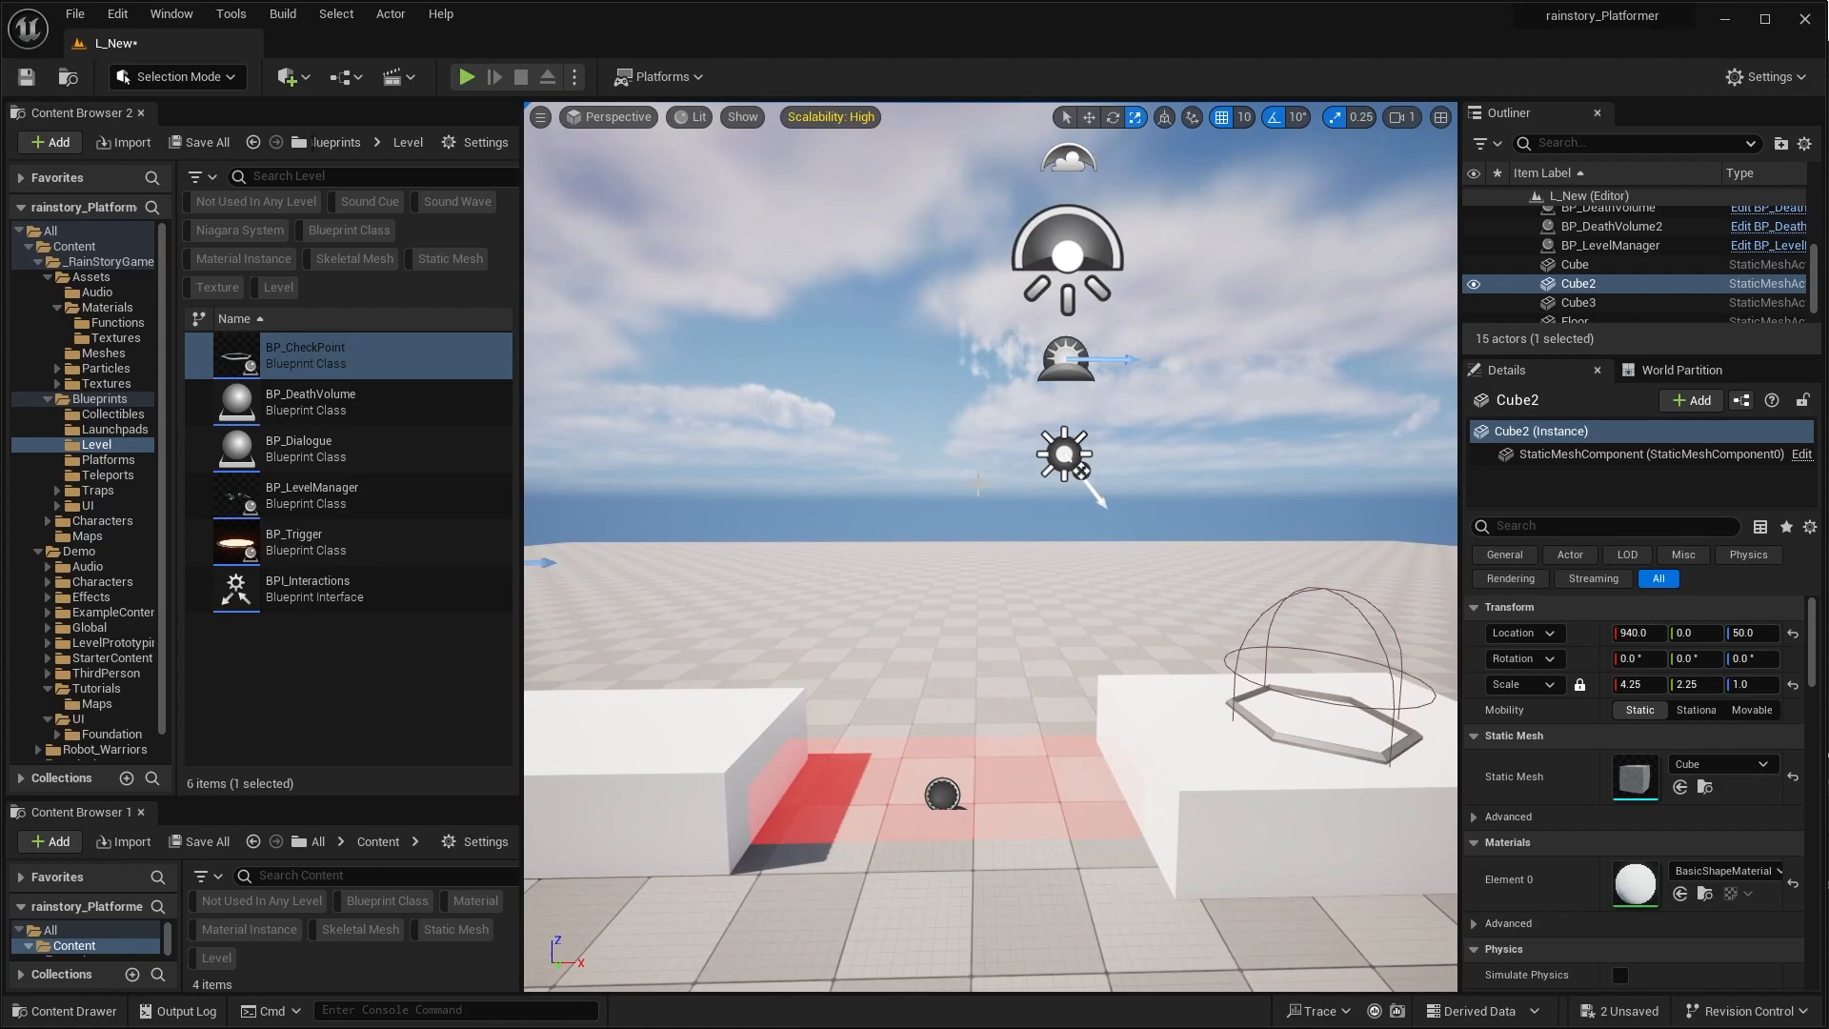
pyautogui.moveTo(339, 402)
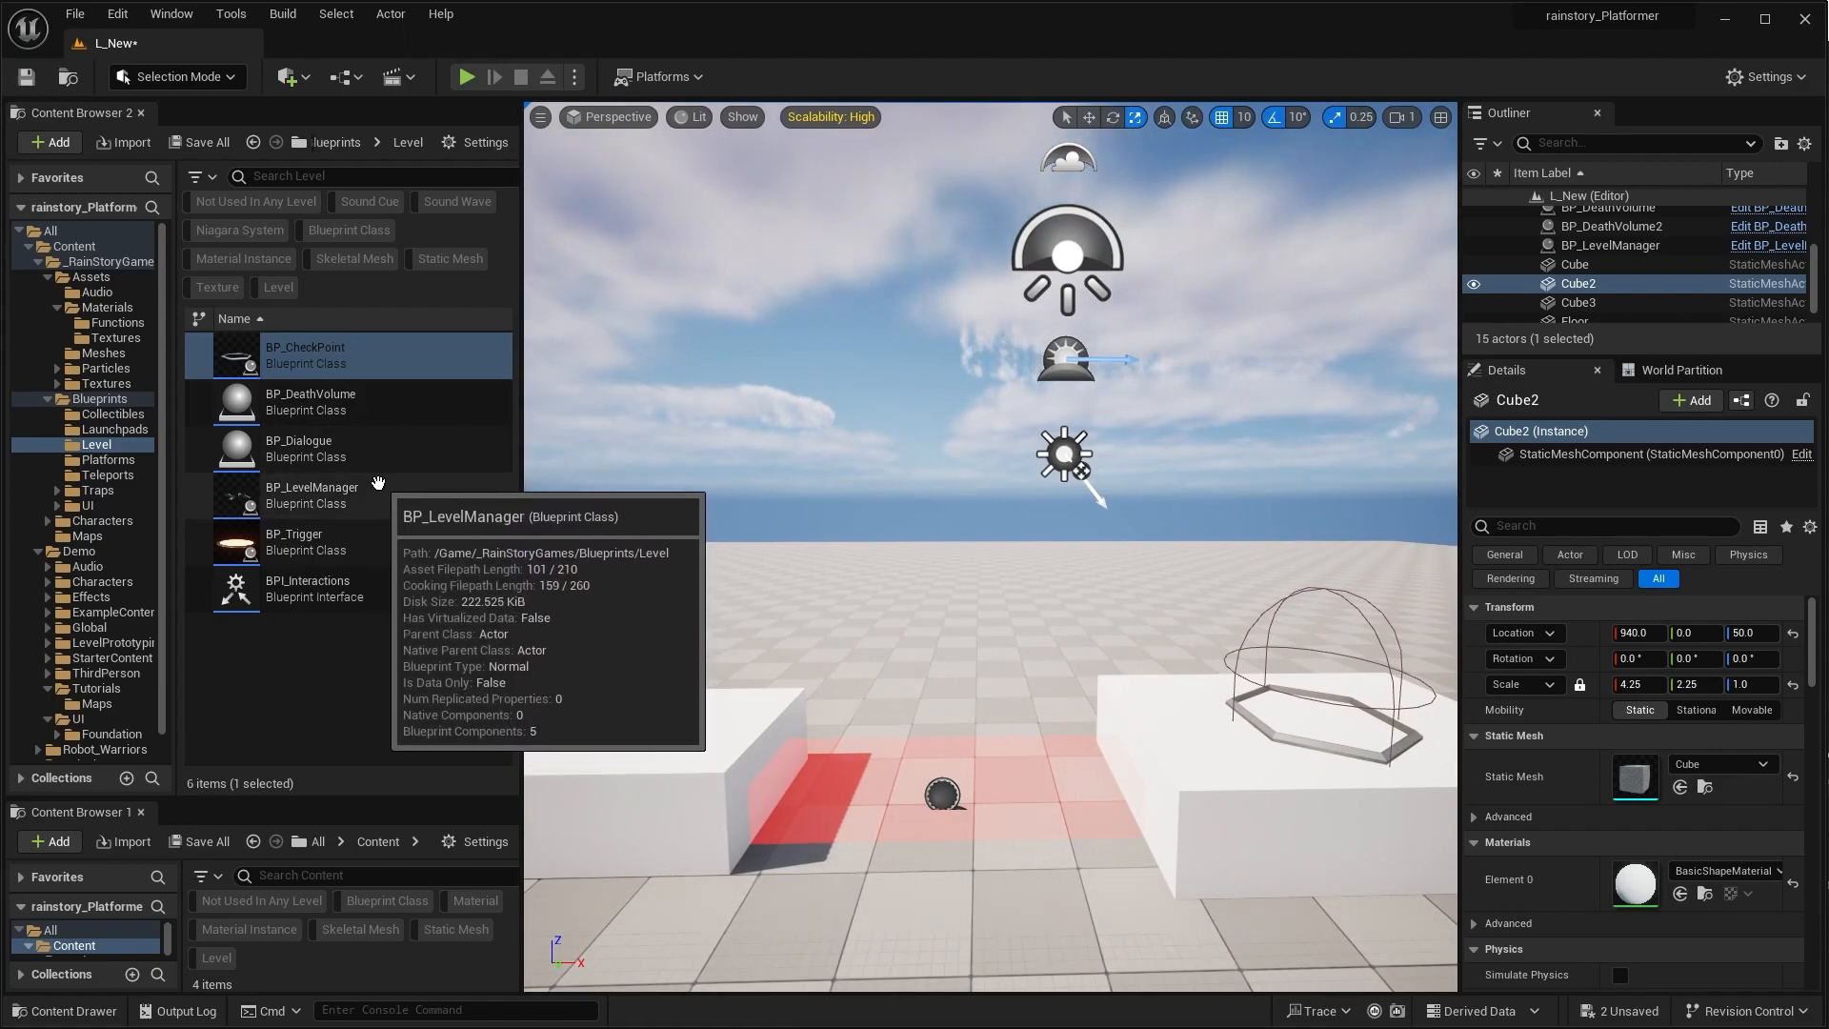
pyautogui.moveTo(350, 451)
pyautogui.write('T')
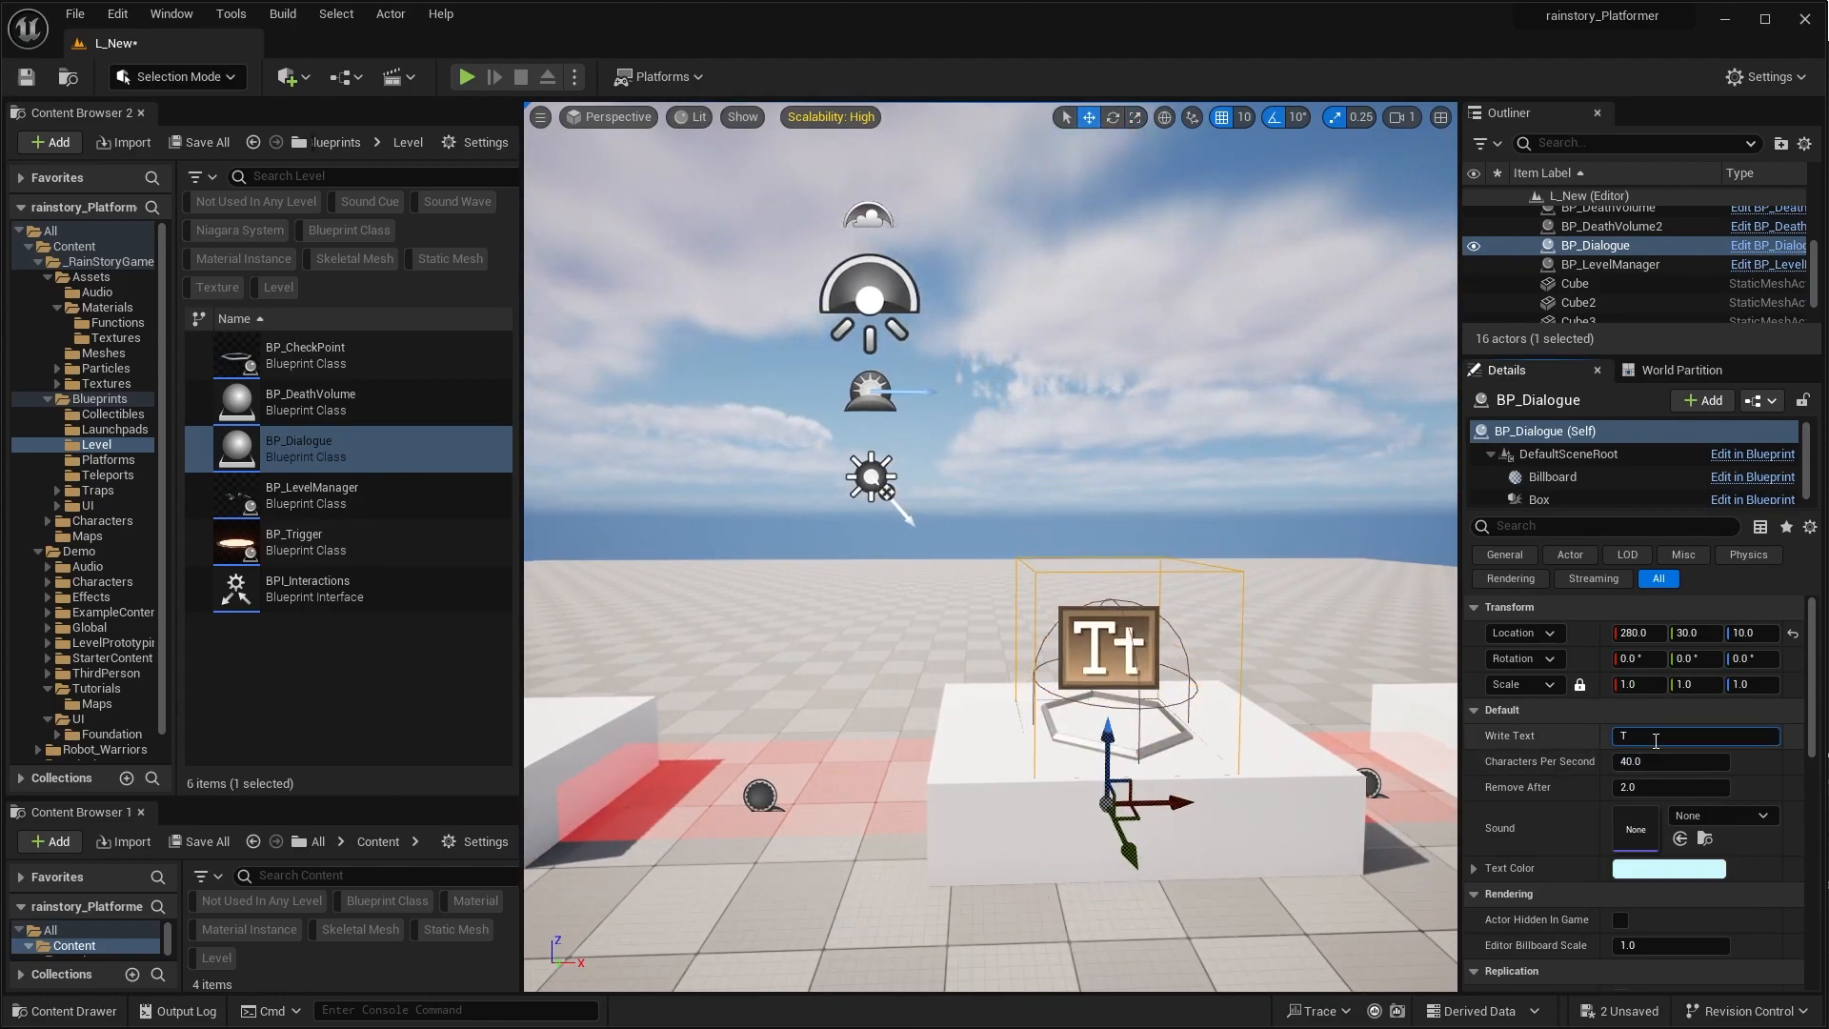
# Step: Give the BP_Dialogue actor the text "This is a checkpoint!" in yellow and play-test it
pyautogui.write('his is a checkpoint!')
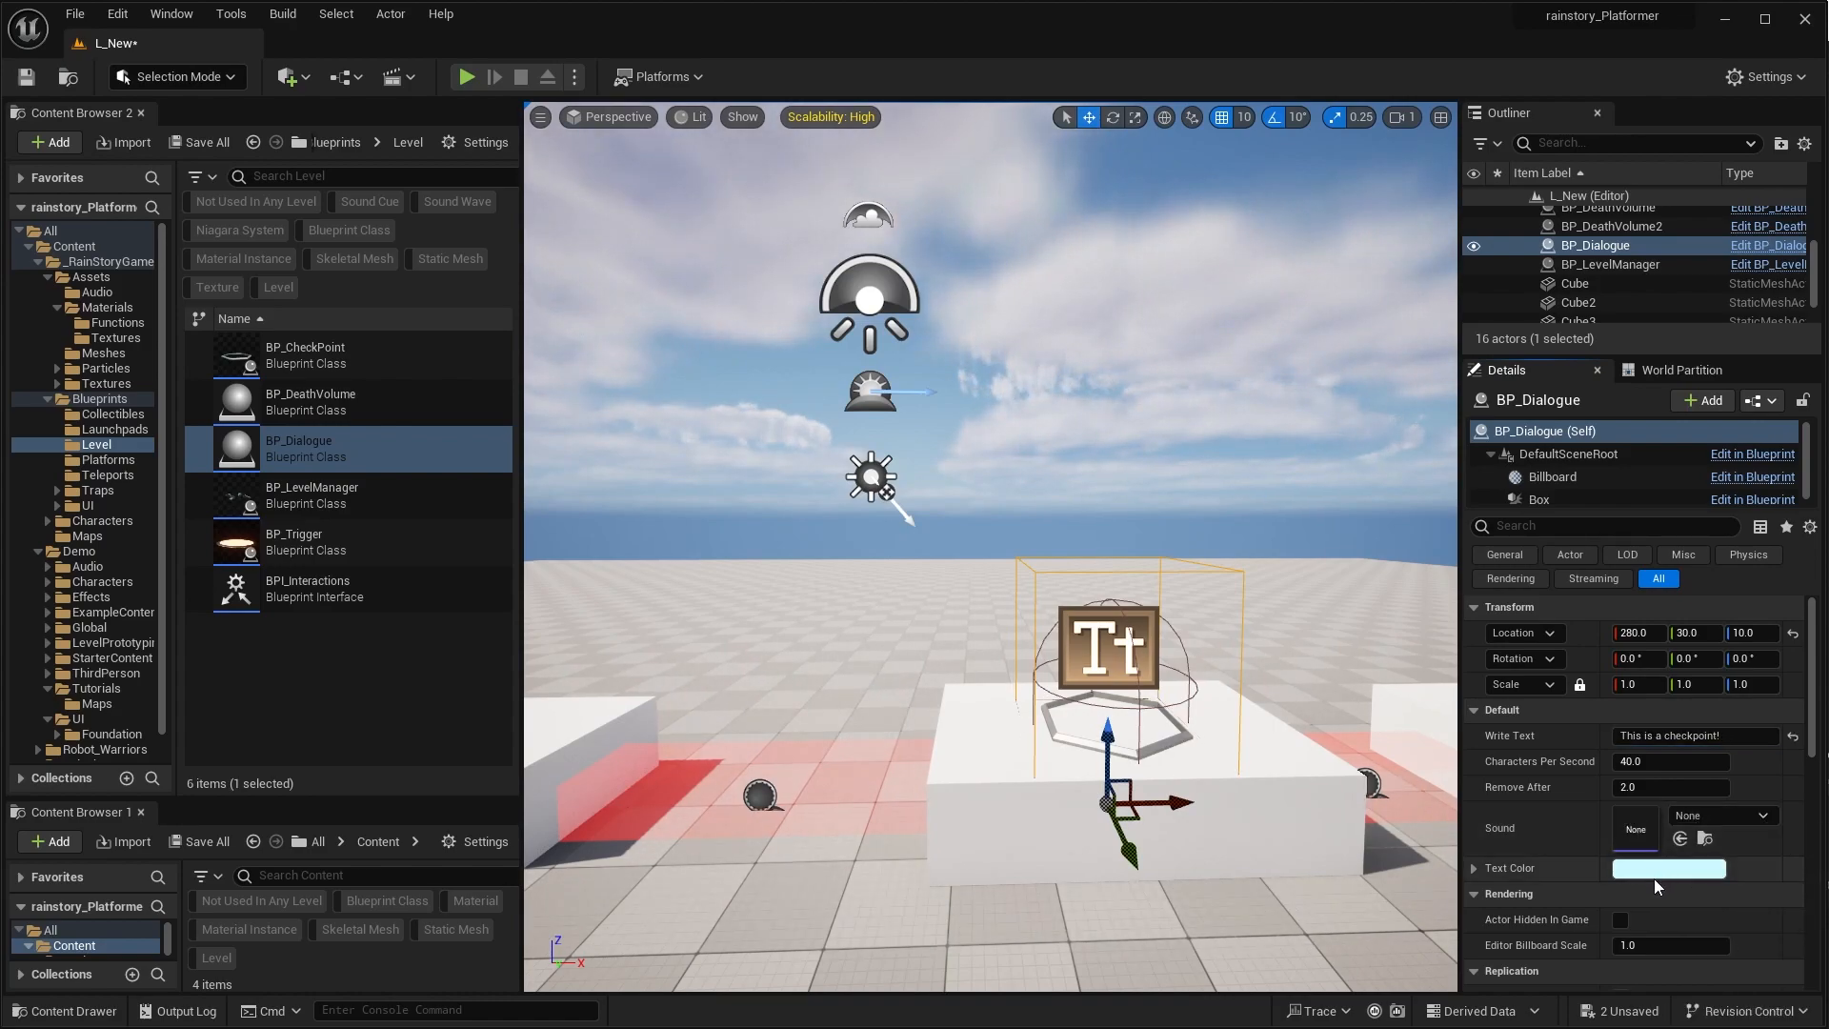
pyautogui.click(1668, 869)
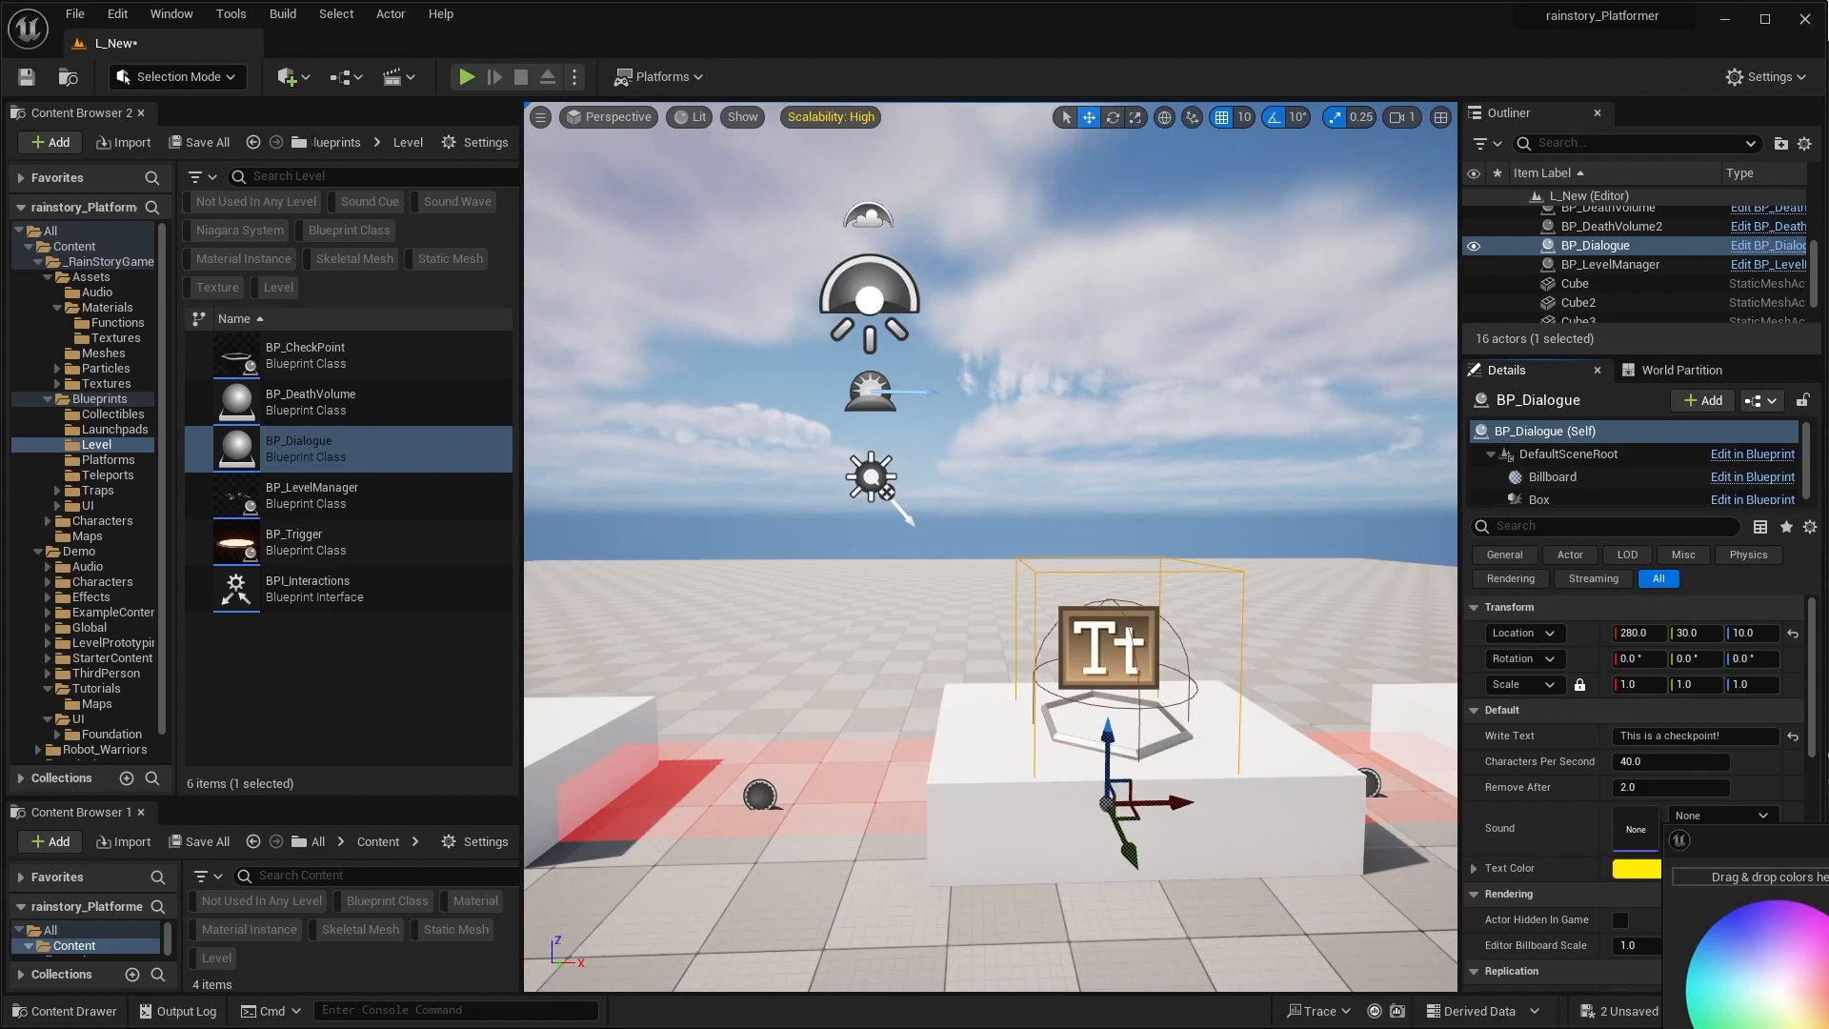
pyautogui.click(465, 77)
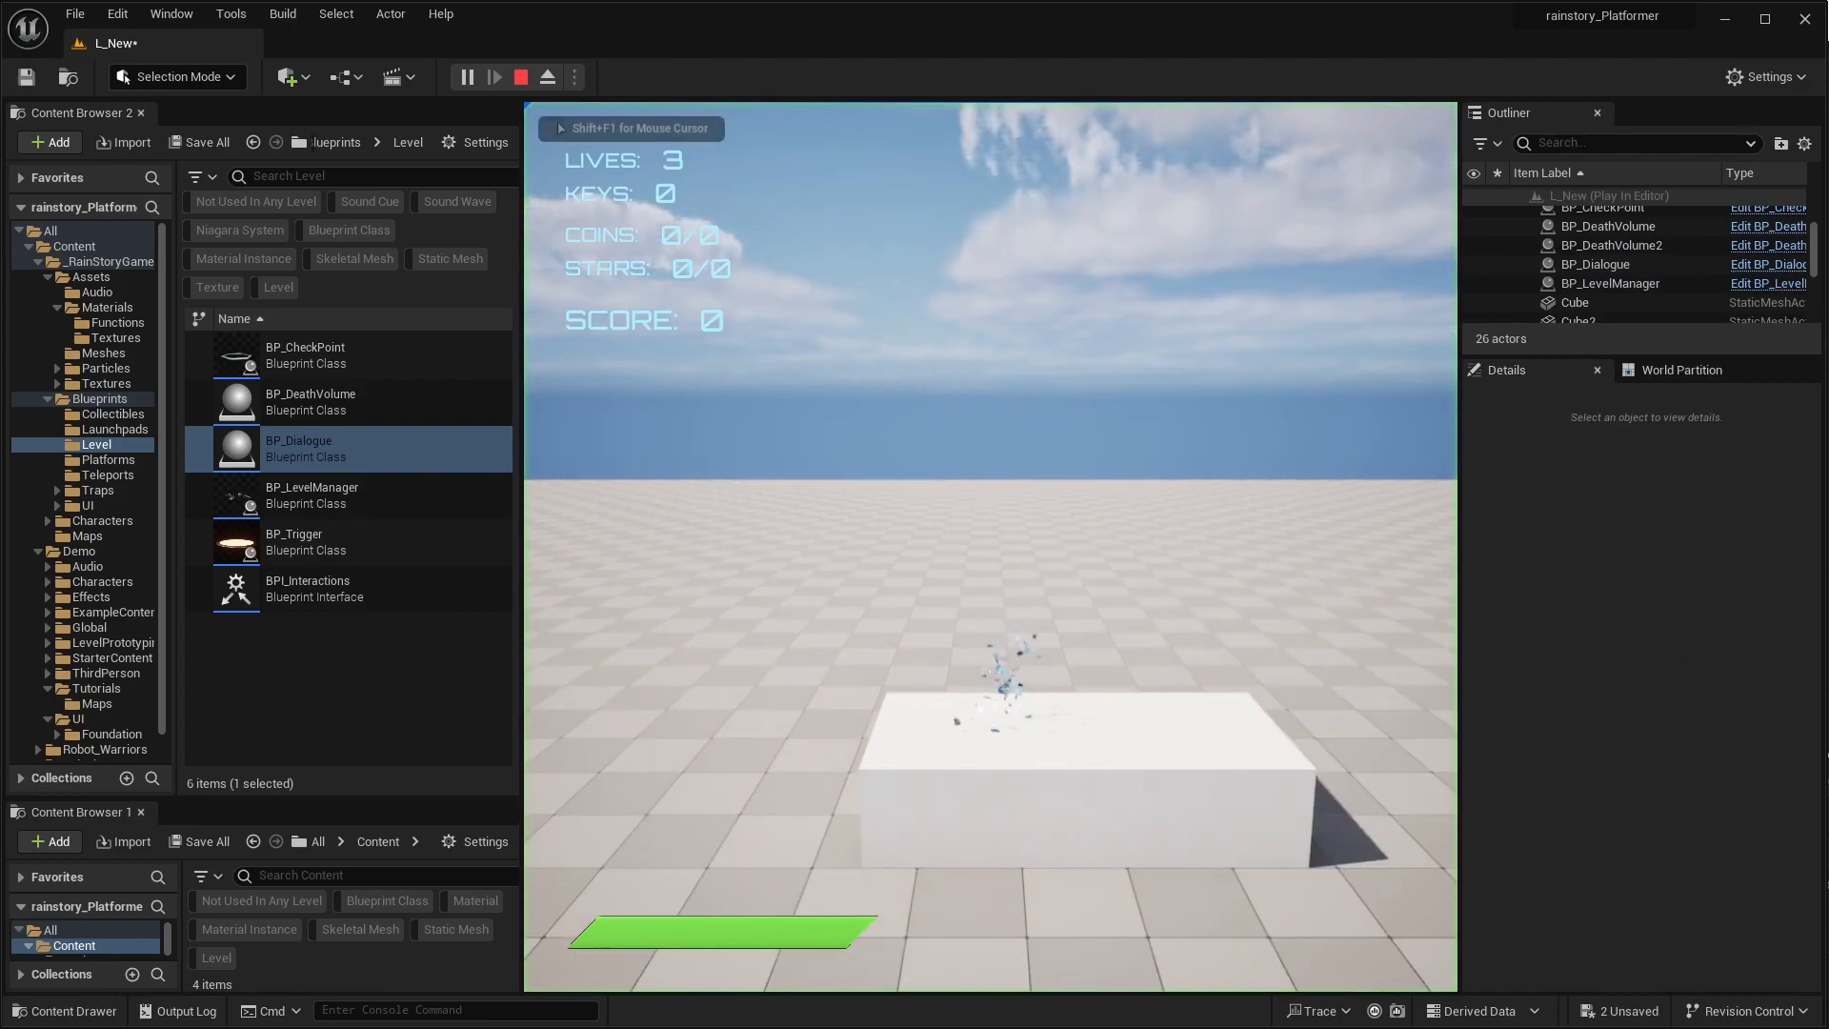